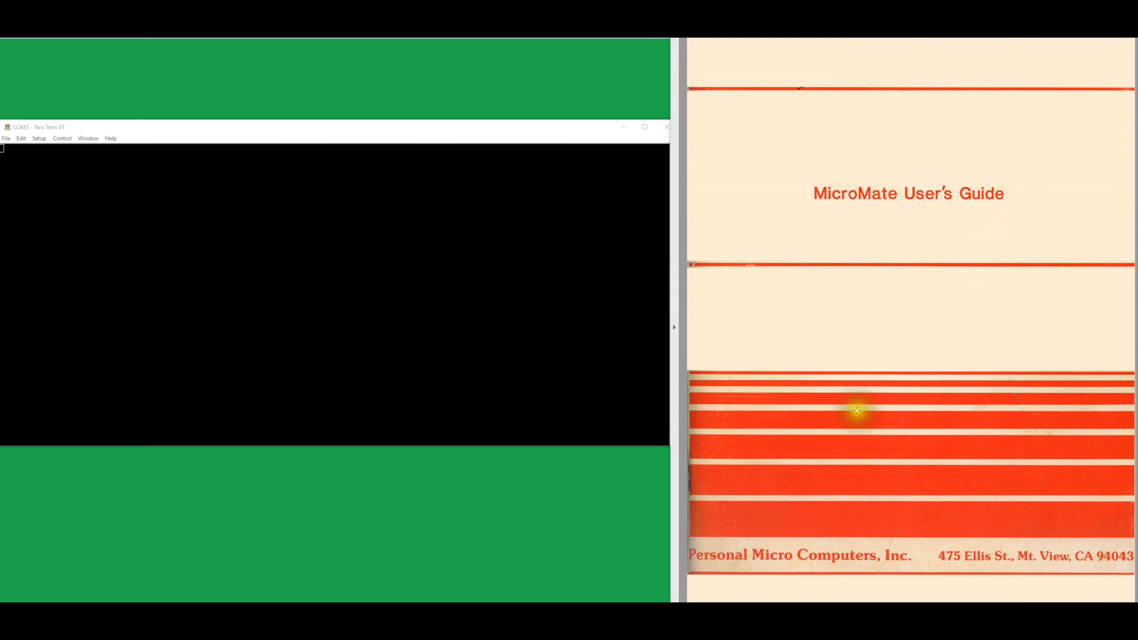
mouse_move(419, 217)
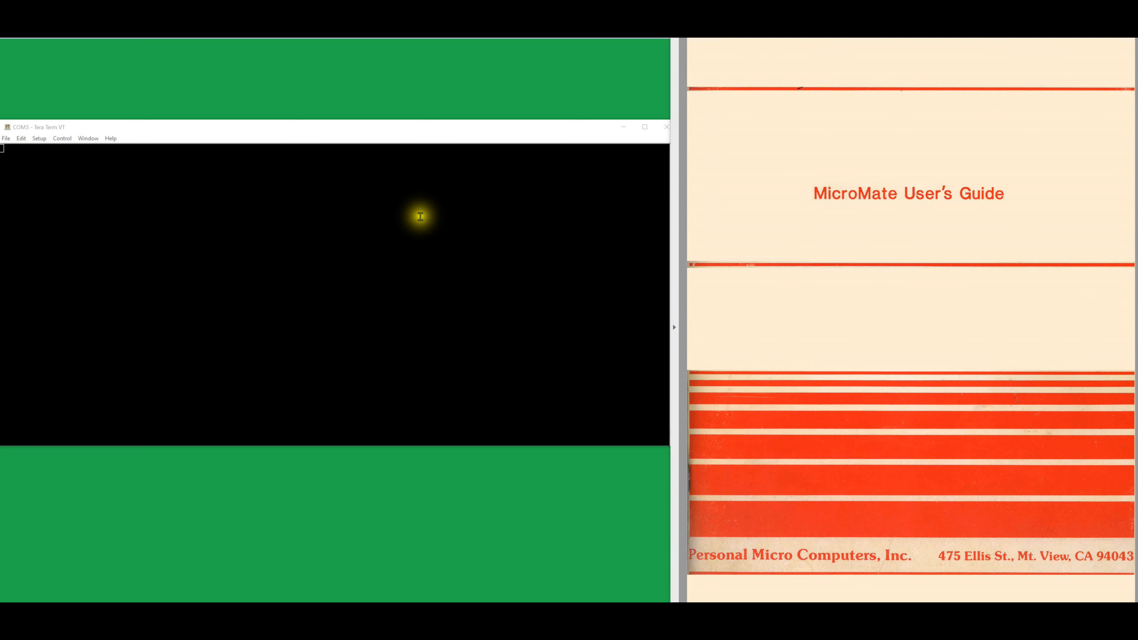
mouse_move(314, 286)
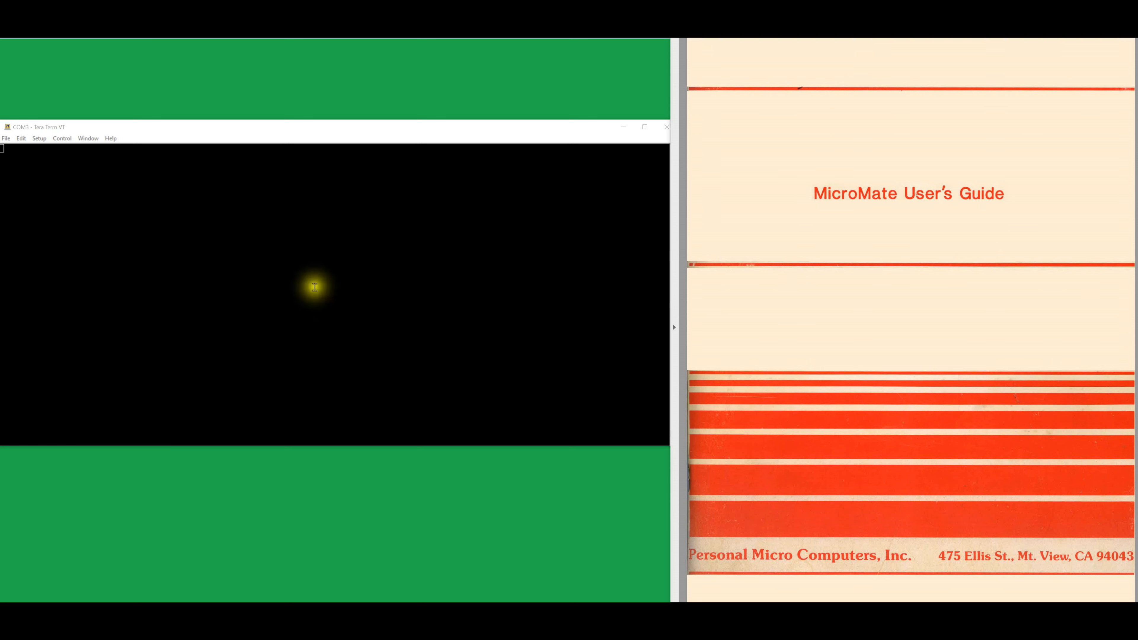
Confirm the serial port at COM3, 9600 baud, 8 bit, no parity, 1 stop bit via Setup > Serial port
click(39, 138)
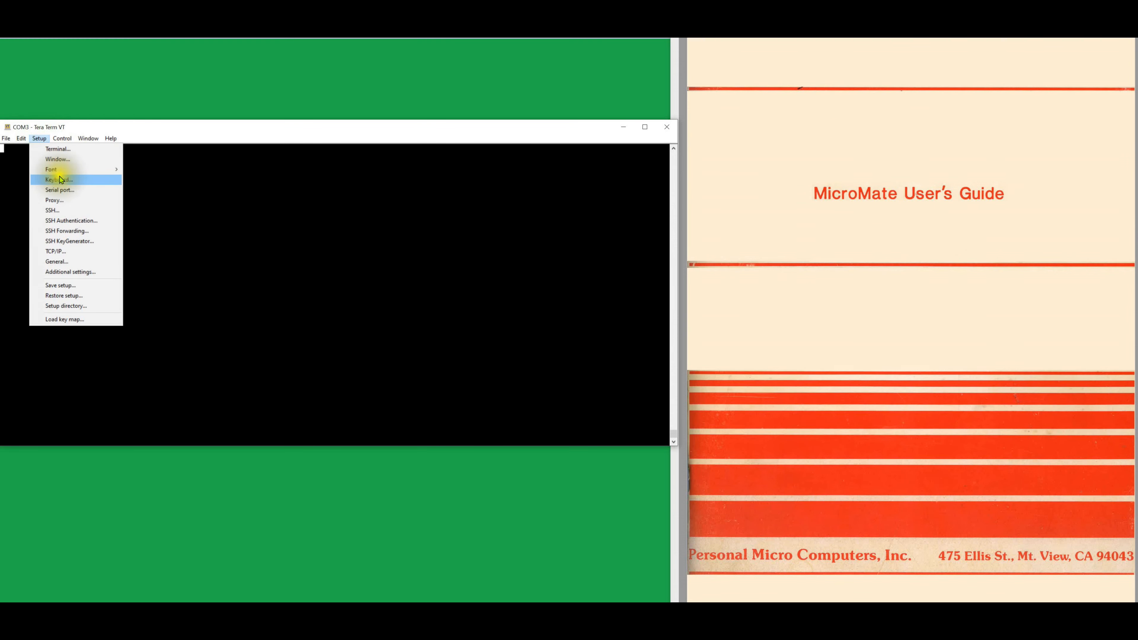
click(58, 190)
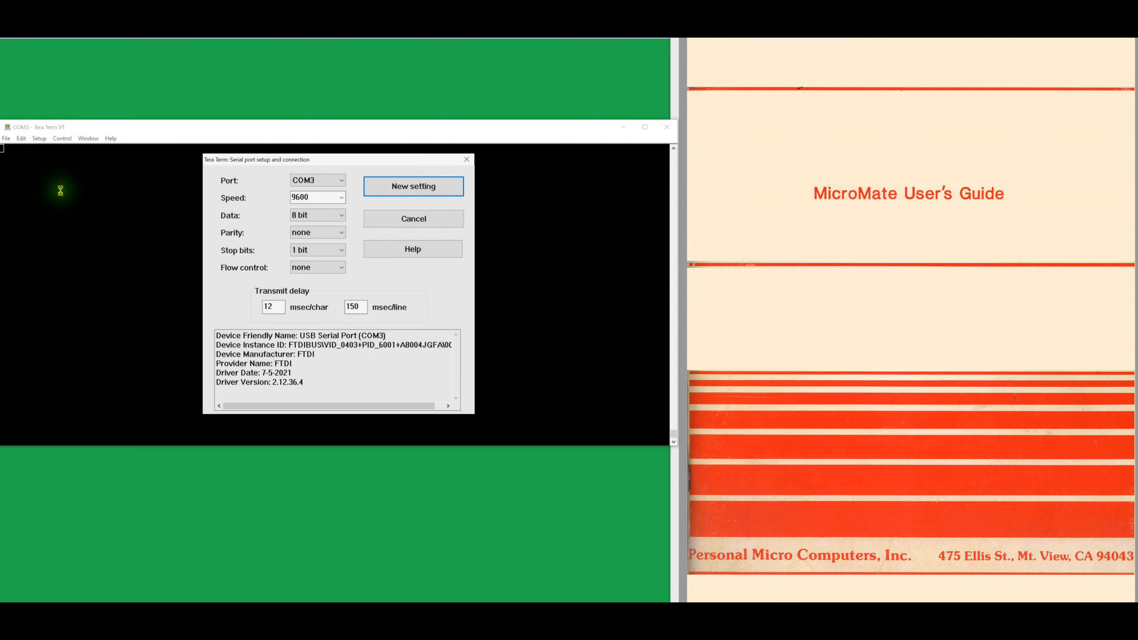
click(317, 267)
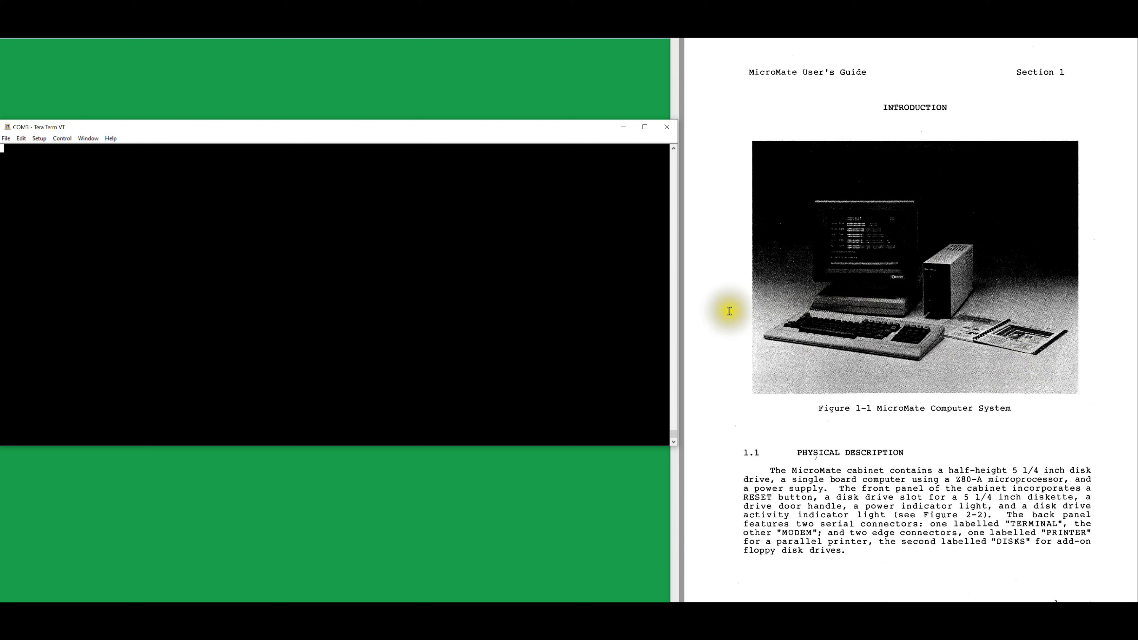
mouse_move(836, 306)
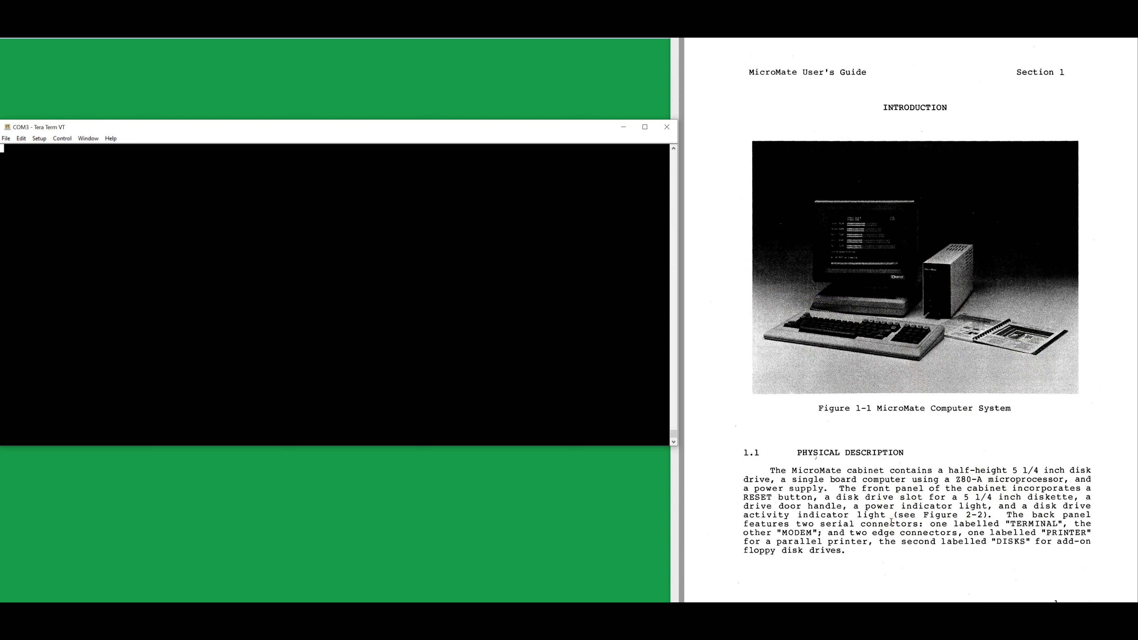
Move the guide from the cover page to the Section 1 Introduction page with Figure 1-1
click(988, 361)
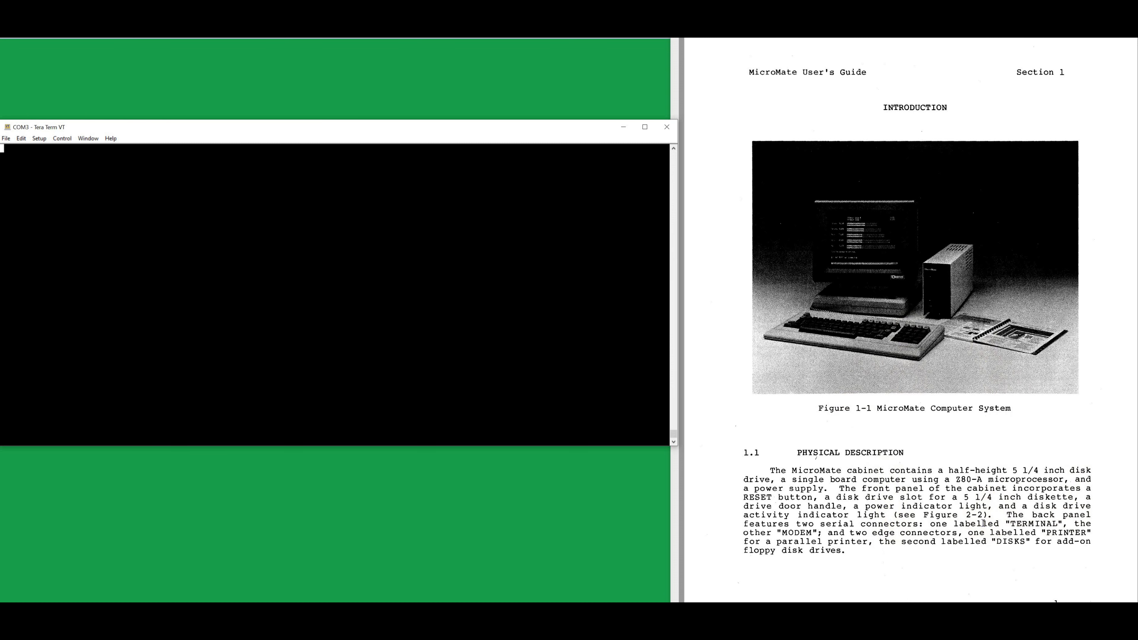
Scroll the guide to the 1.2 System Features and 1.3 Software Features page
scroll(down, 3)
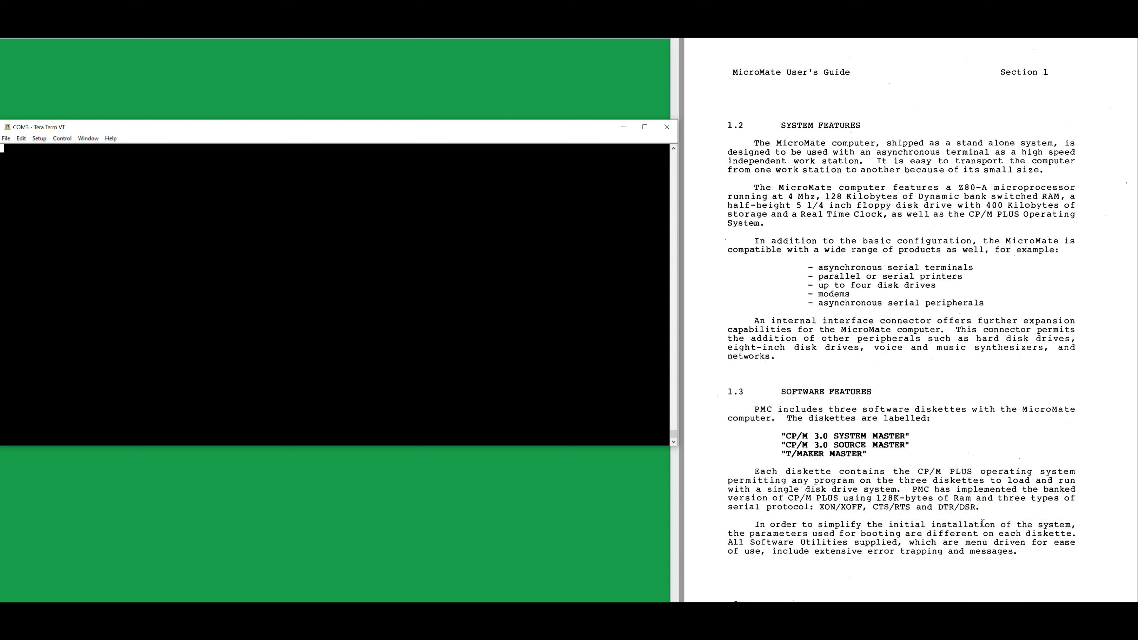
double_click(966, 525)
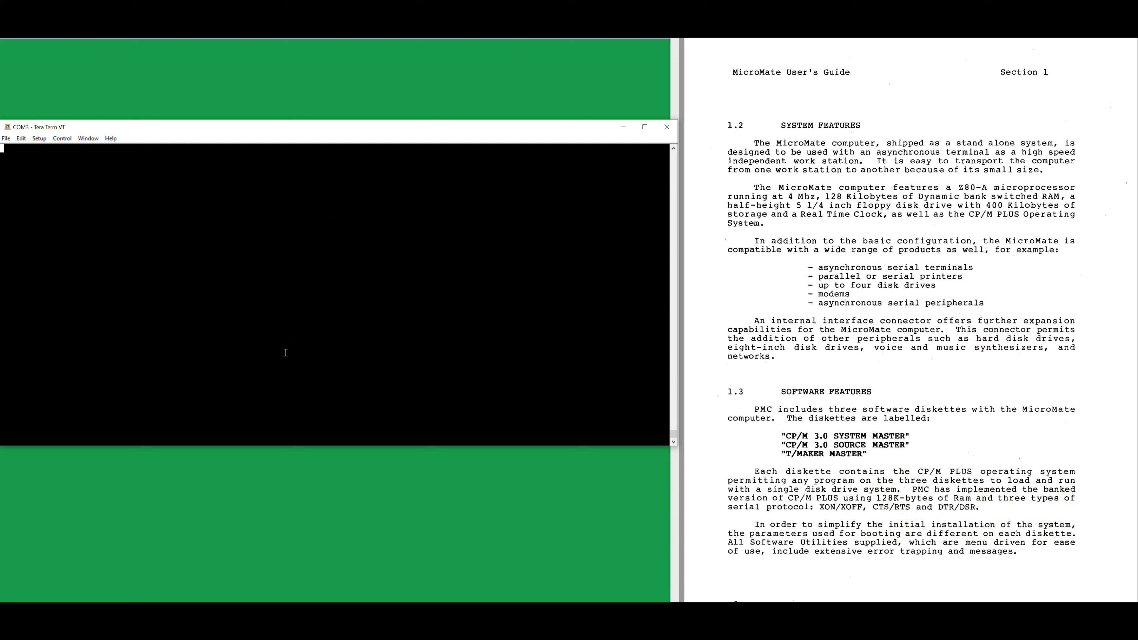
mouse_move(281, 348)
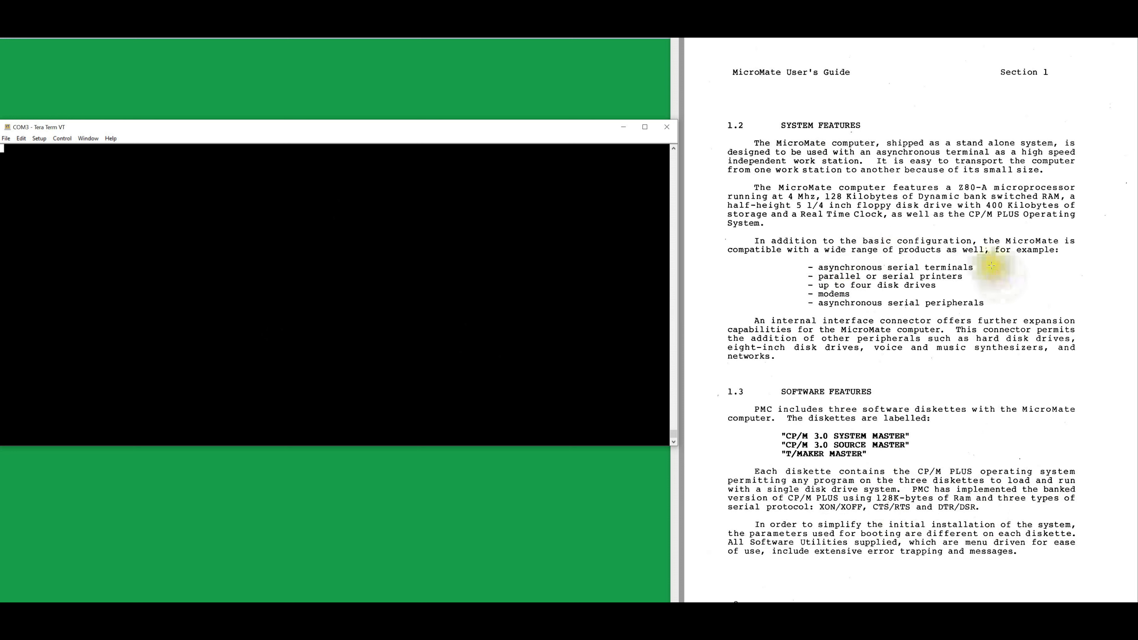
mouse_move(971, 287)
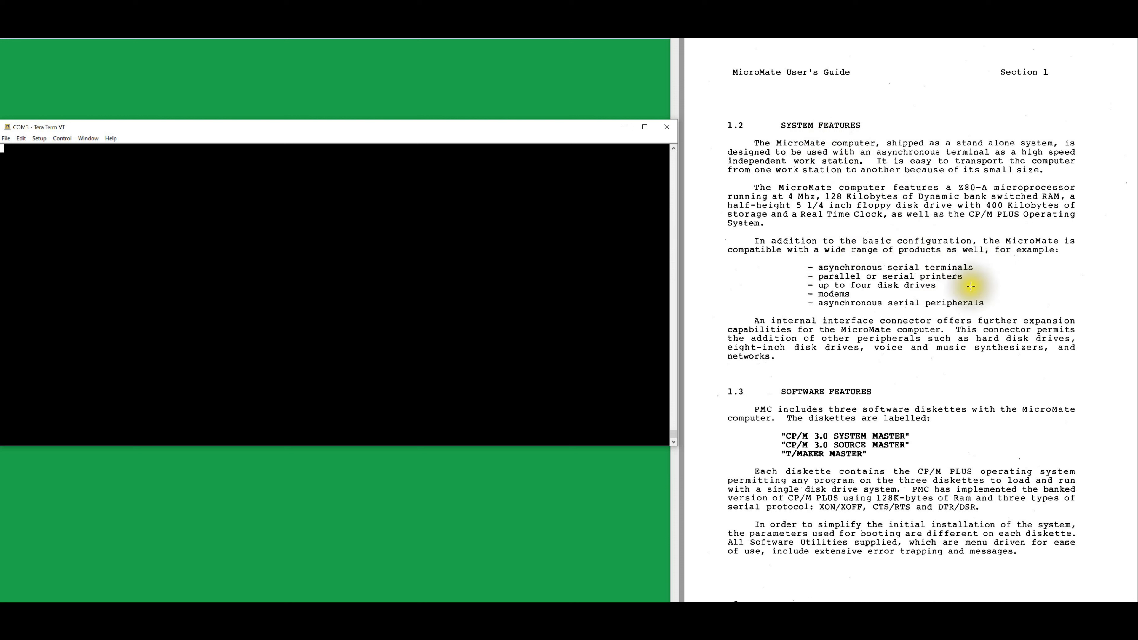
mouse_move(999, 299)
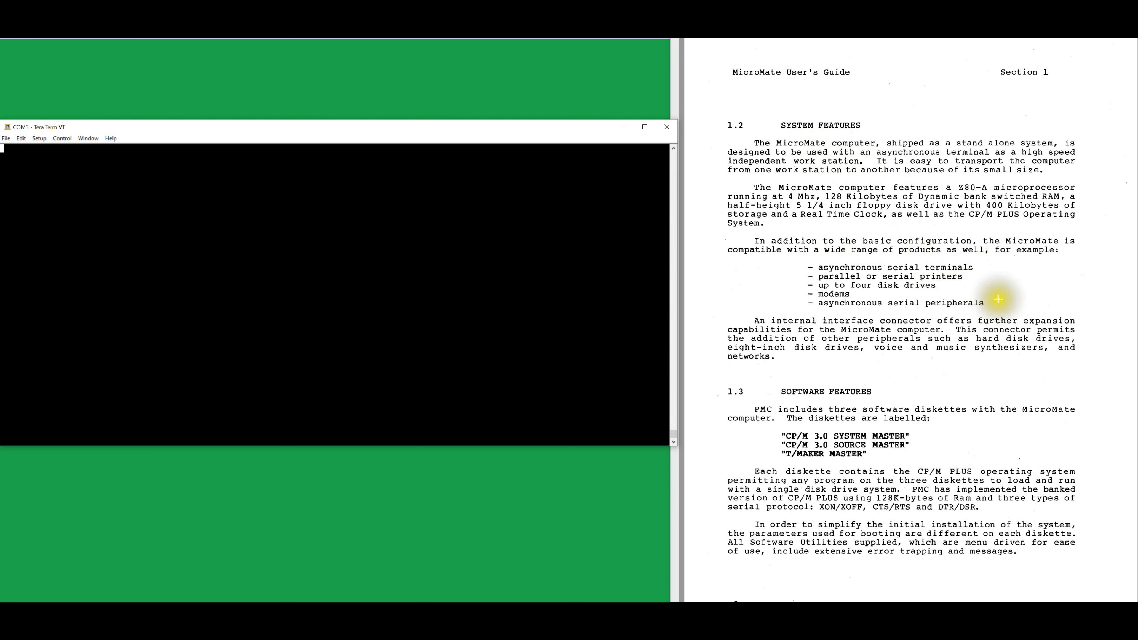
mouse_move(928, 368)
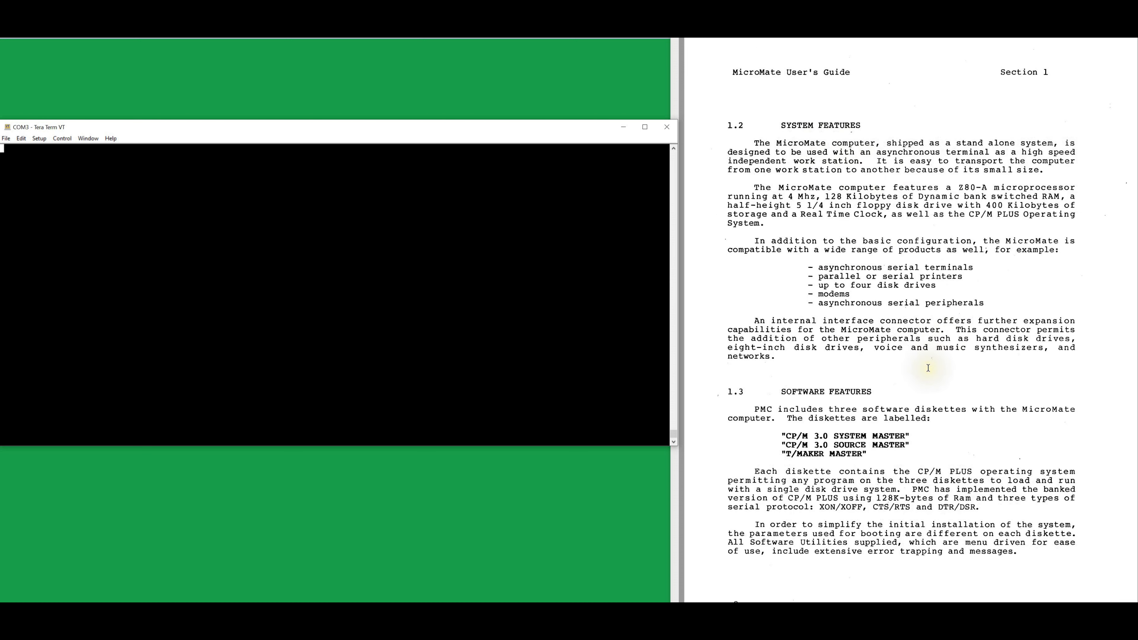
double_click(841, 436)
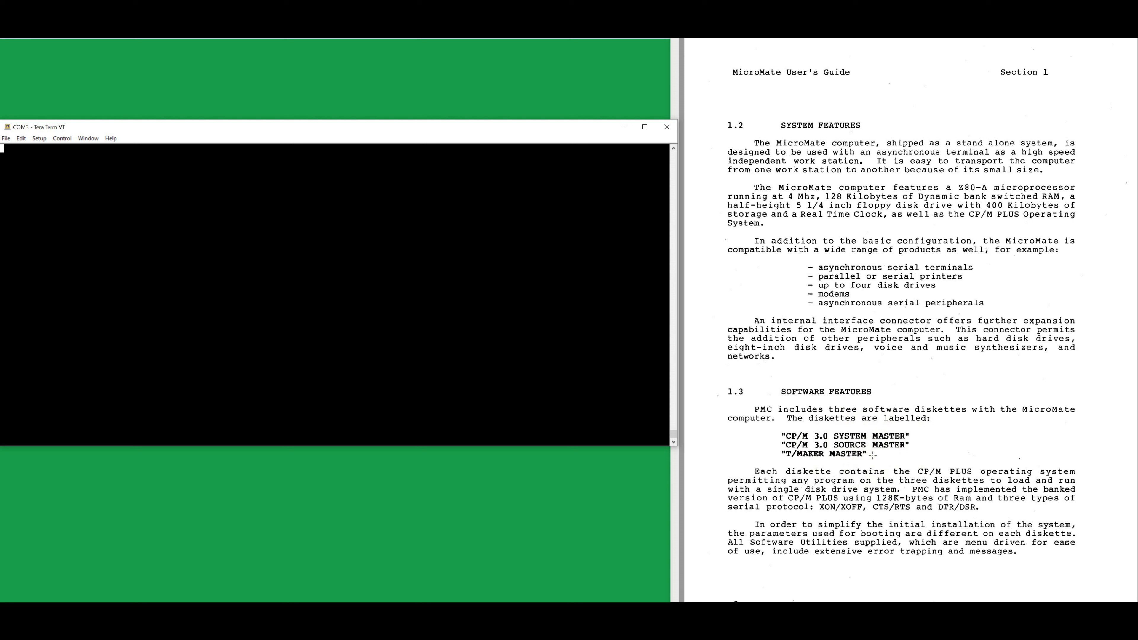
mouse_move(872, 455)
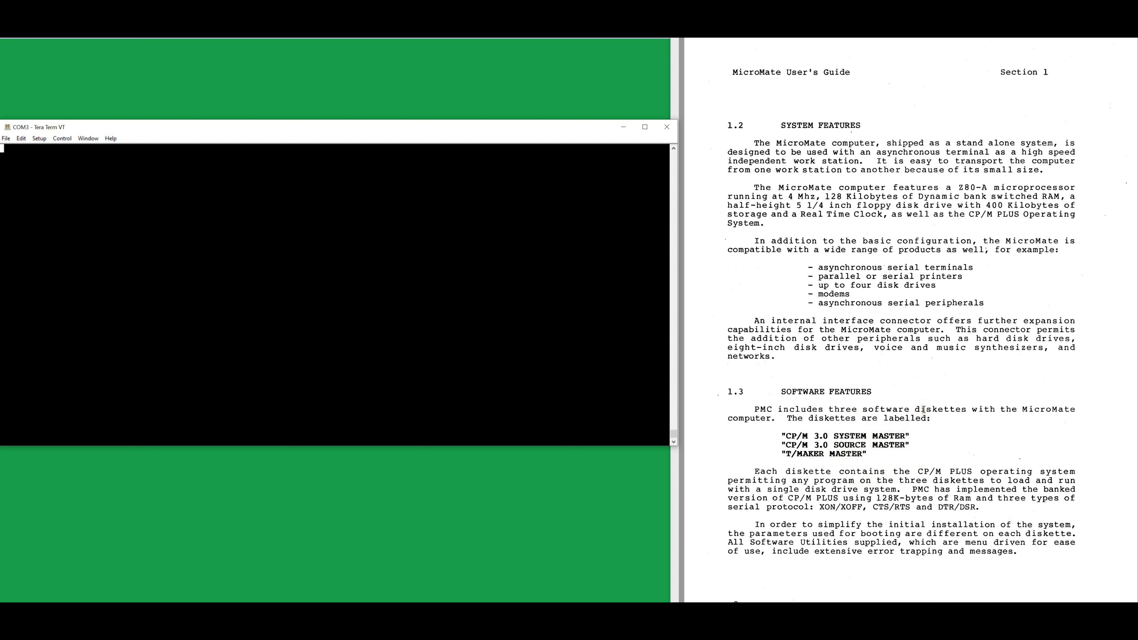
mouse_move(924, 408)
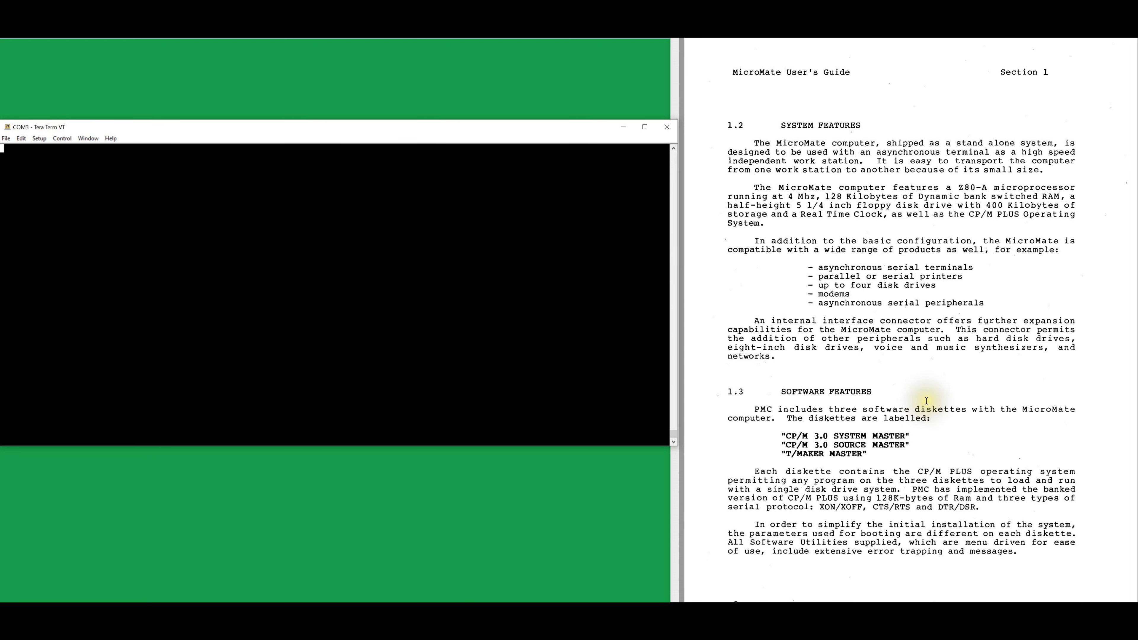
Scroll past the 1.4 Specifications page to Section 2 Installation with the diskette figure
scroll(down, 3)
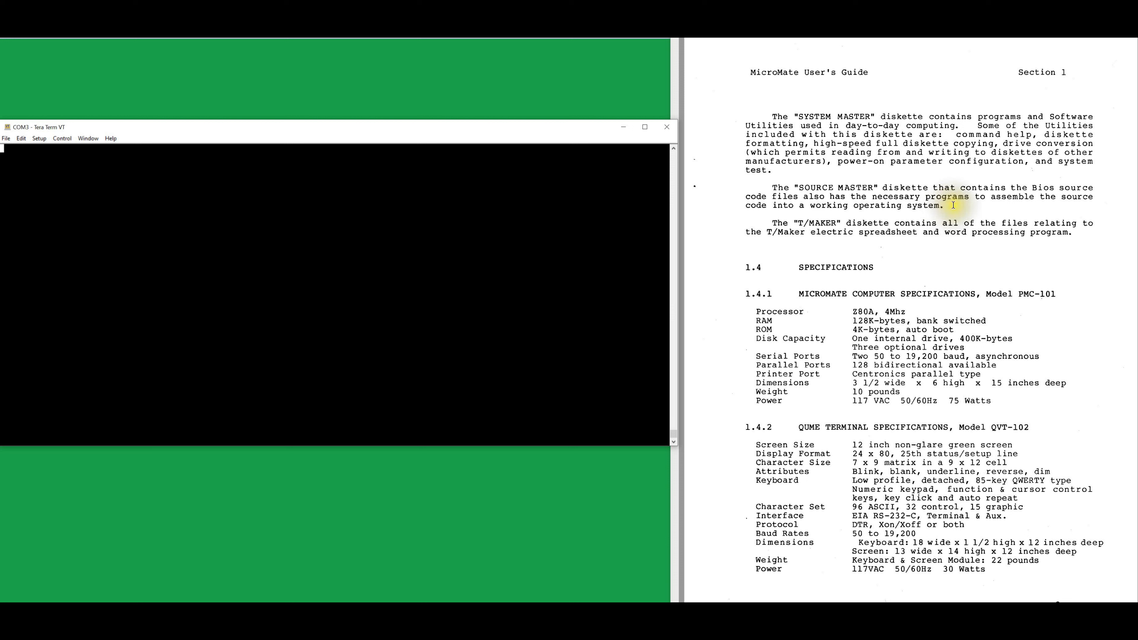
mouse_move(936, 233)
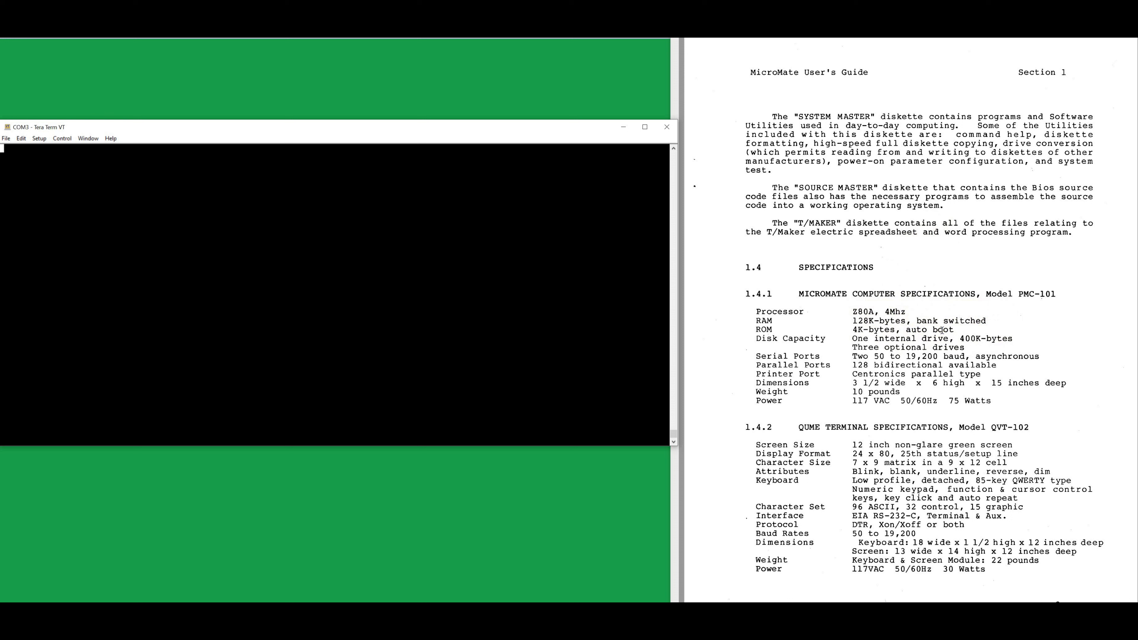
double_click(945, 329)
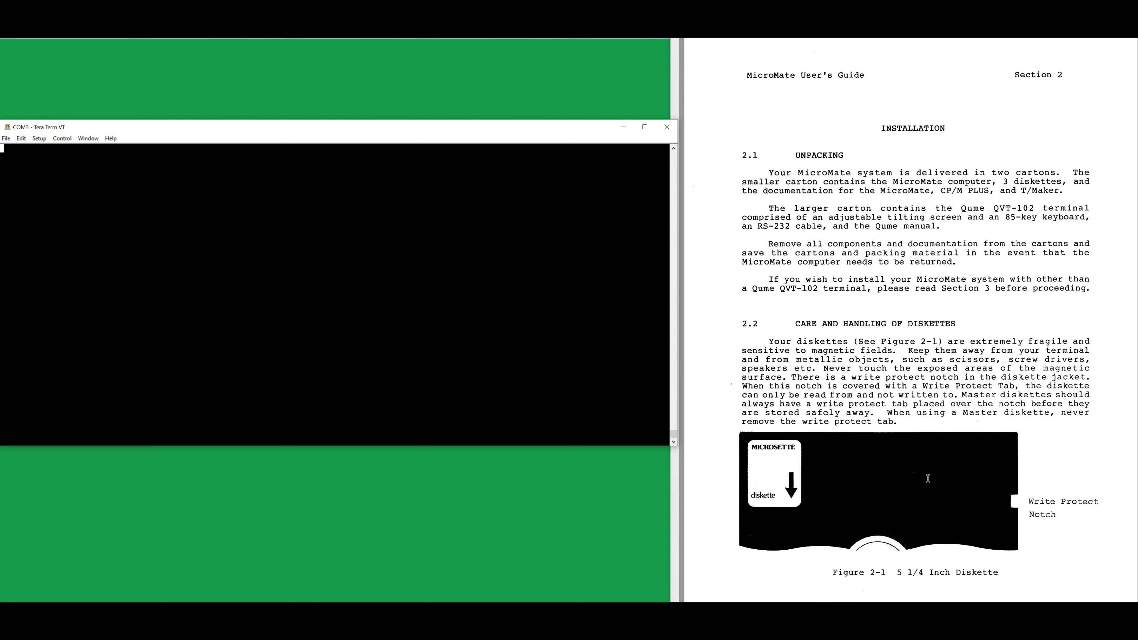
Scroll to section 2.5 Boot Procedure with the Initial Boot Display example
scroll(down, 3)
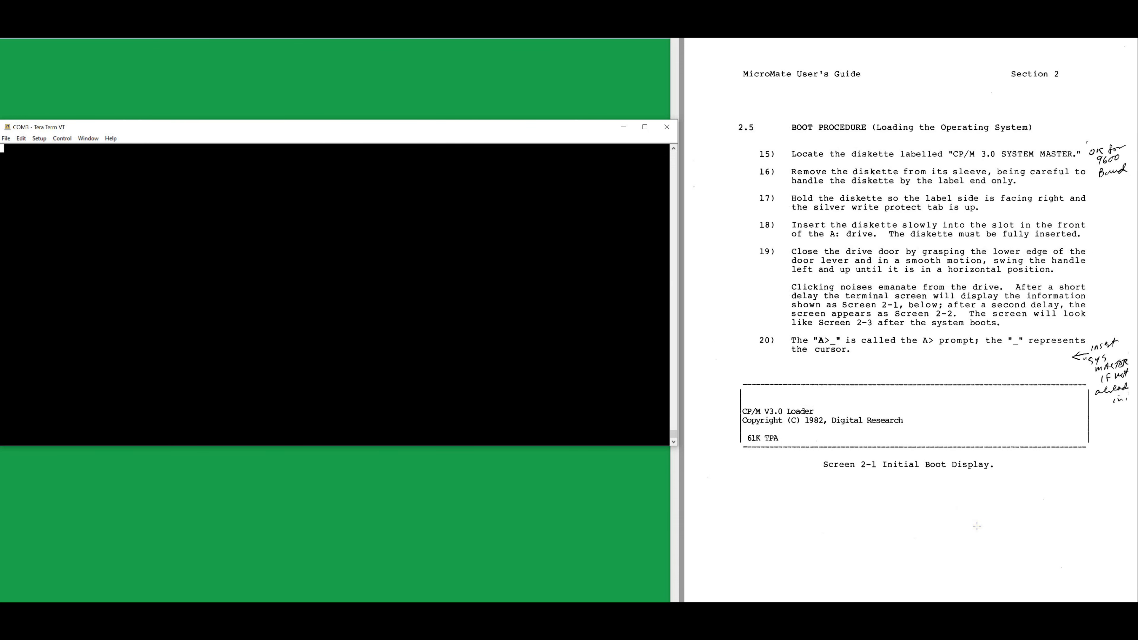
click(986, 501)
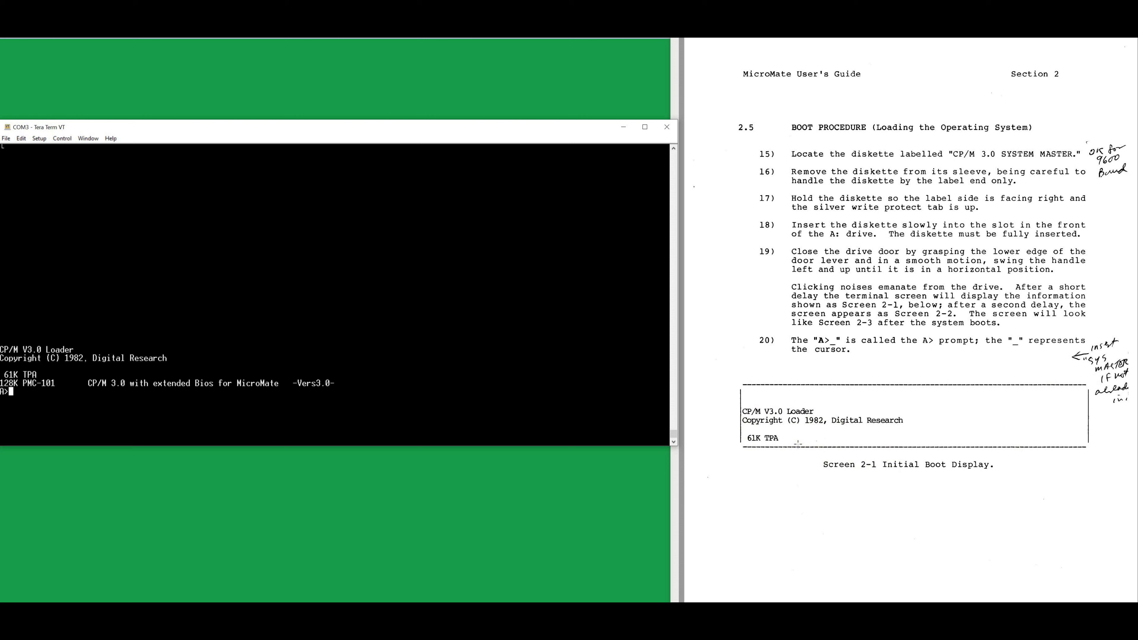
Run DIR at the A> prompt to list the files on drive A
text(DIR)
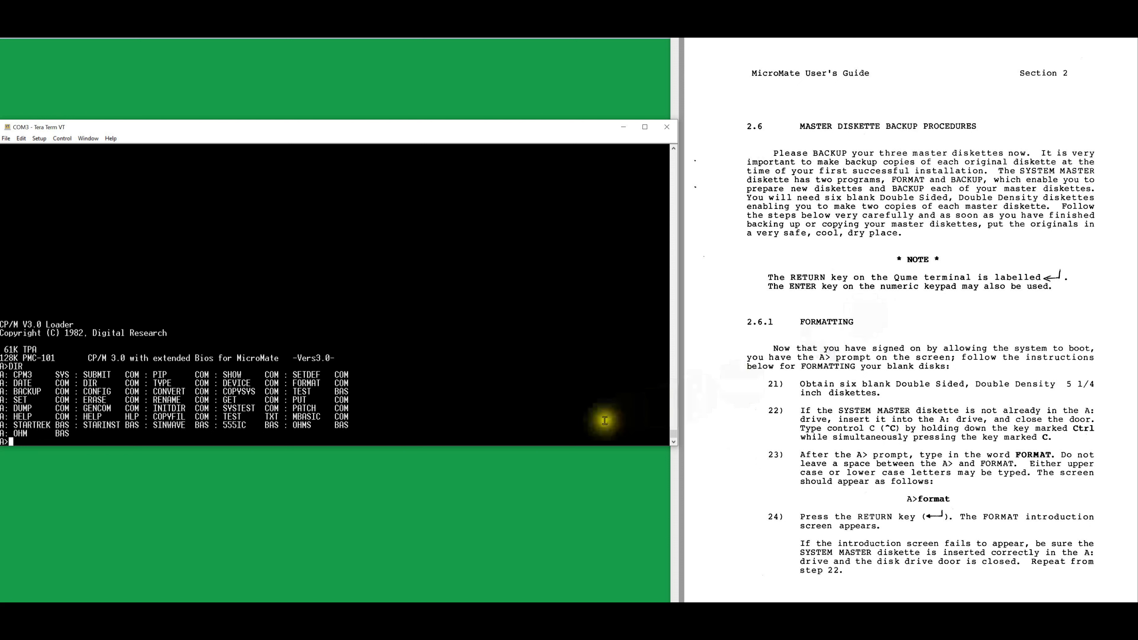
Run FORMAT to show its introduction, abort it, and enter CONFIG at the A> prompt
text(FORMAT)
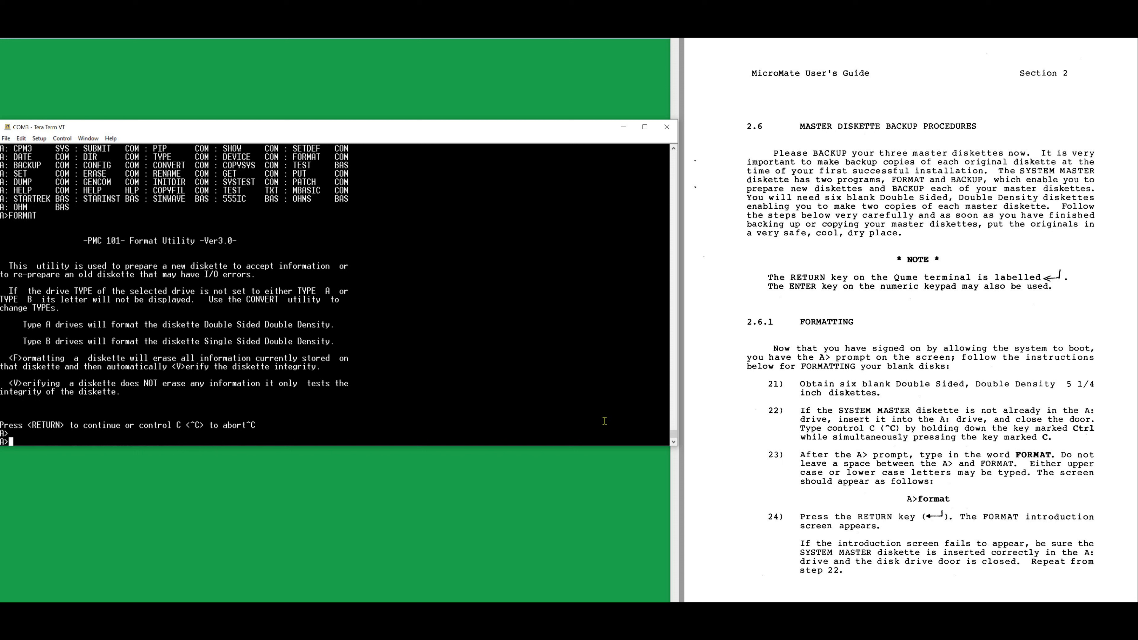
text(CONFIG)
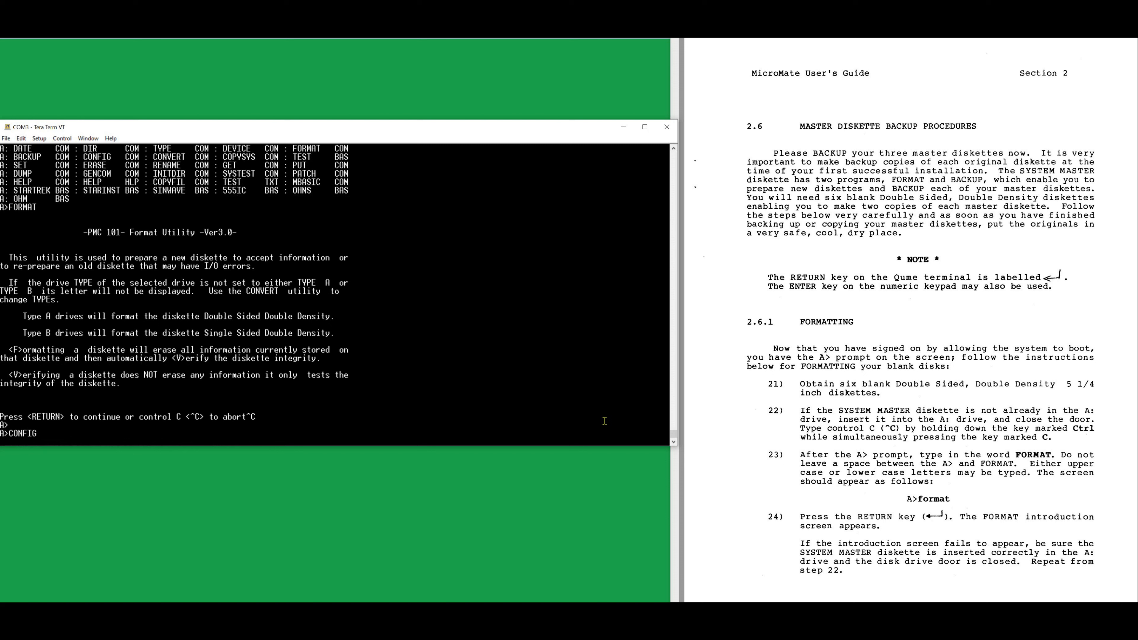
Run CONFIG to reach the power-on parameters menu showing 9600 baud terminal and modem, one drive
key(Return)
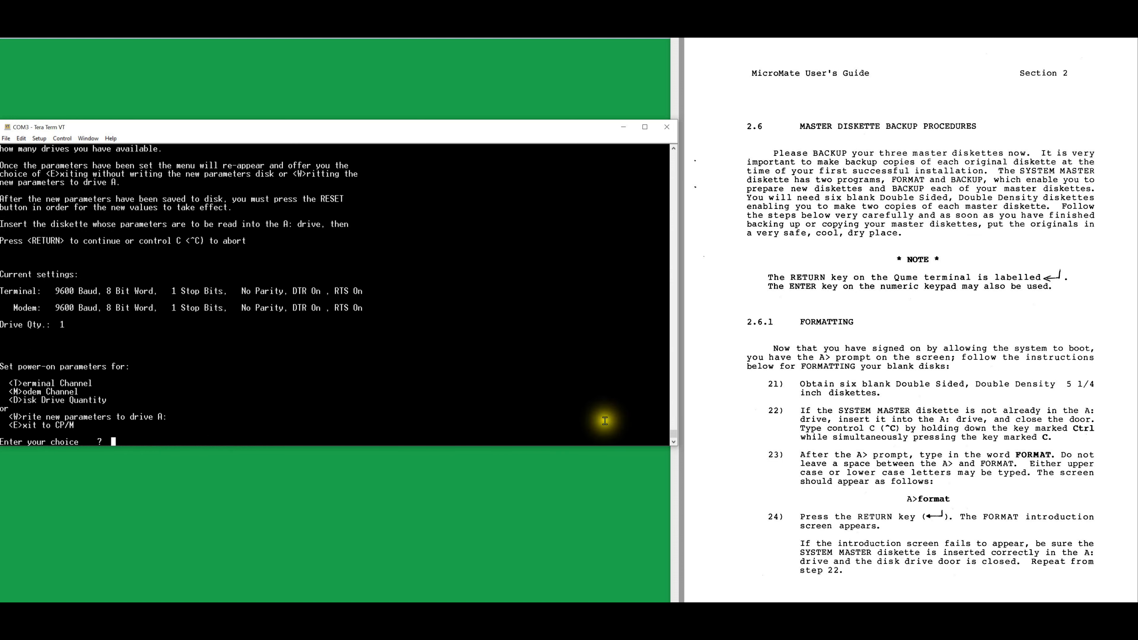
mouse_move(95, 399)
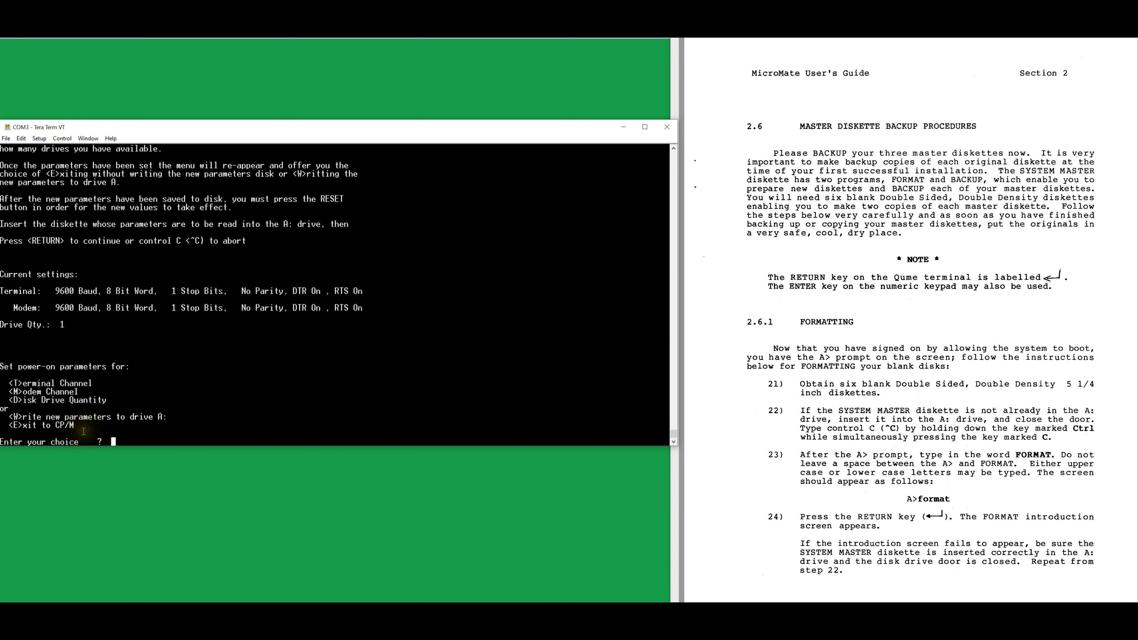
mouse_move(84, 326)
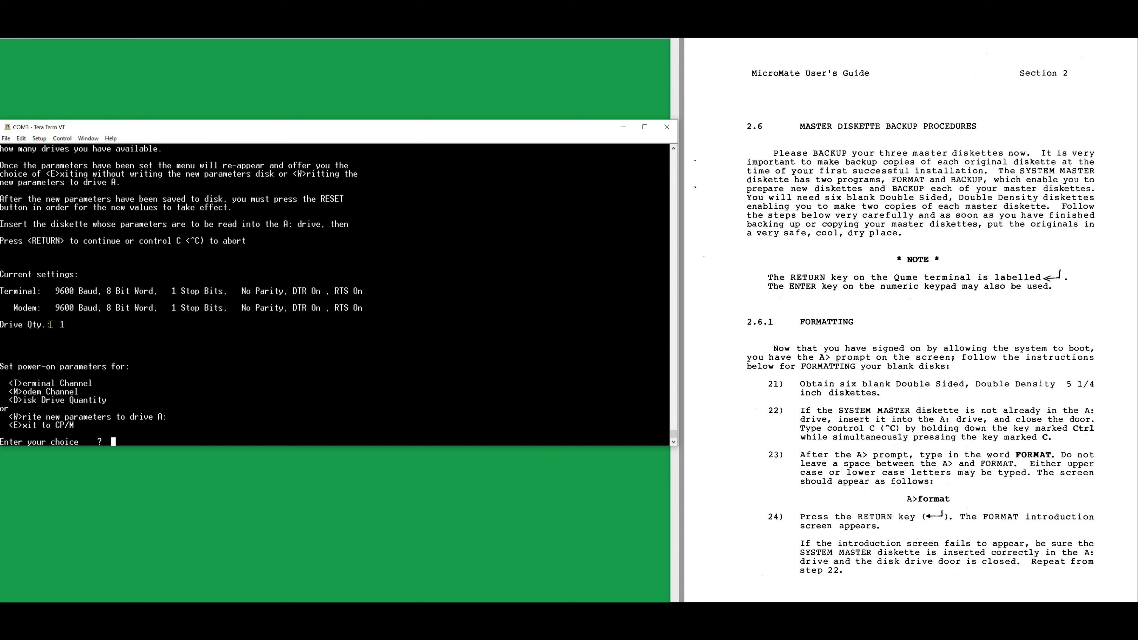
Exit CONFIG with E, launch FORMAT, and choose F to format a diskette in drive A
text(E)
text(FORMAT)
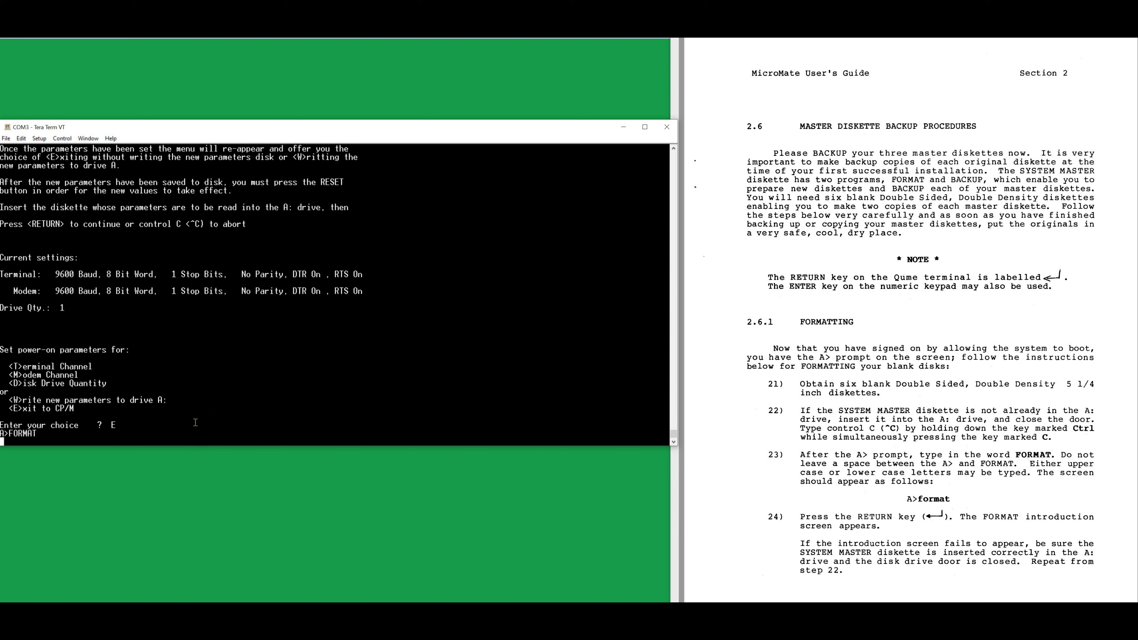
key(Return)
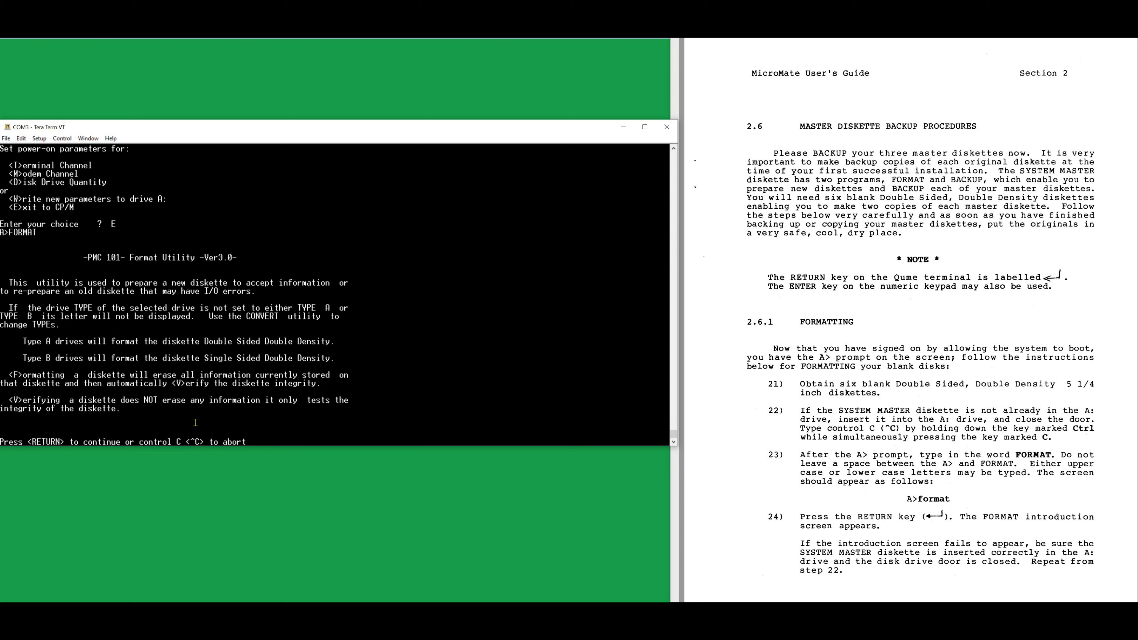
key(Return)
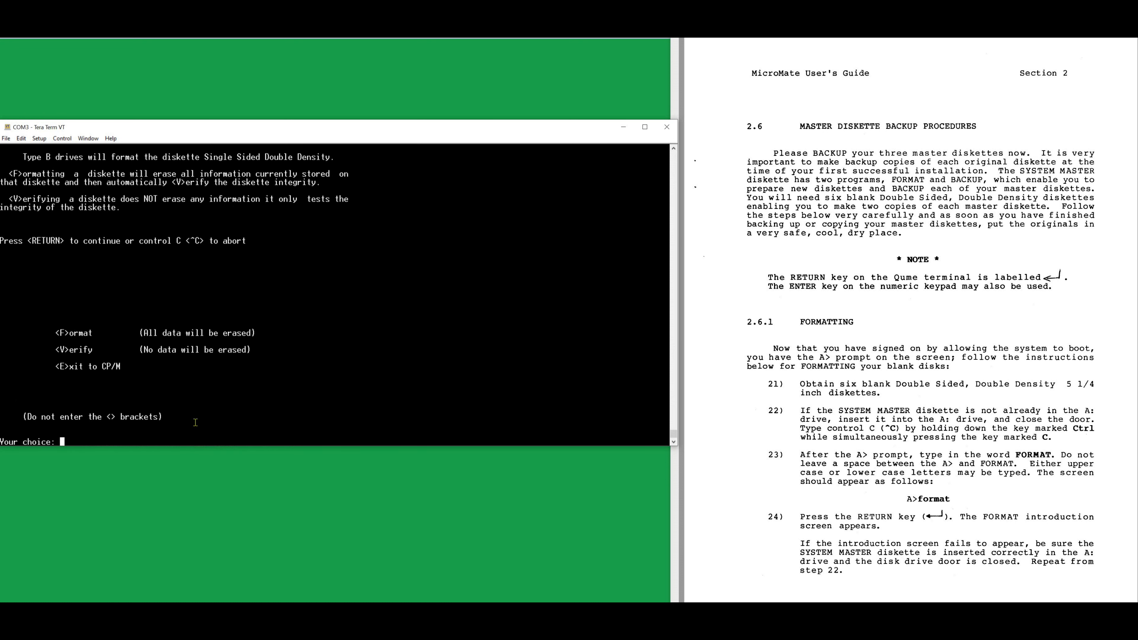
text(F)
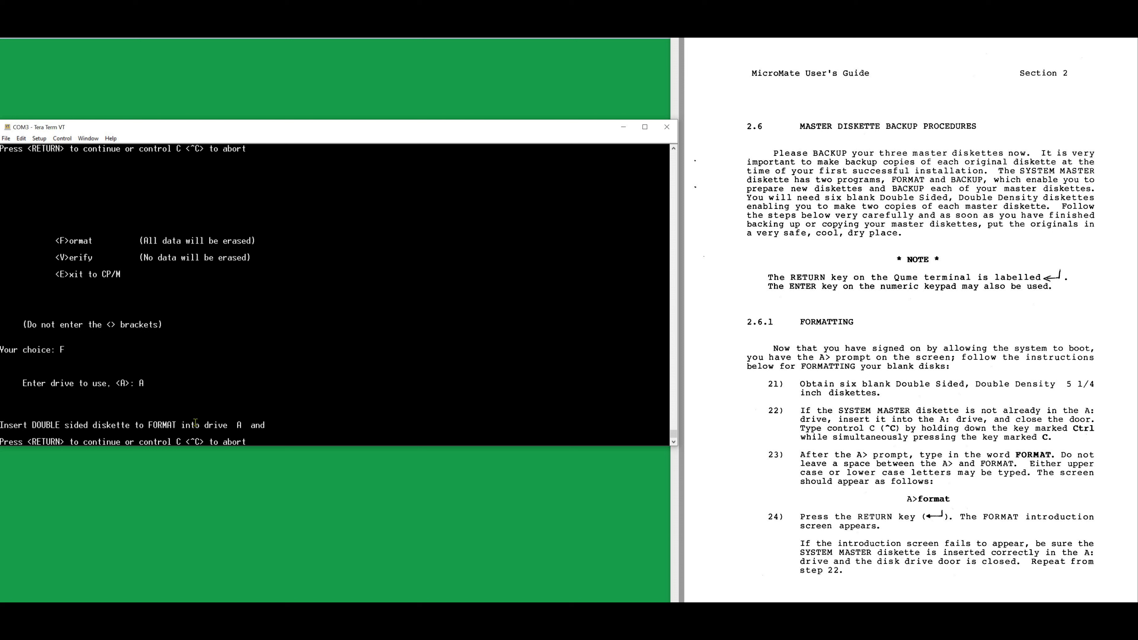
Start formatting and verifying both sides of the drive A diskette through track 39
key(Return)
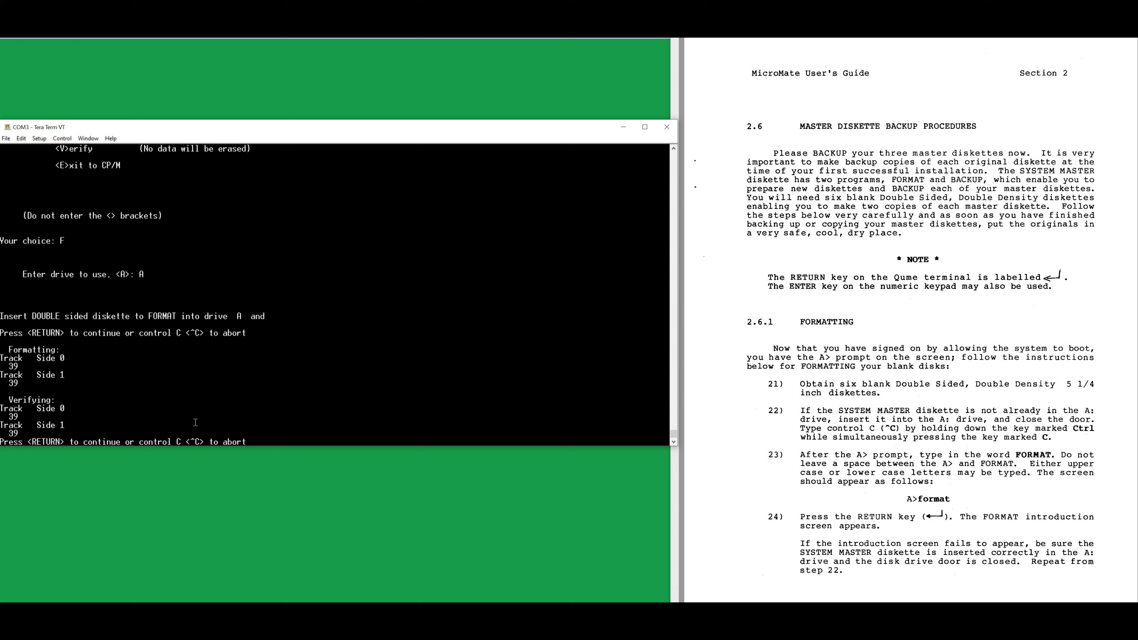
Return to the format menu and exit the Format Utility with E to the A> prompt
key(Return)
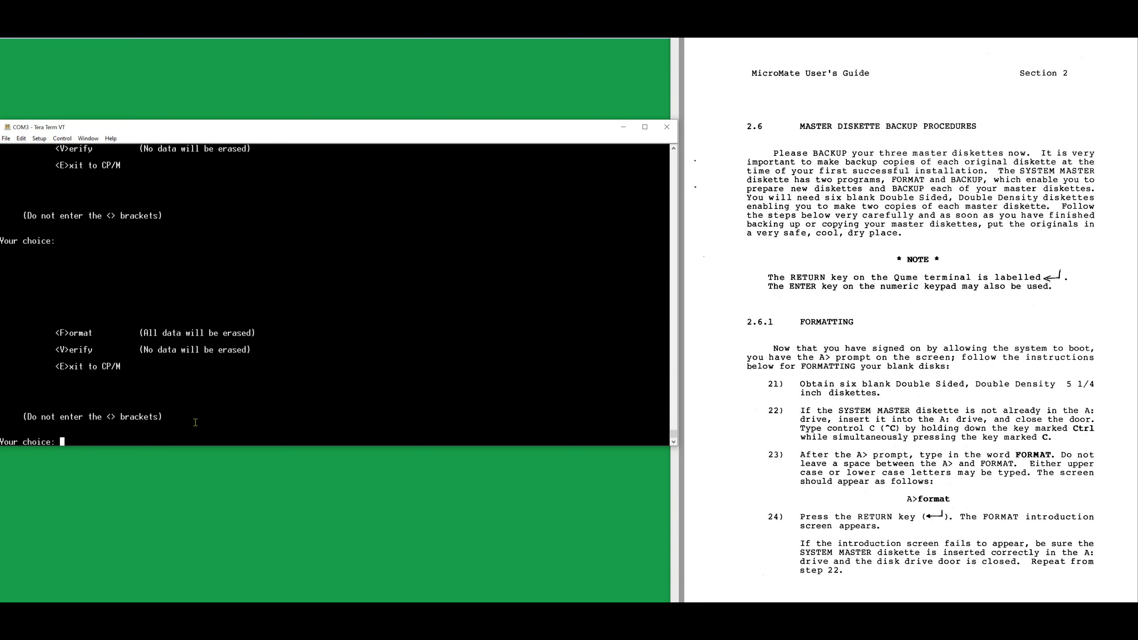
text(E)
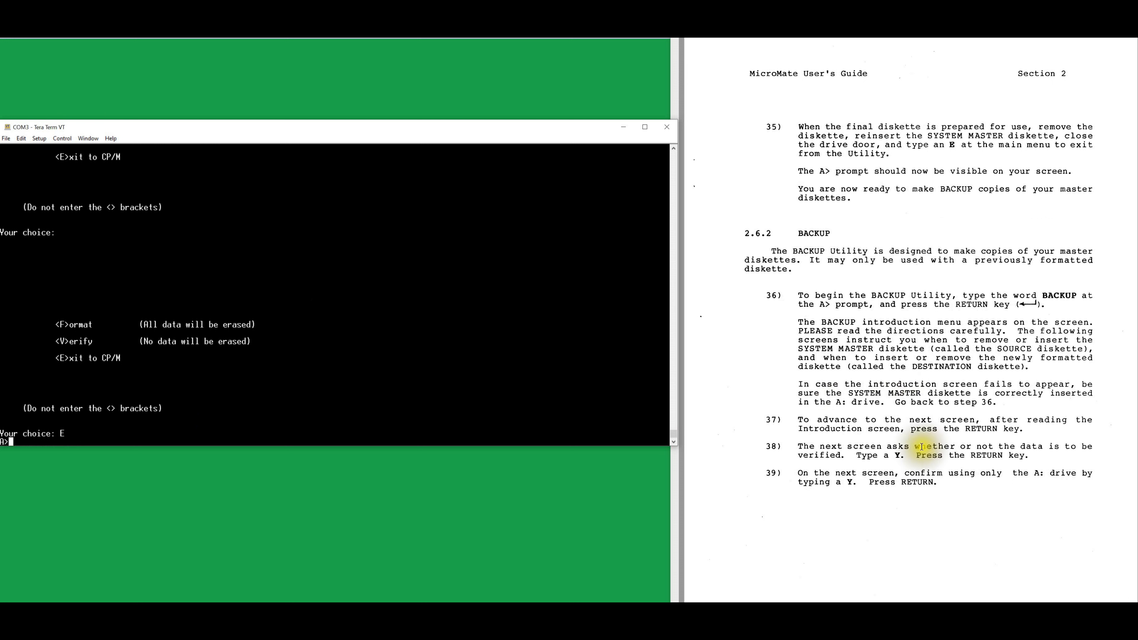
Run BACKUP, answering Y to verify data and Y to confirm the A: to A: copy
text(BACK)
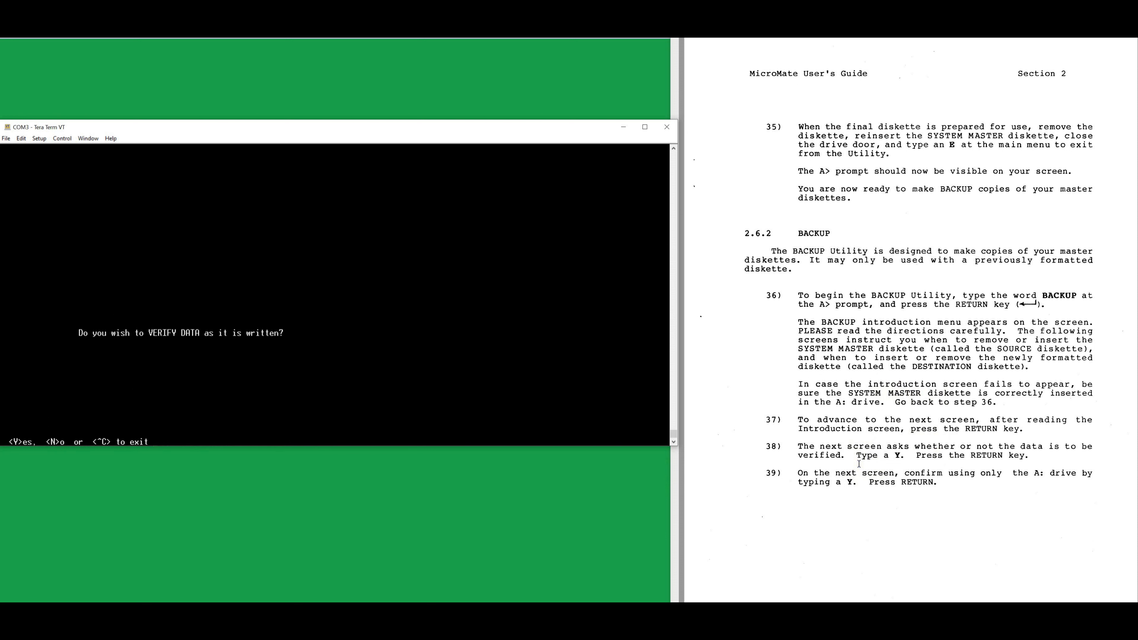
text(Y)
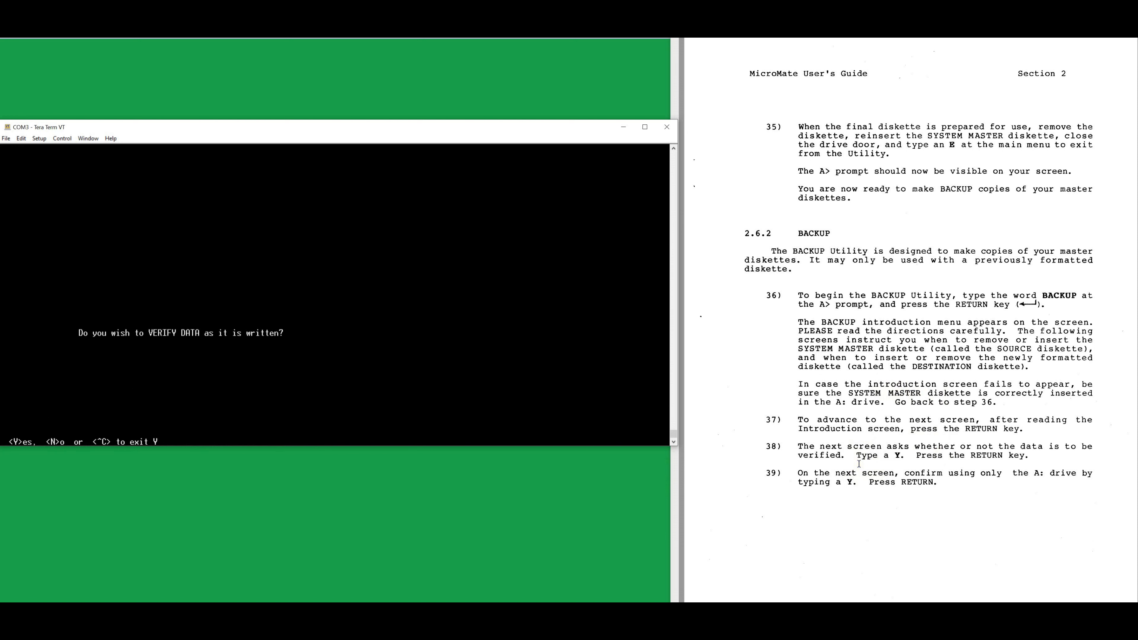
text(Y)
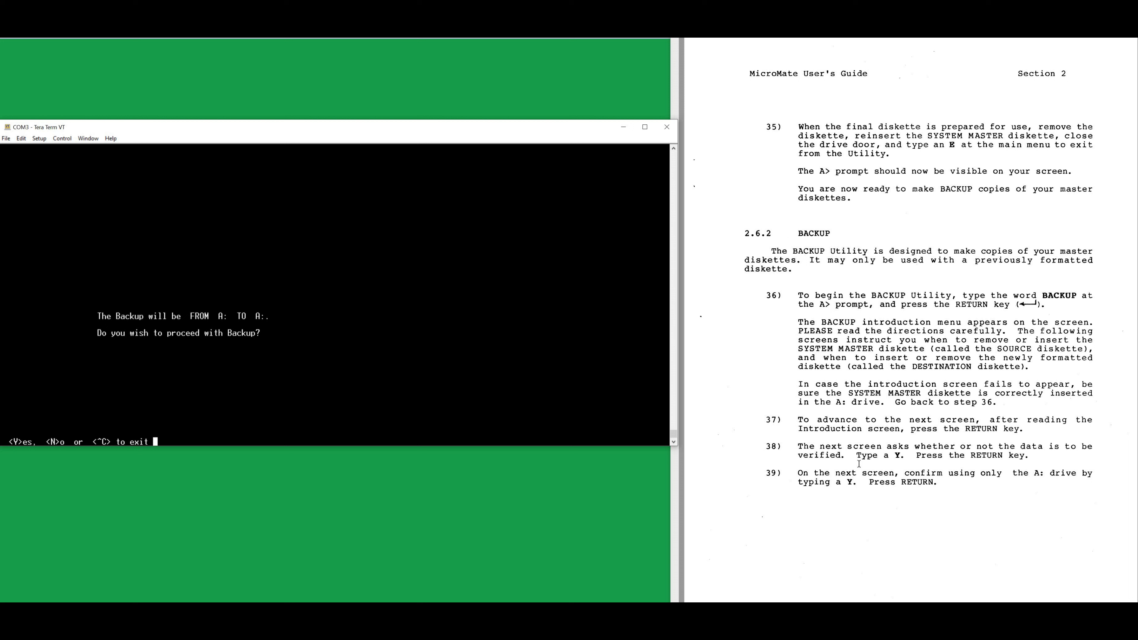
text(Y)
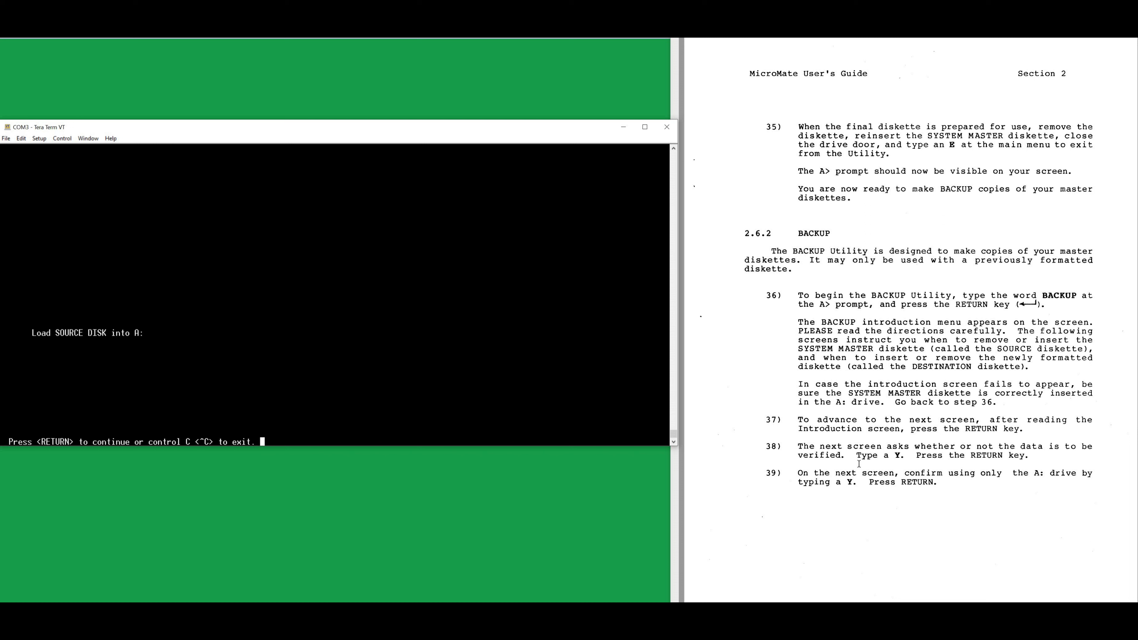
Confirm the source and destination disks so tracks 0 through 9 are copied
key(Return)
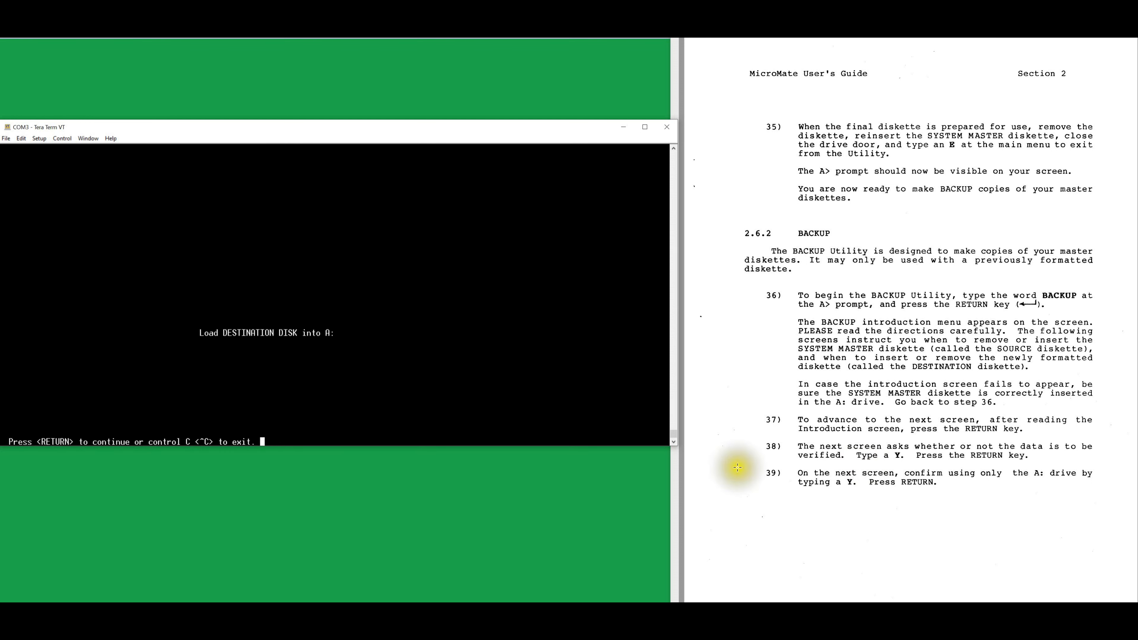
key(Return)
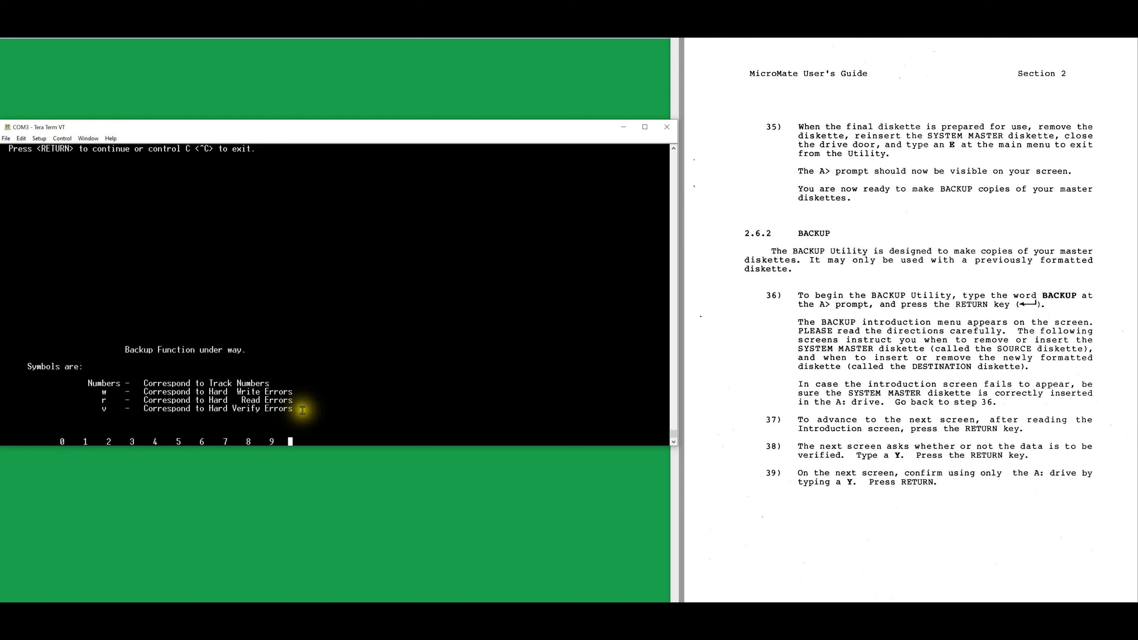
Confirm the disk swaps so tracks 10 through 19 are copied
key(return)
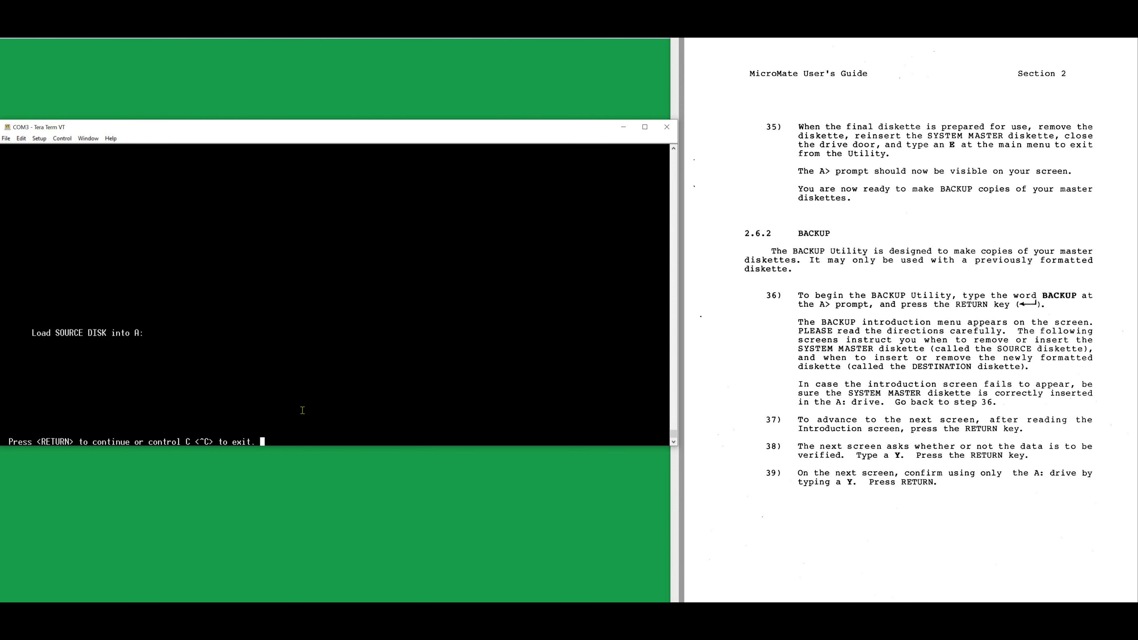
key(Return)
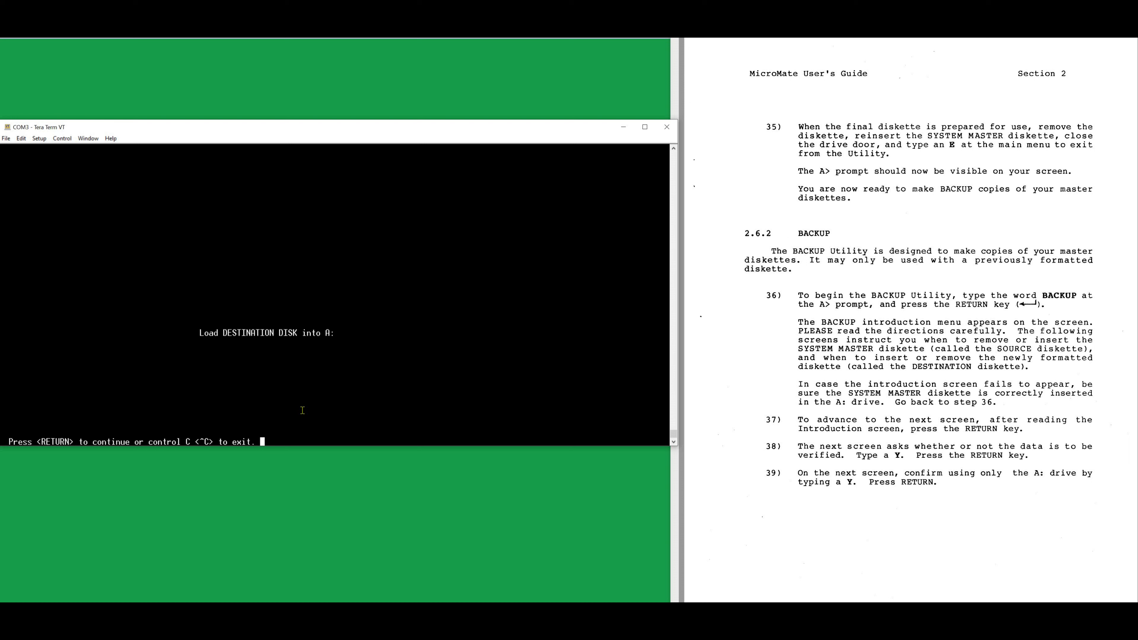
key(Return)
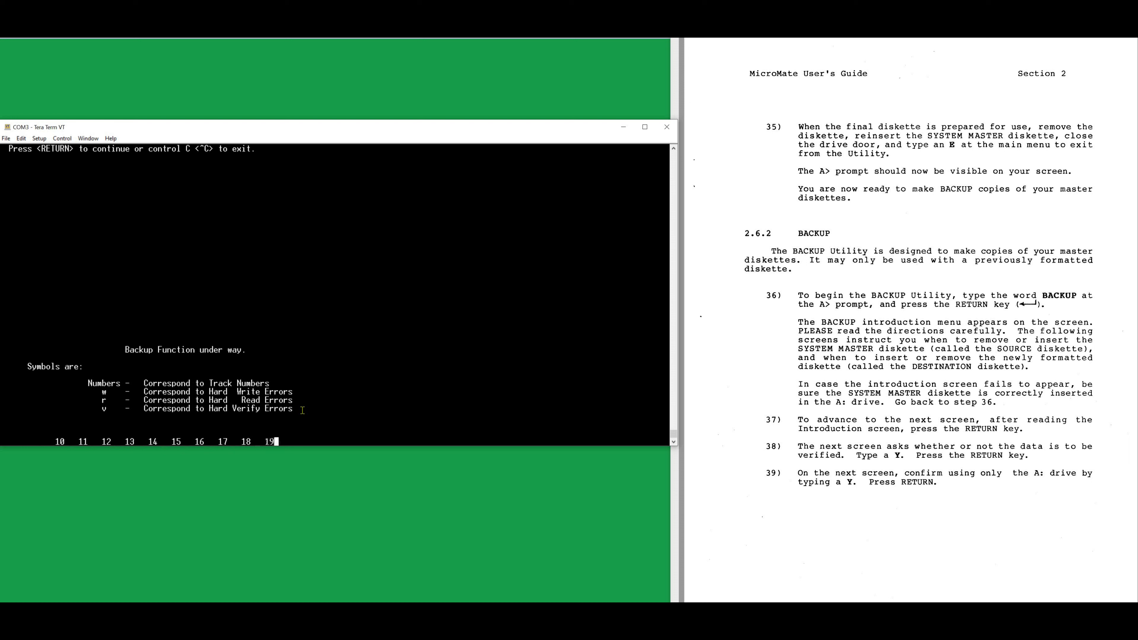
key(Return)
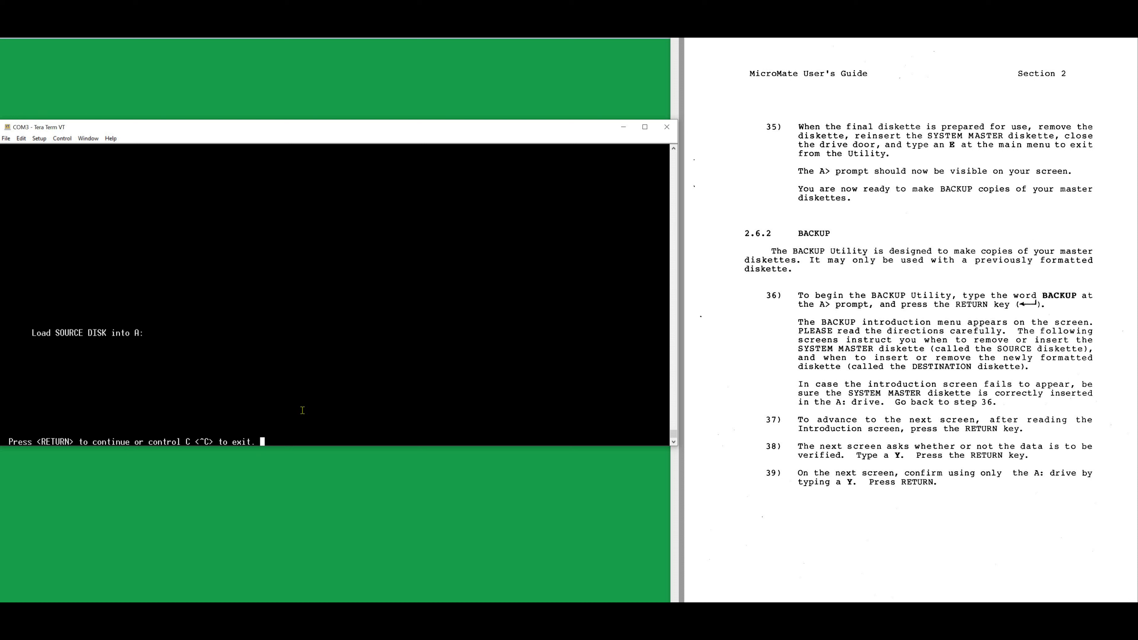
Confirm the remaining source and destination swaps through track 38 until the backup finishes
key(Return)
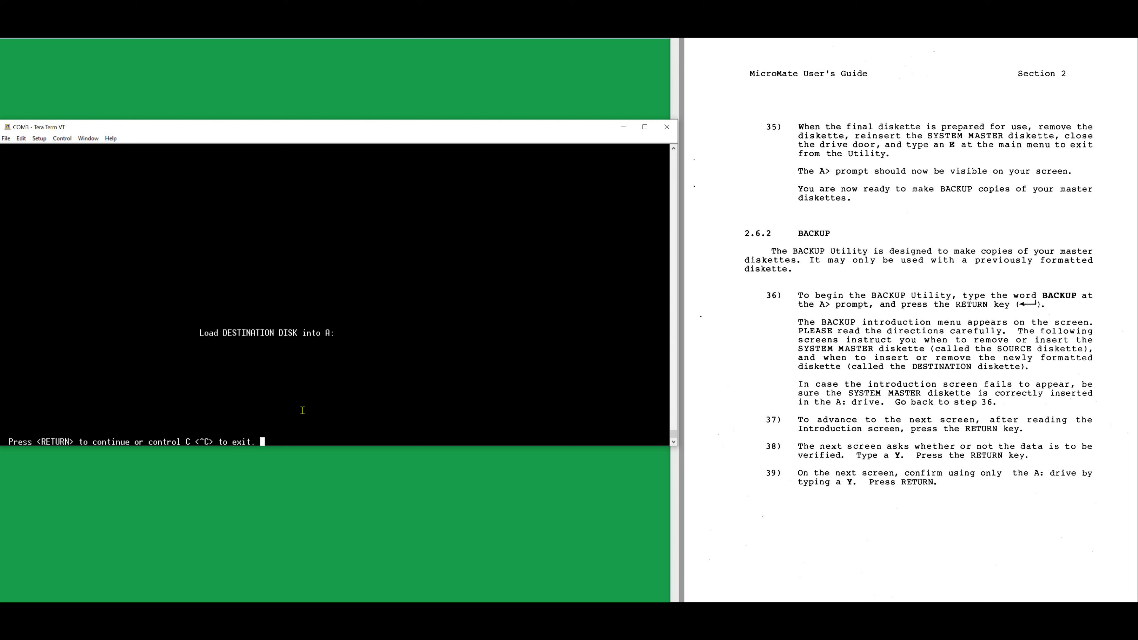
key(return)
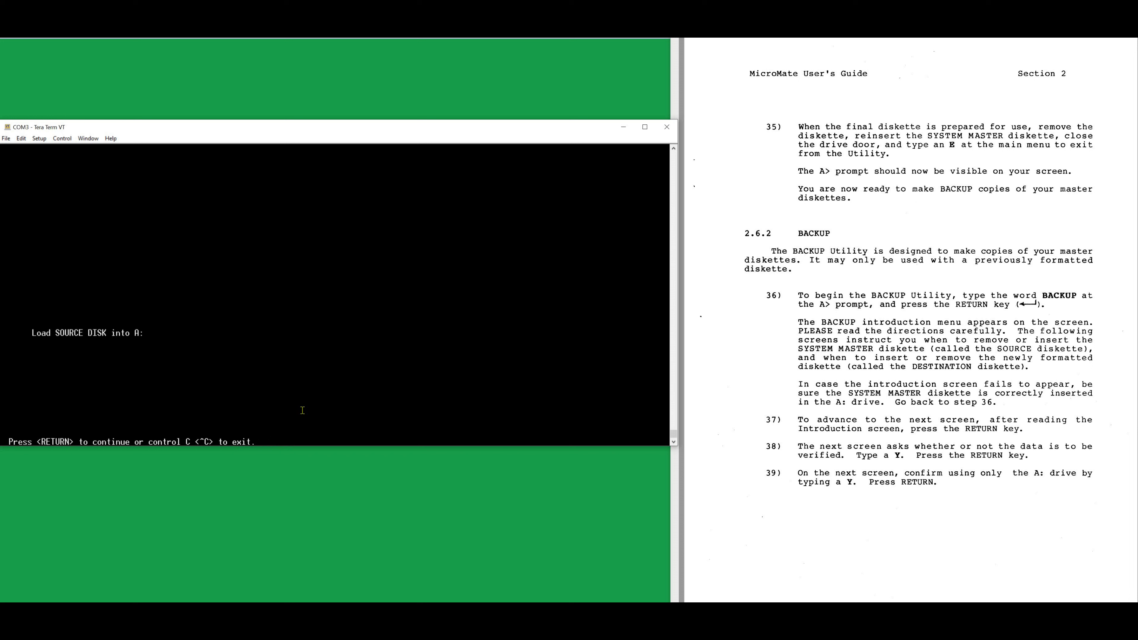
key(Return)
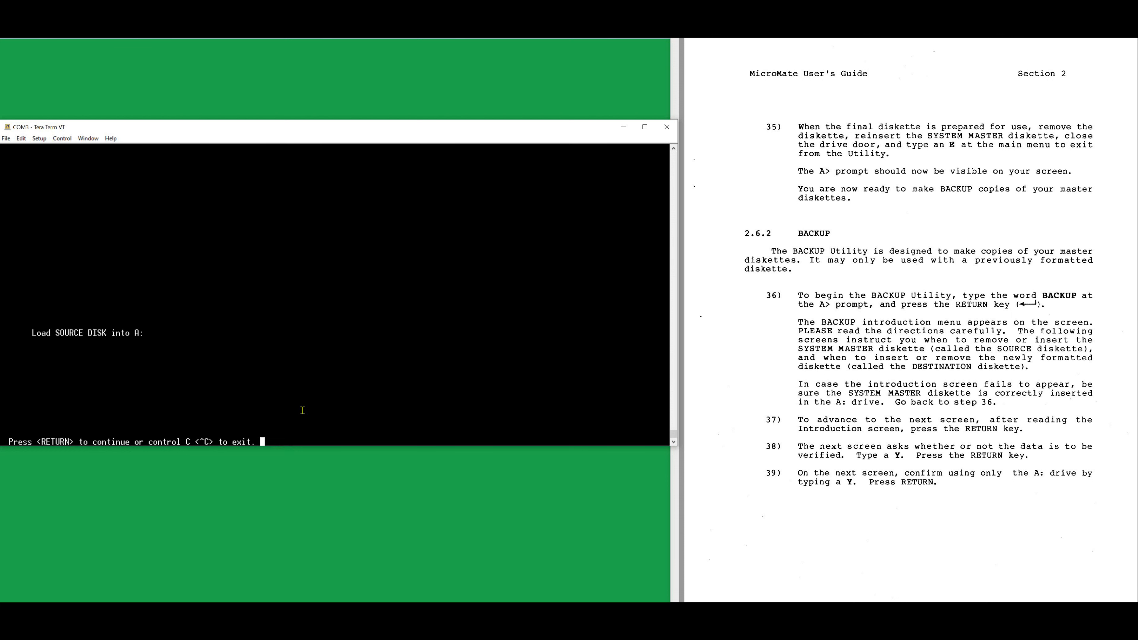
key(Return)
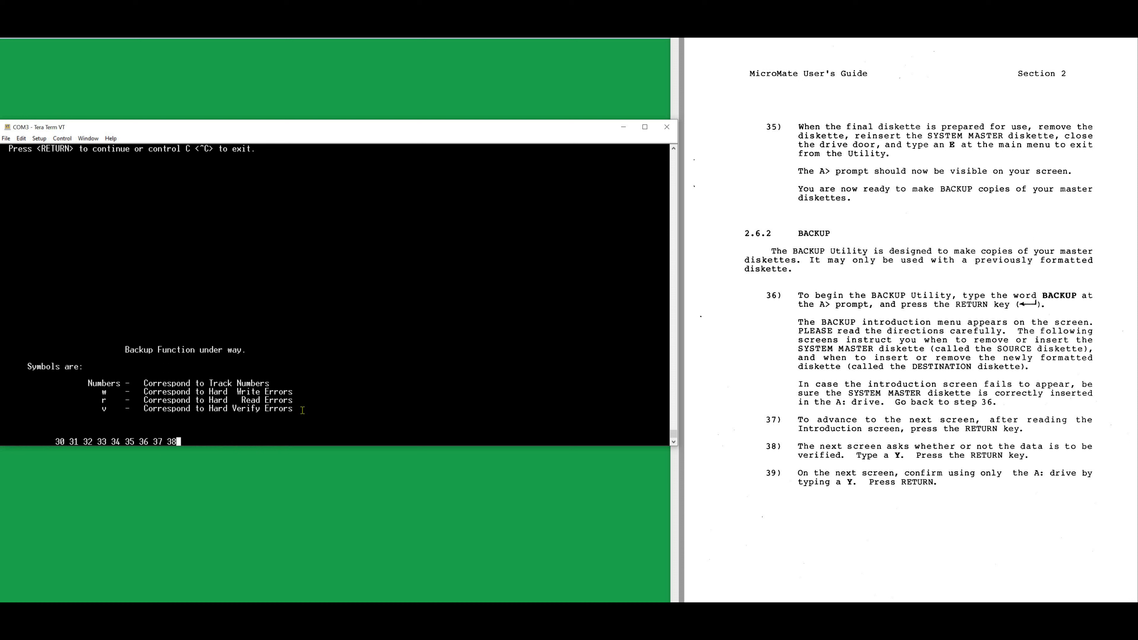
key(return)
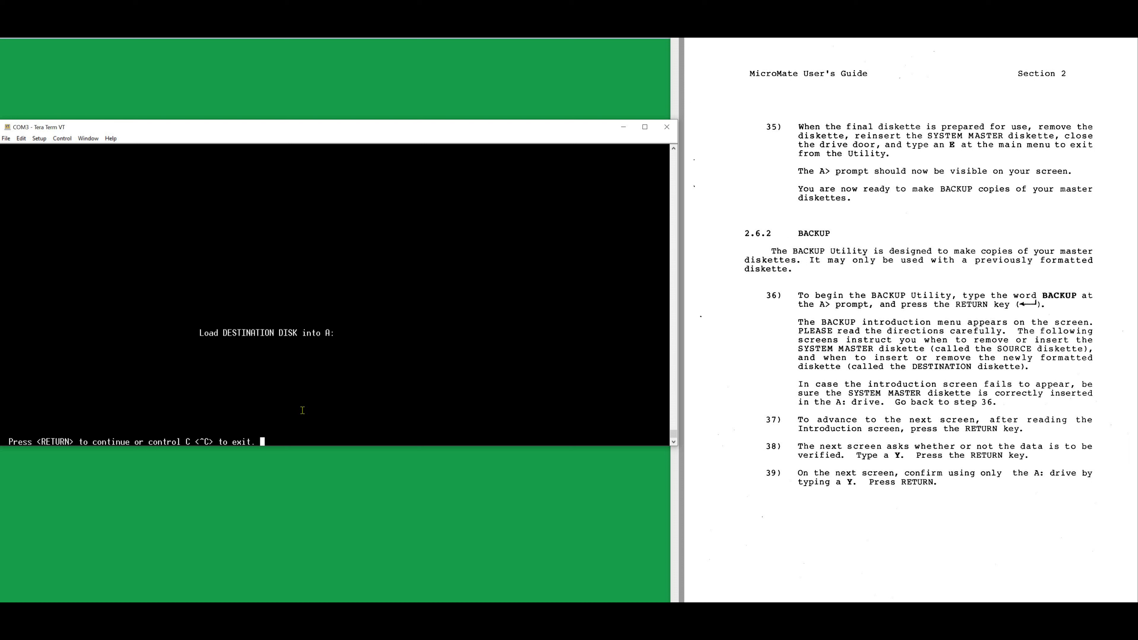
key(Return)
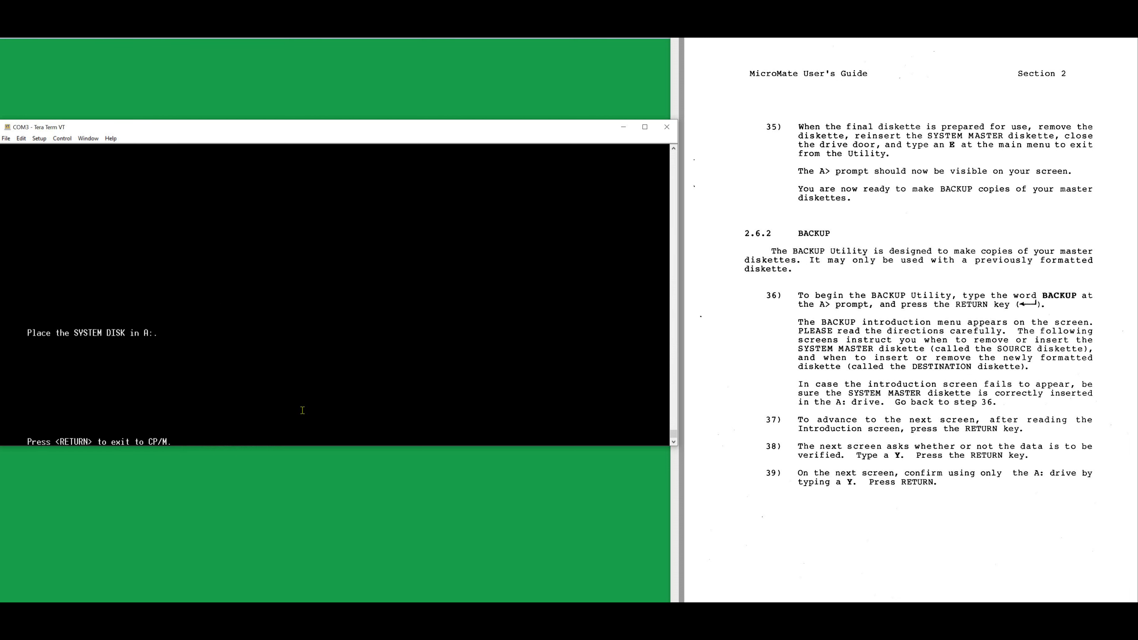
Exit the backup into rebooted CP/M 3.0 and list drive A's files with DIR
key(Return)
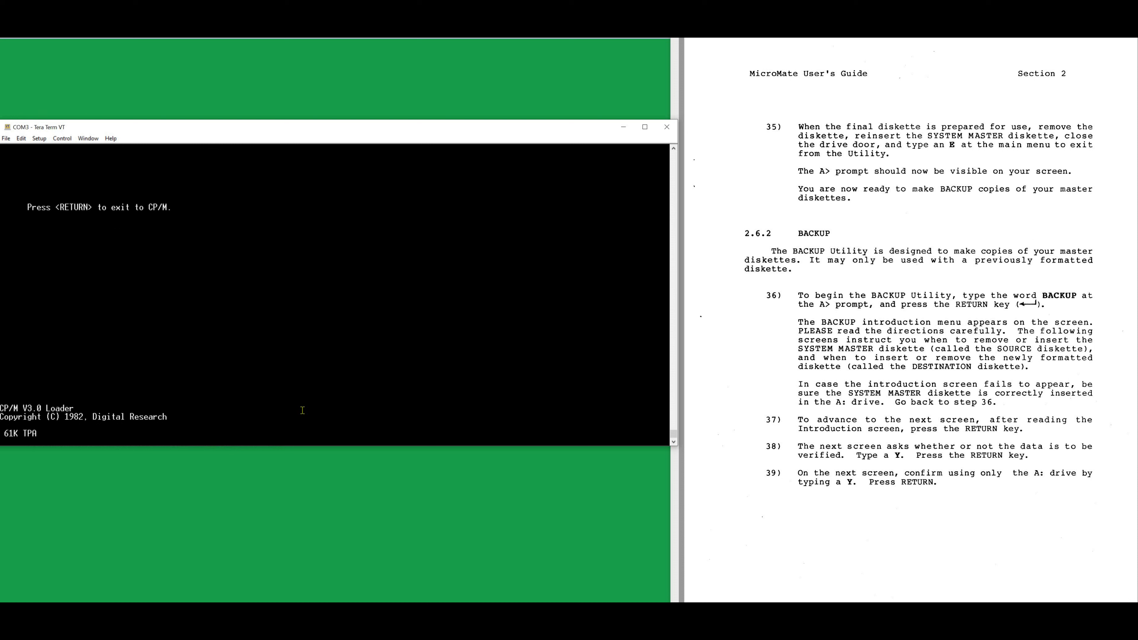
key(Return)
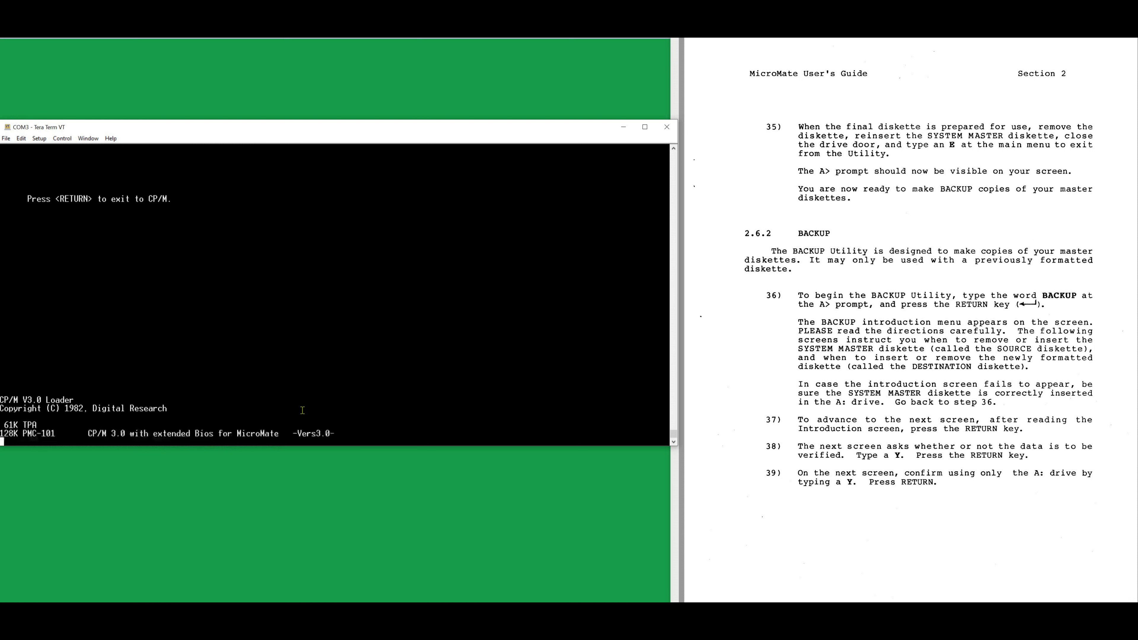
key(Return)
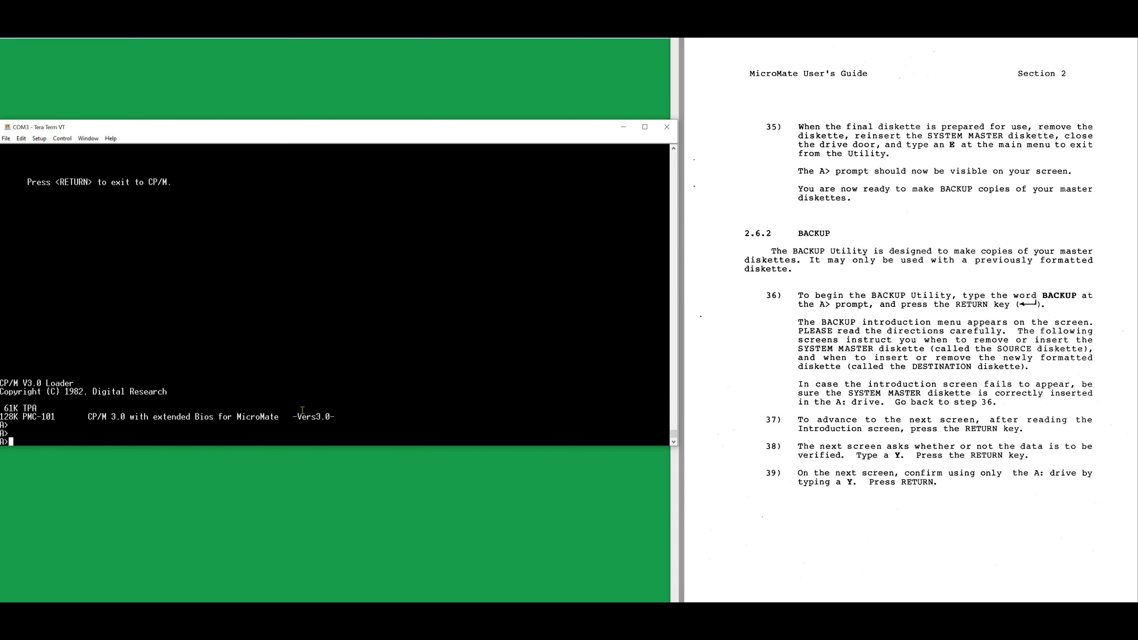
text(DIR)
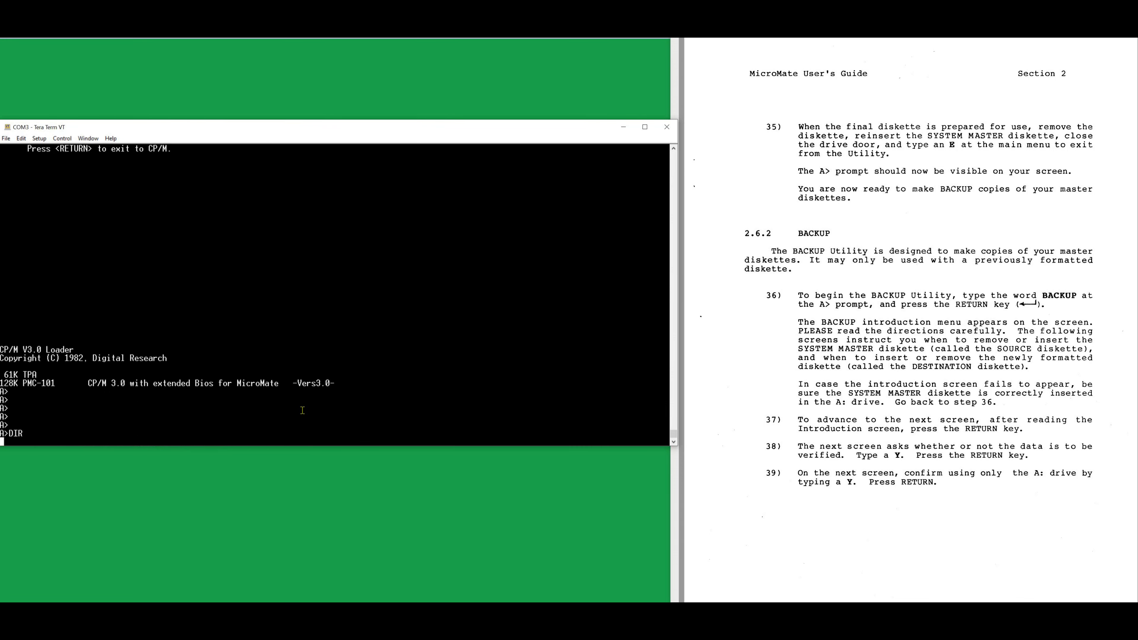
key(Return)
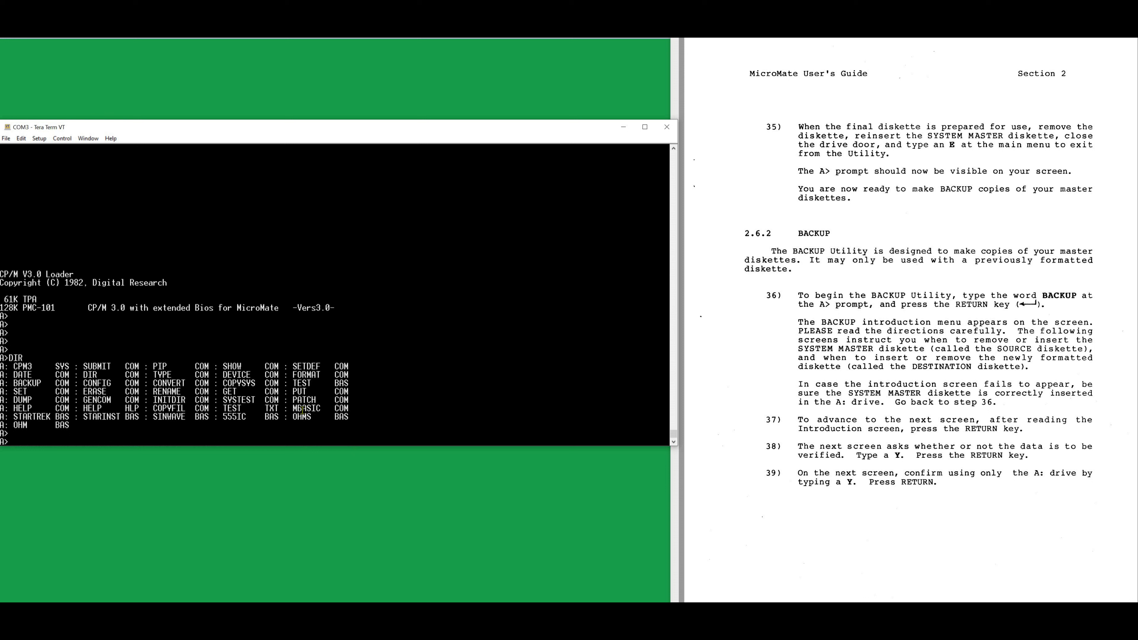
Run COPYFIL and move past its introduction screen
text(COPY)
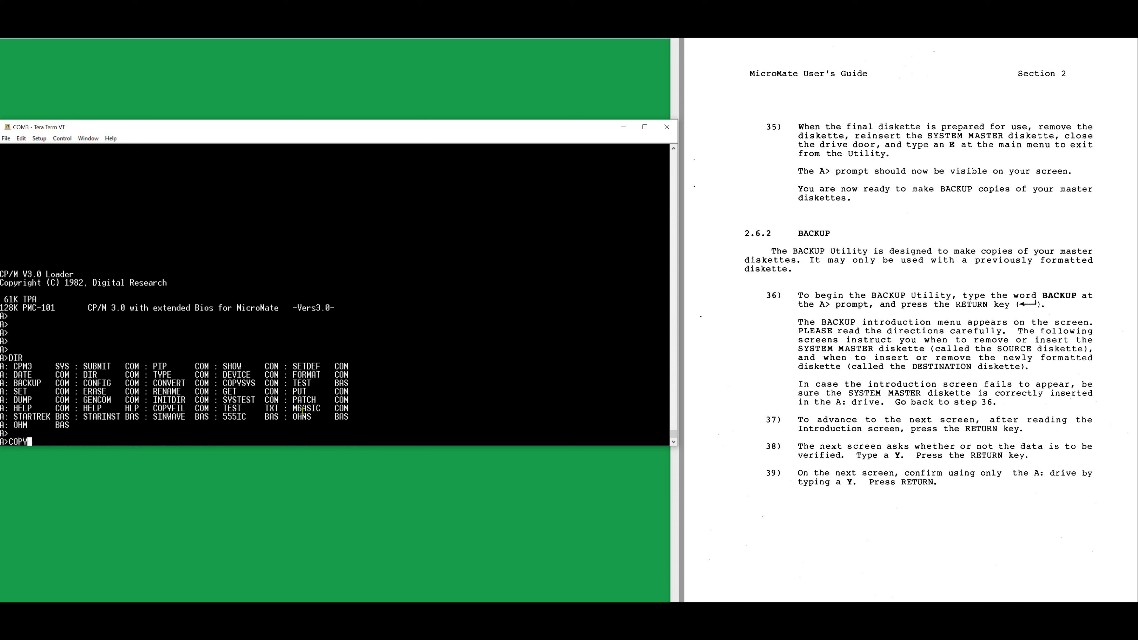
text(FIL)
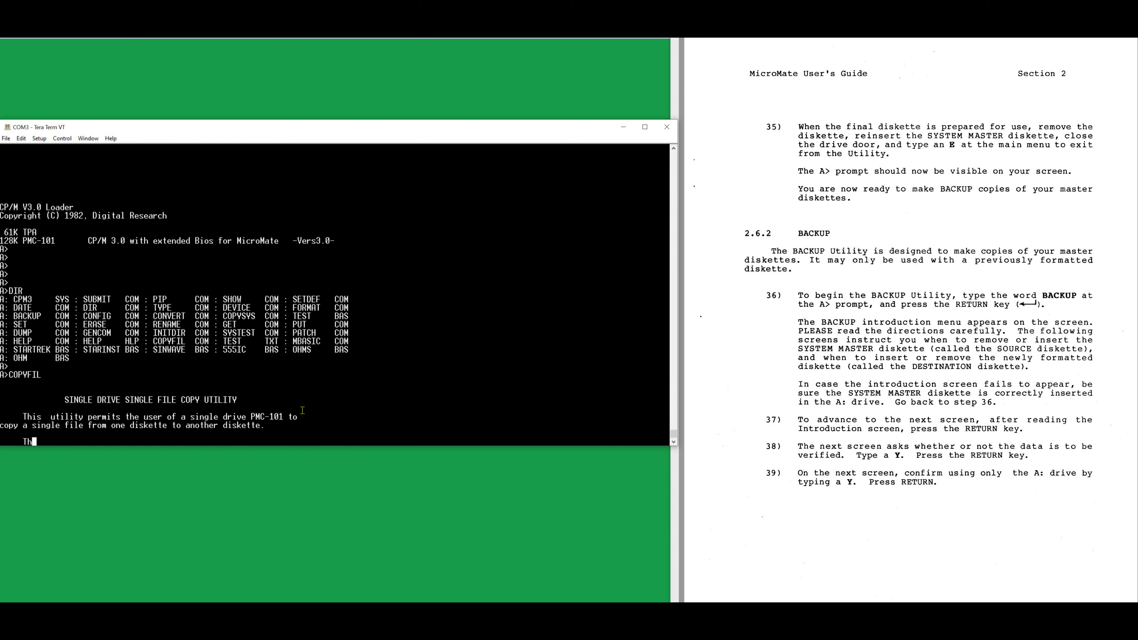
key(Return)
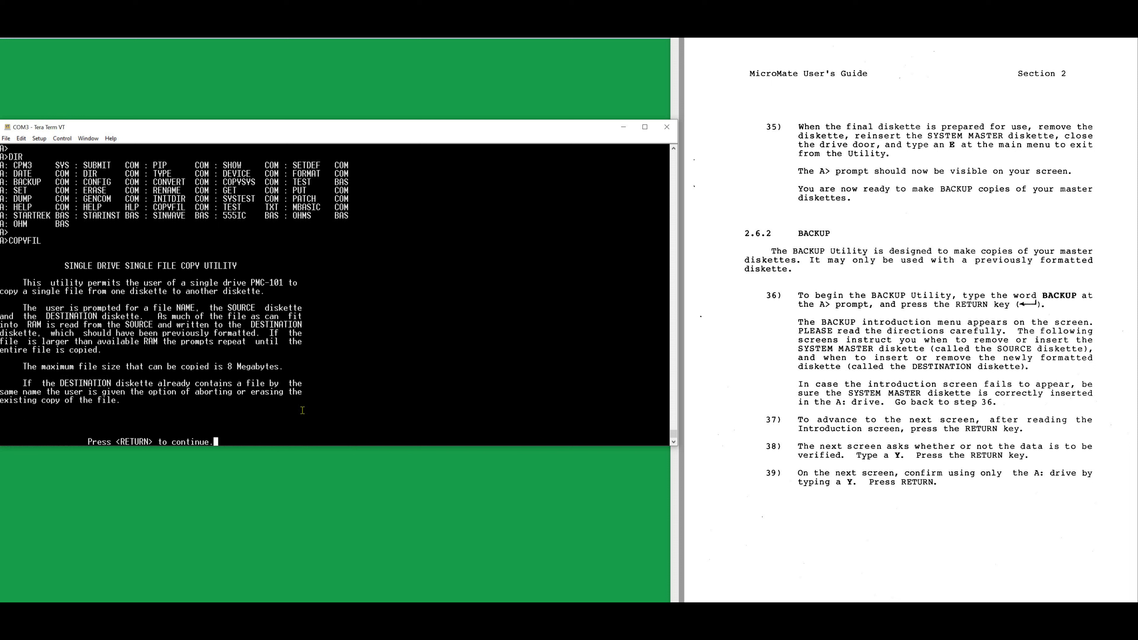
key(Return)
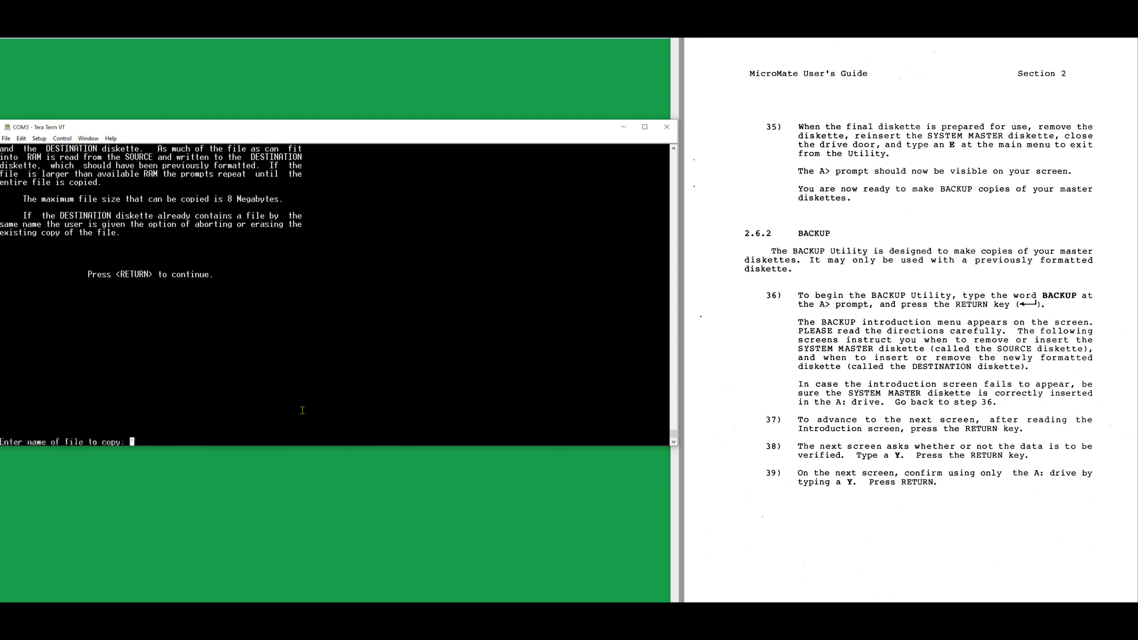
Name MBASIC.COM as the file and confirm the diskette prompts; the copy ends in a write error
text(MBA)
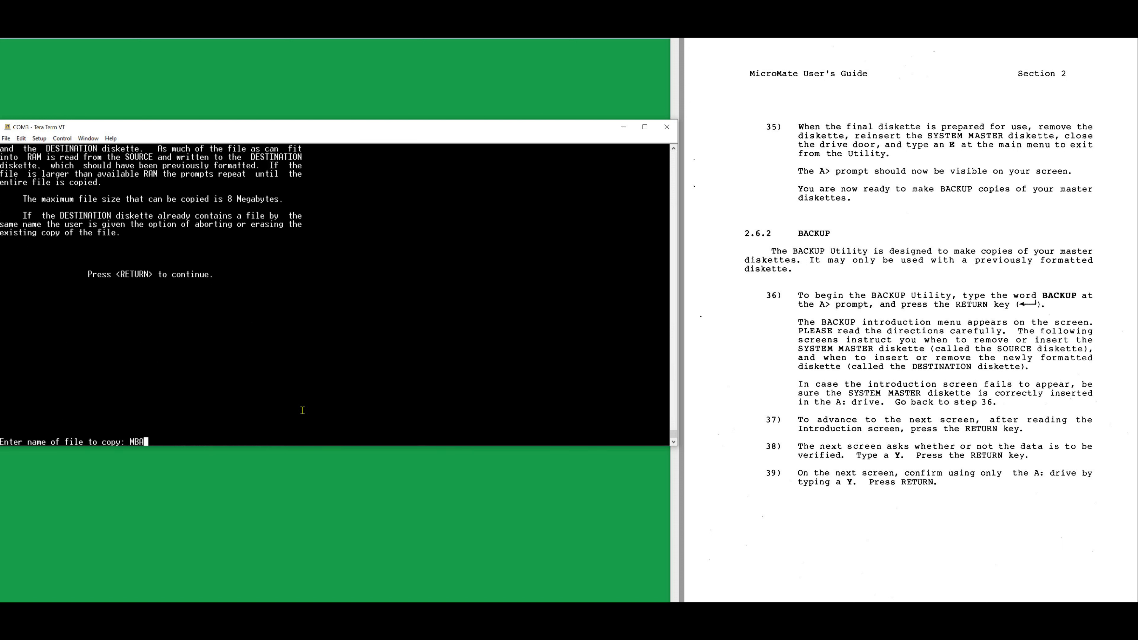
text(SIC.)
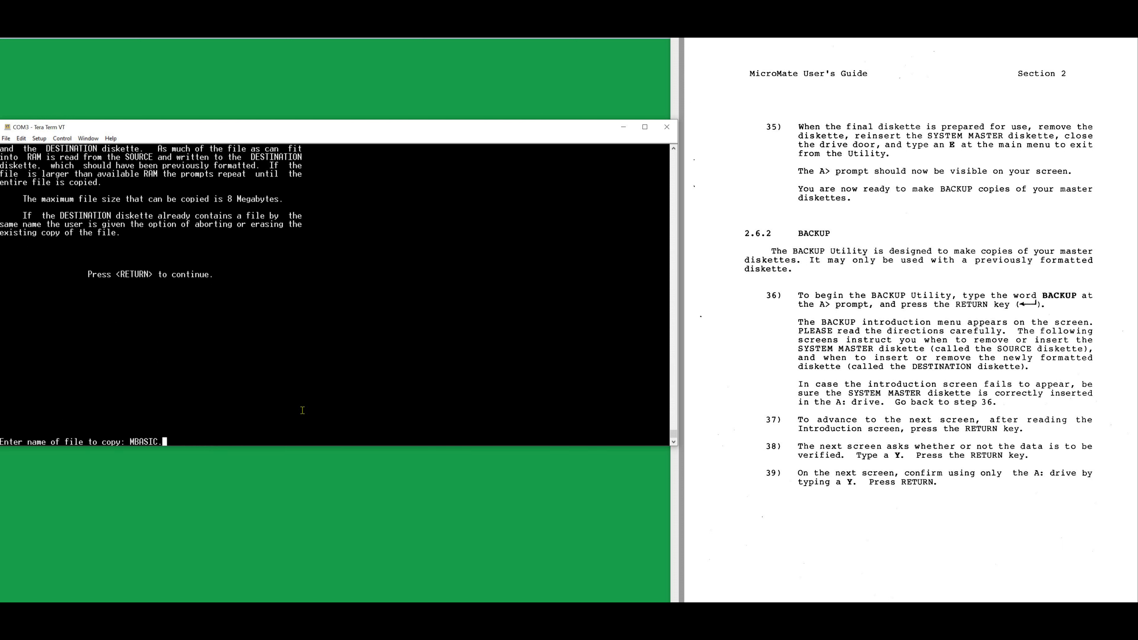
text(COM)
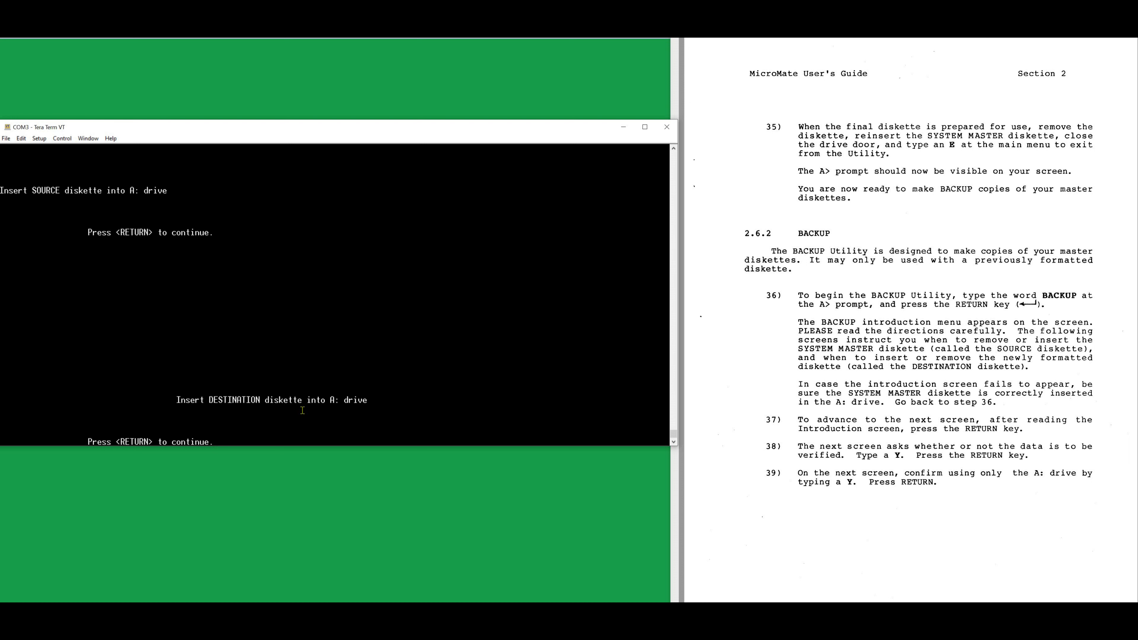
key(Return)
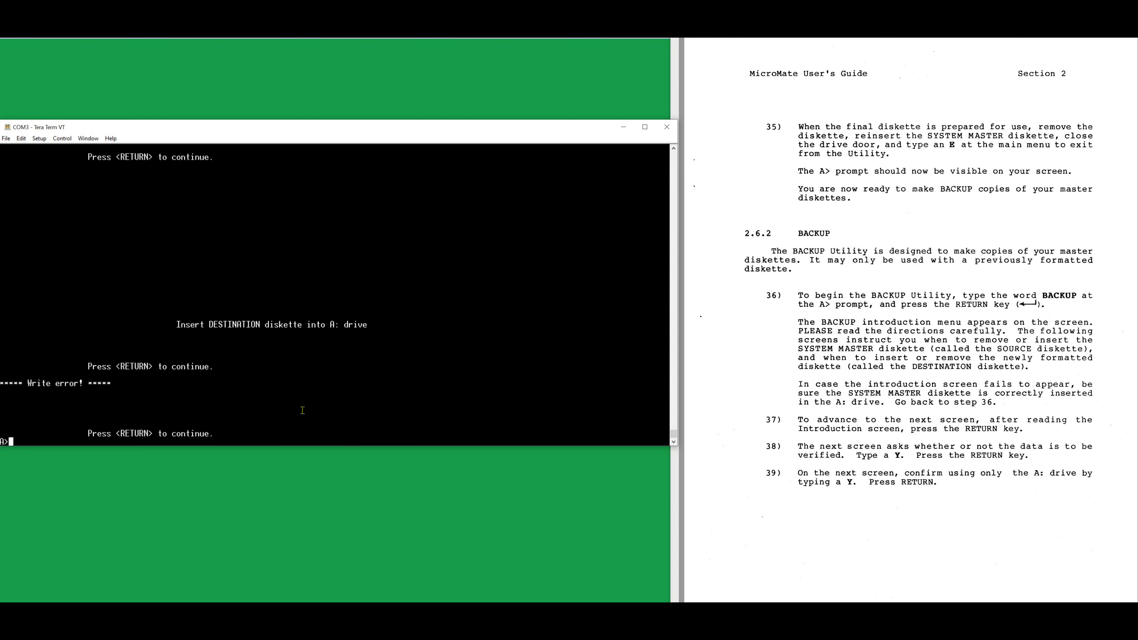
Warm-boot CP/M 3.0 to the MicroMate sign-on banner and a fresh A> prompt
key(Return)
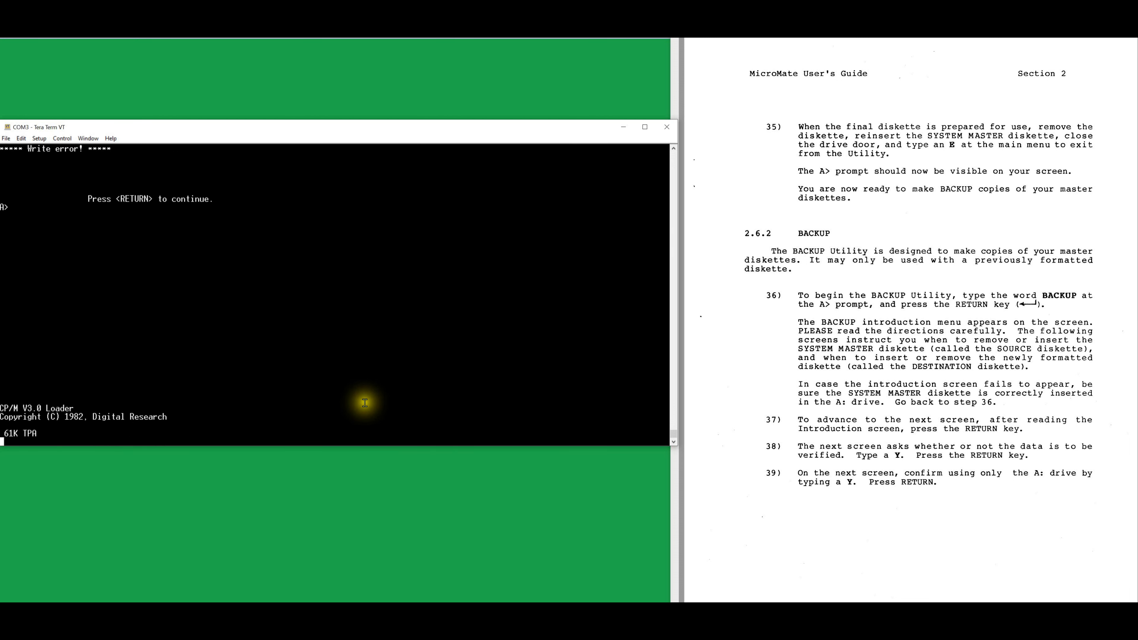
mouse_move(770, 348)
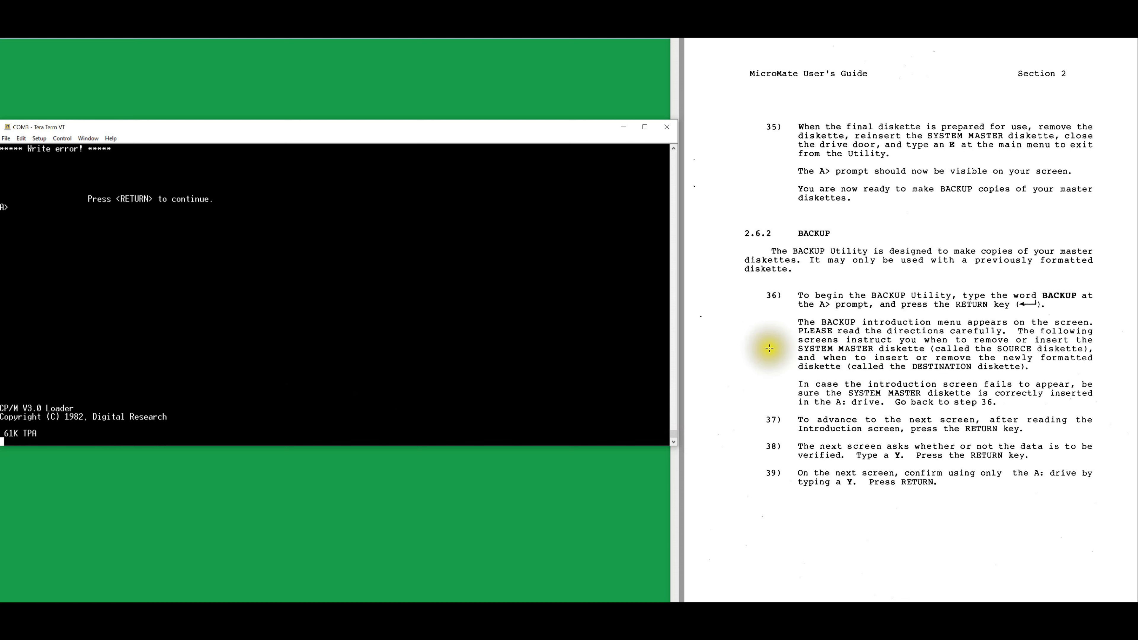
key(return)
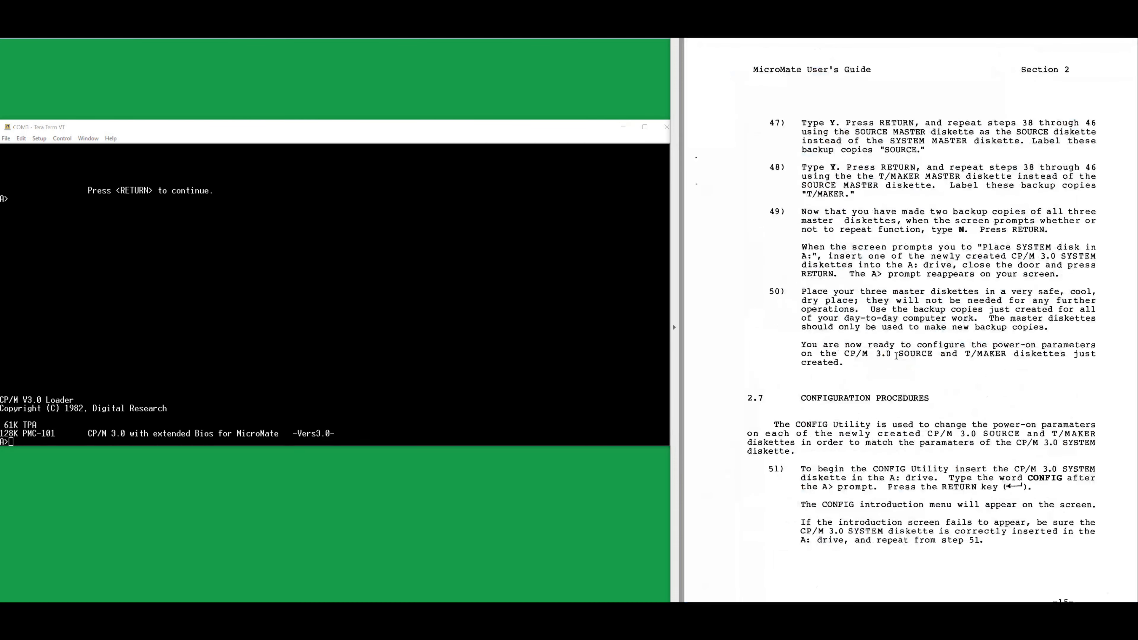
scroll(down, 3)
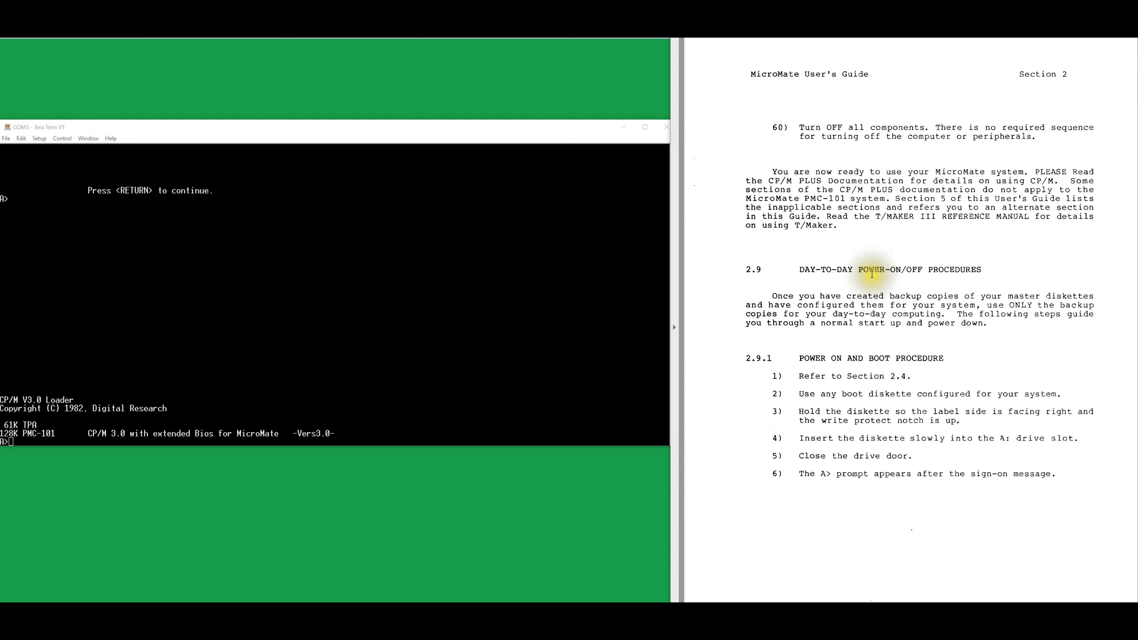
scroll(down, 3)
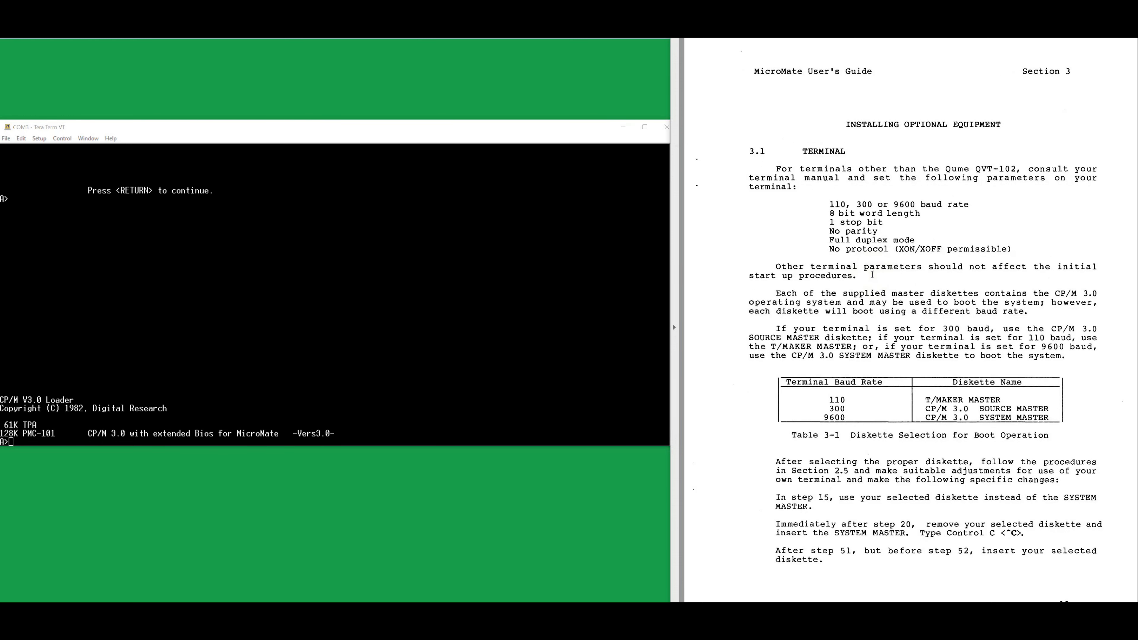
double_click(890, 266)
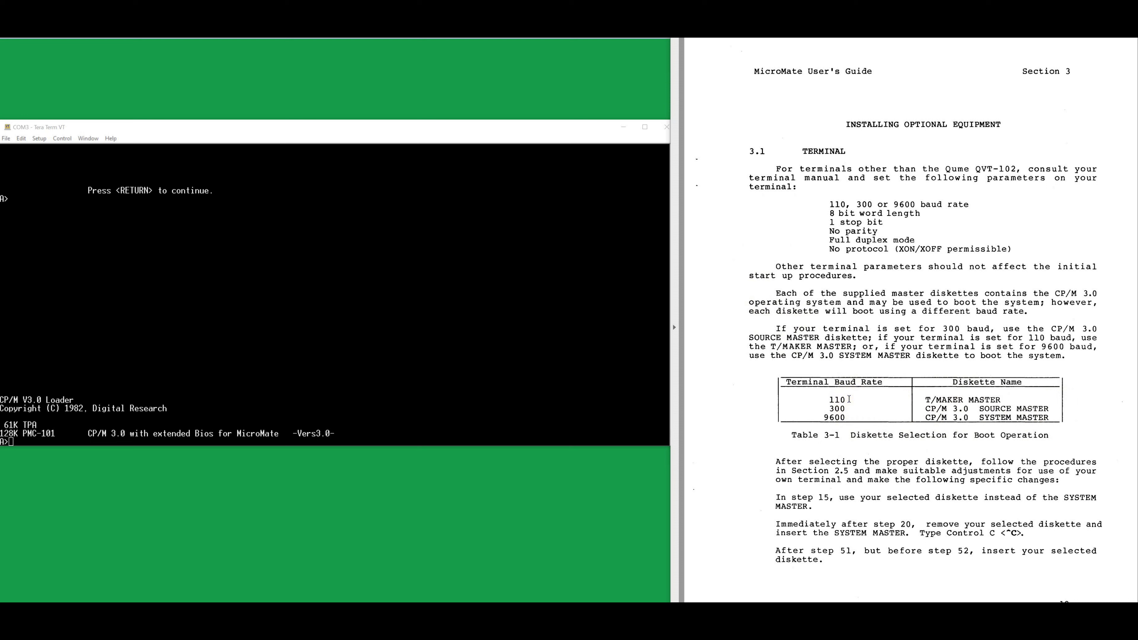
double_click(837, 399)
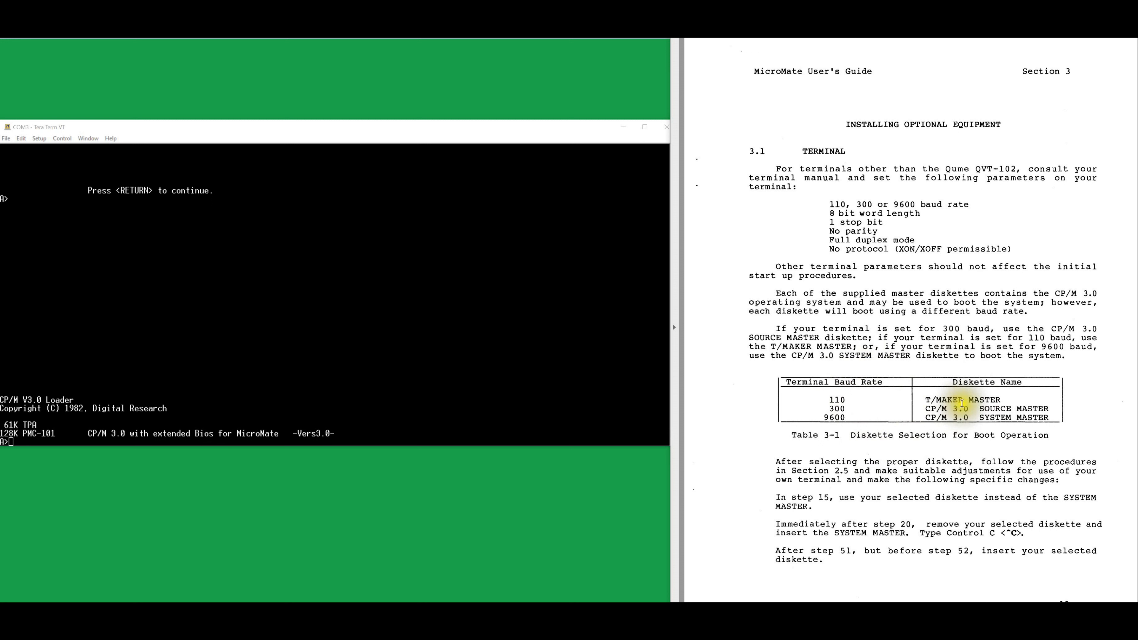
mouse_move(1066, 449)
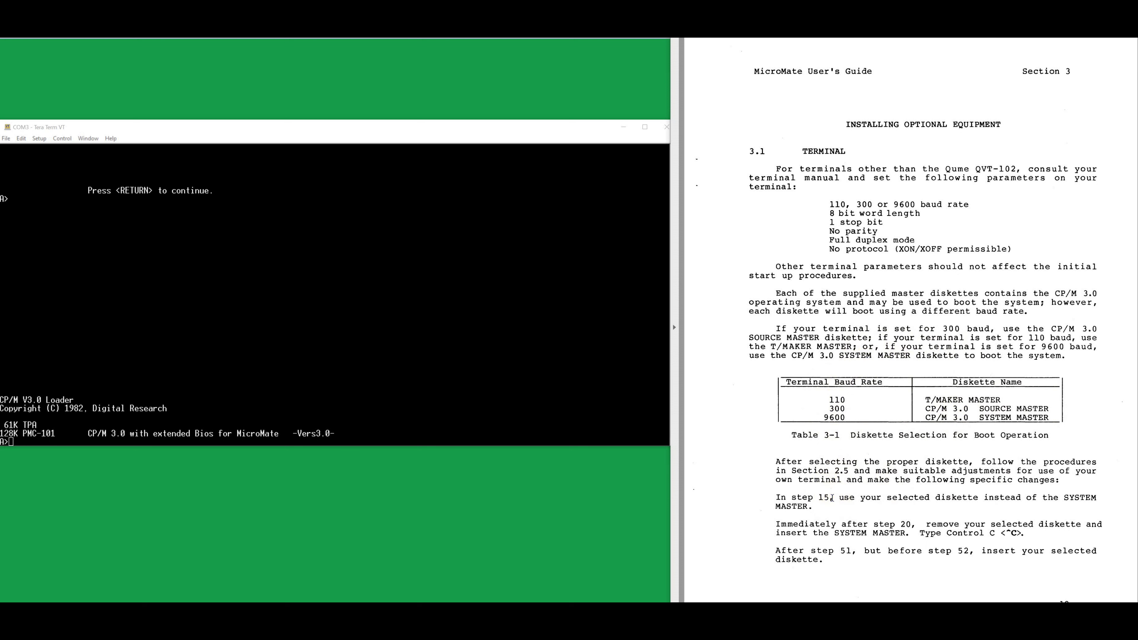
scroll(down, 3)
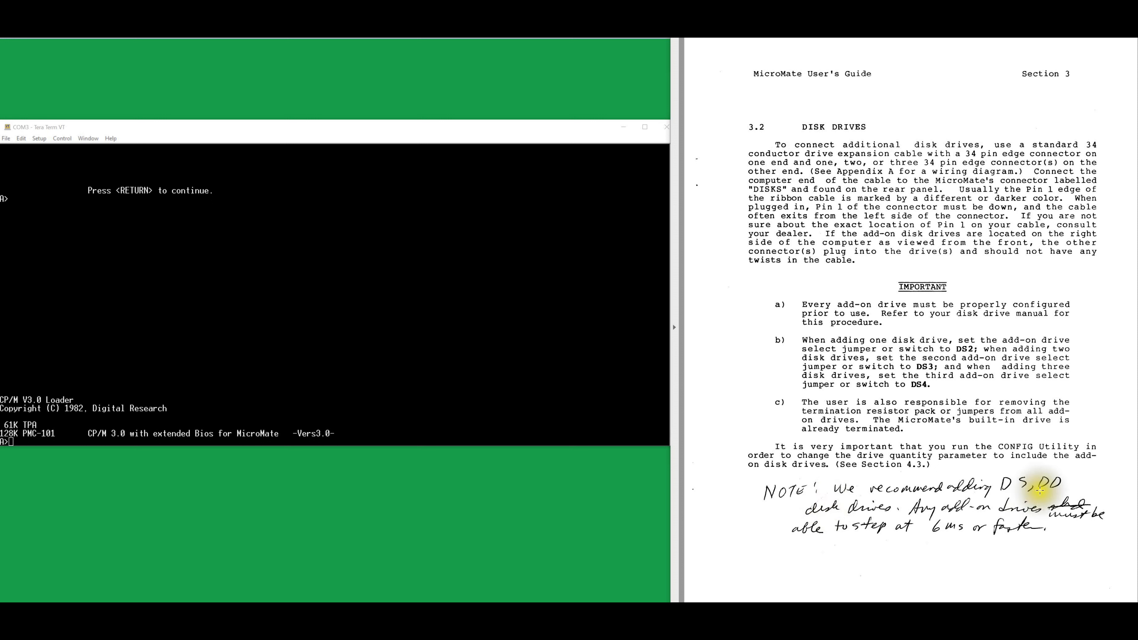
mouse_move(881, 534)
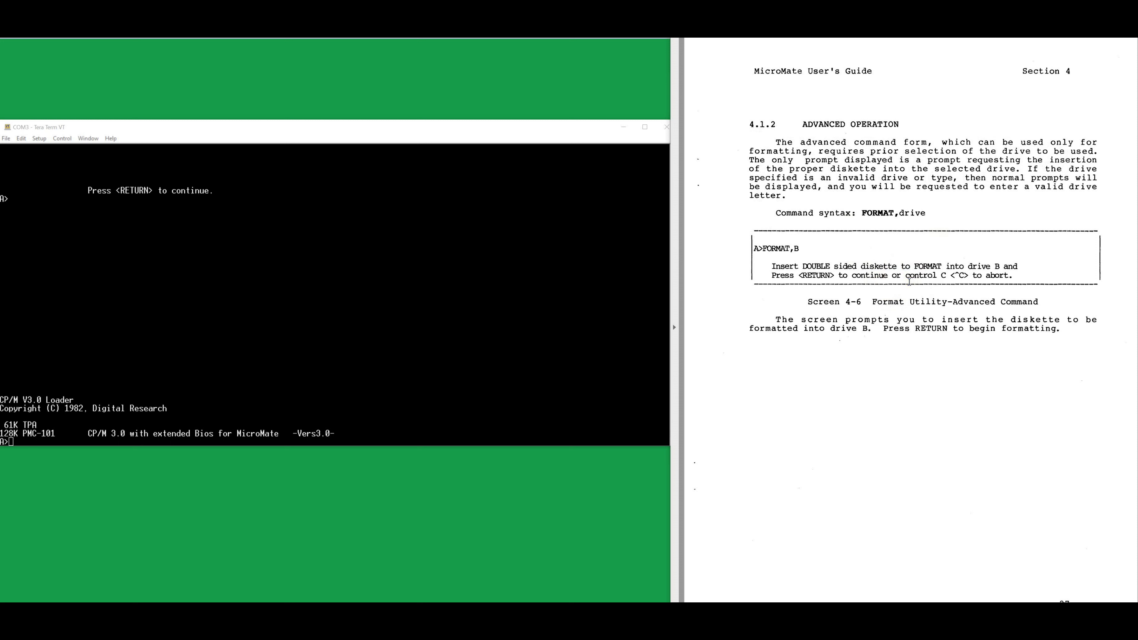
scroll(down, 3)
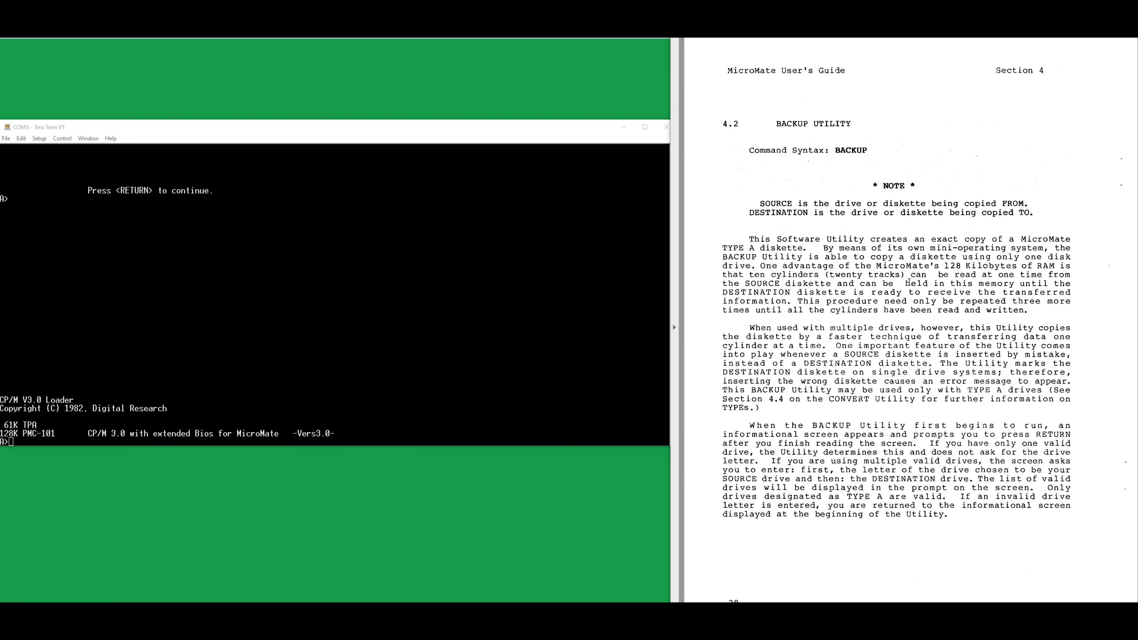
scroll(down, 3)
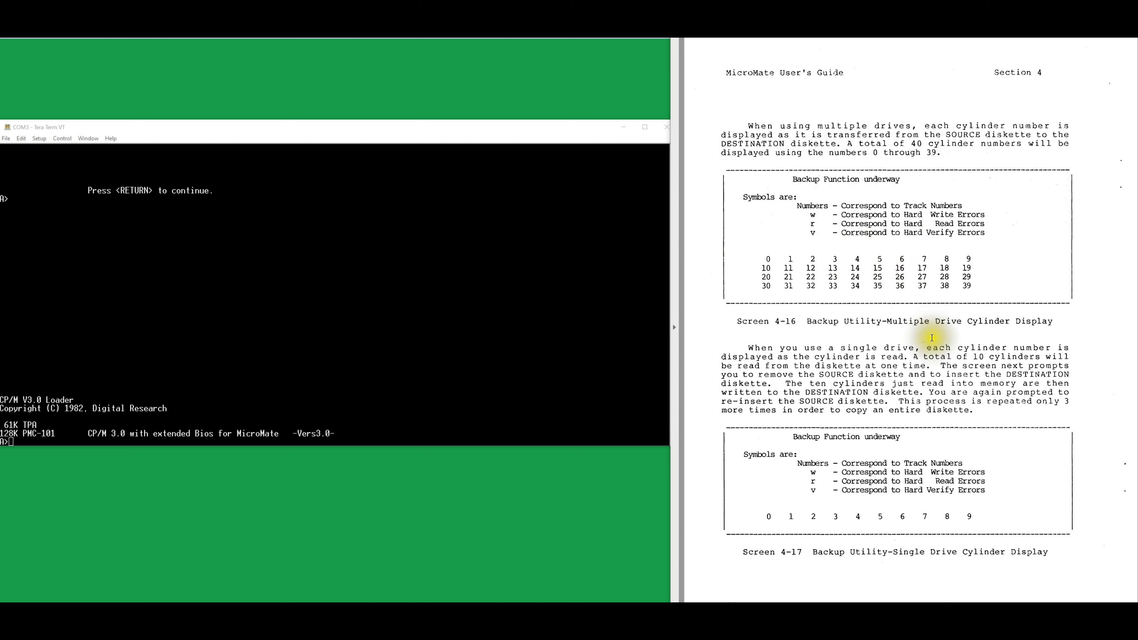
scroll(down, 3)
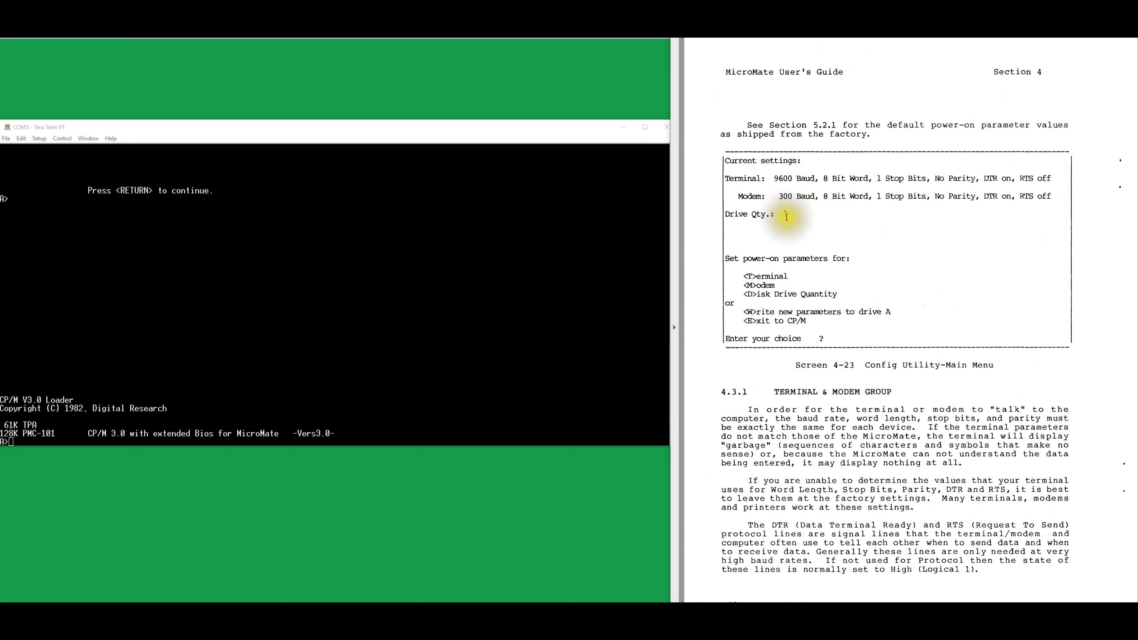
text(1)
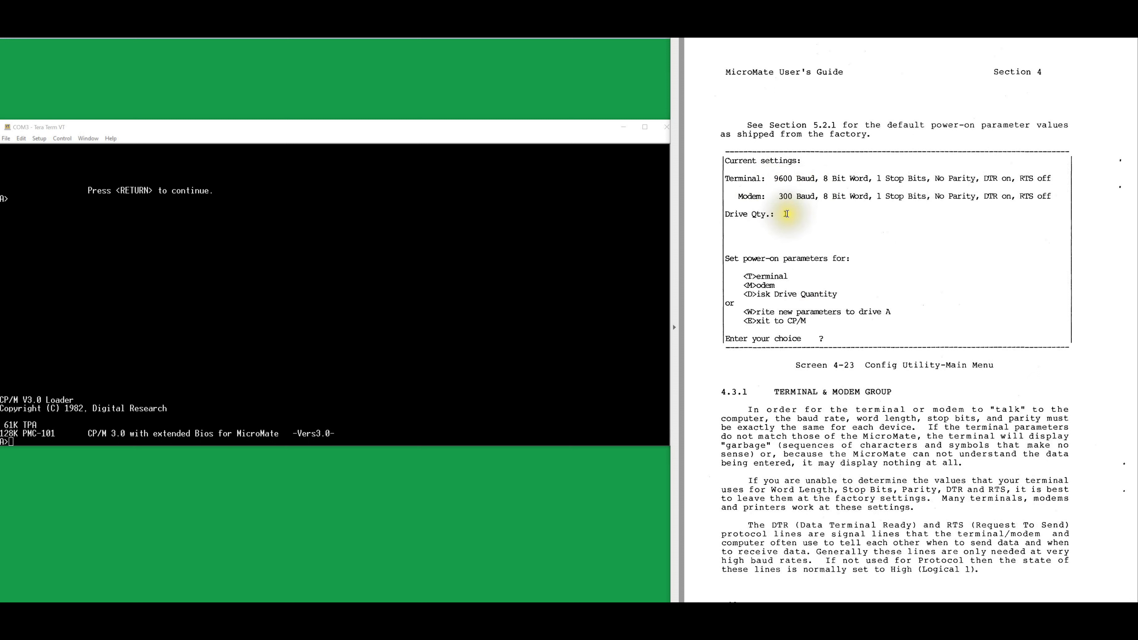
text(1)
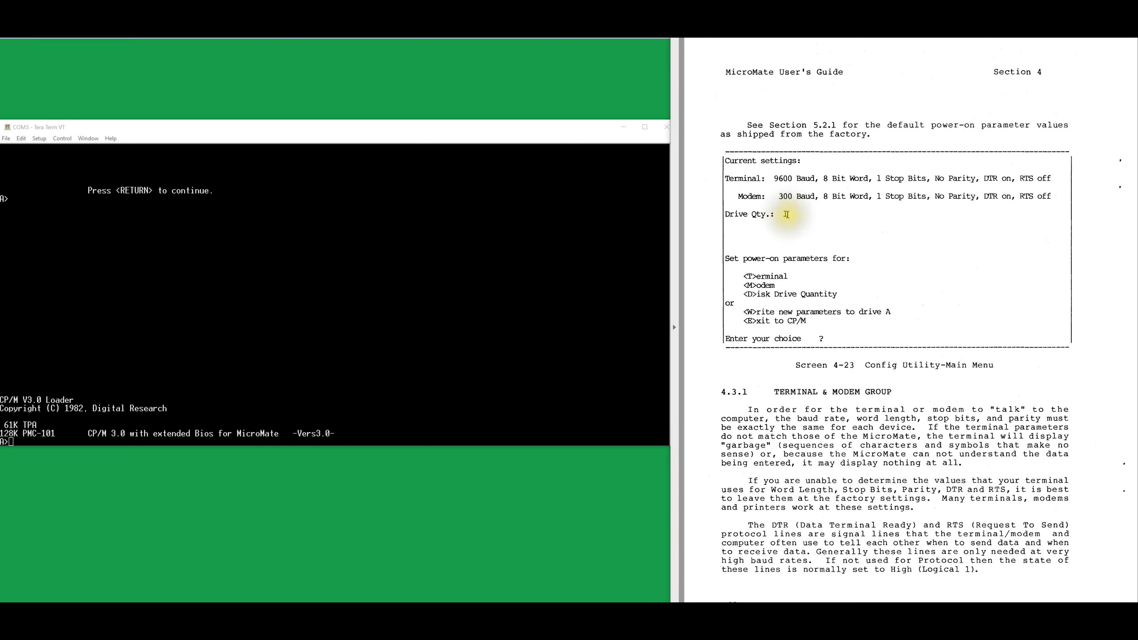
text(1)
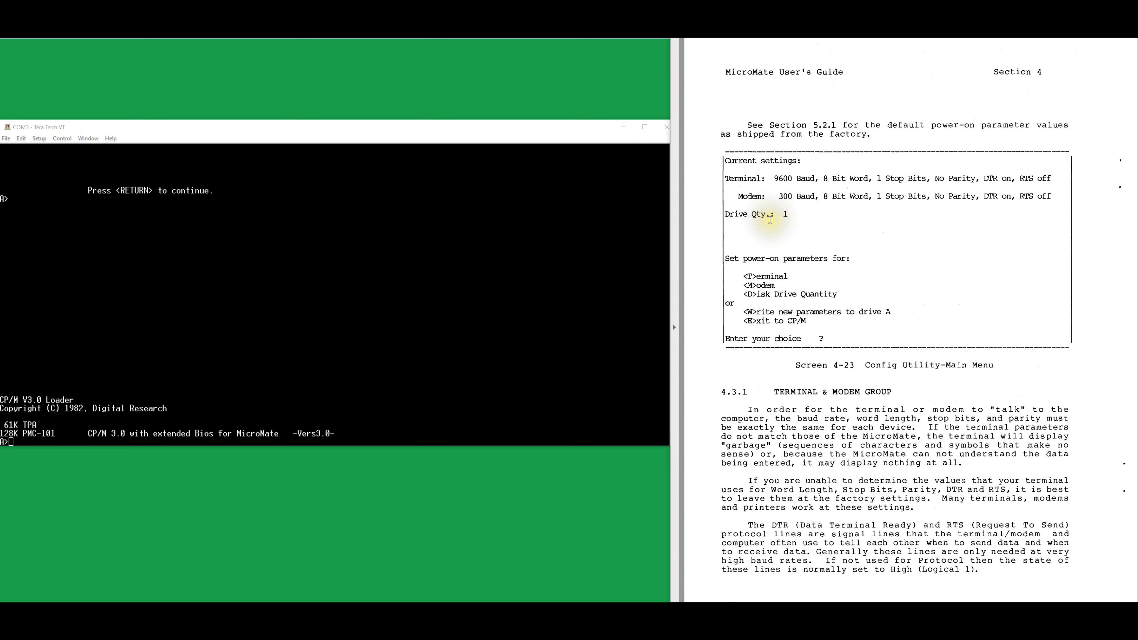
scroll(down, 3)
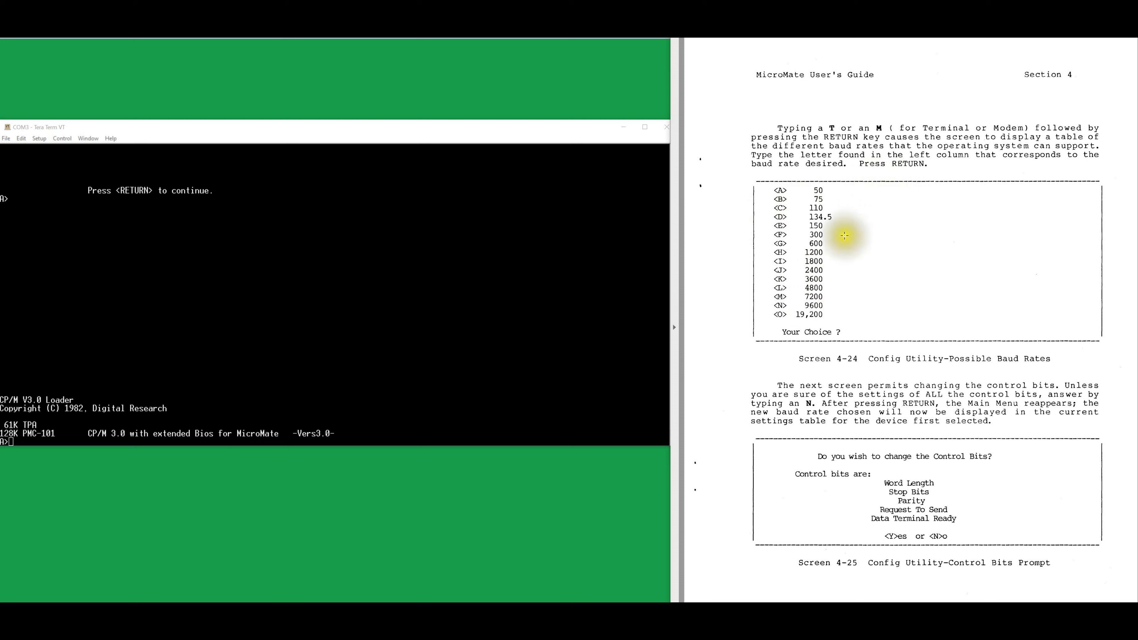
mouse_move(845, 227)
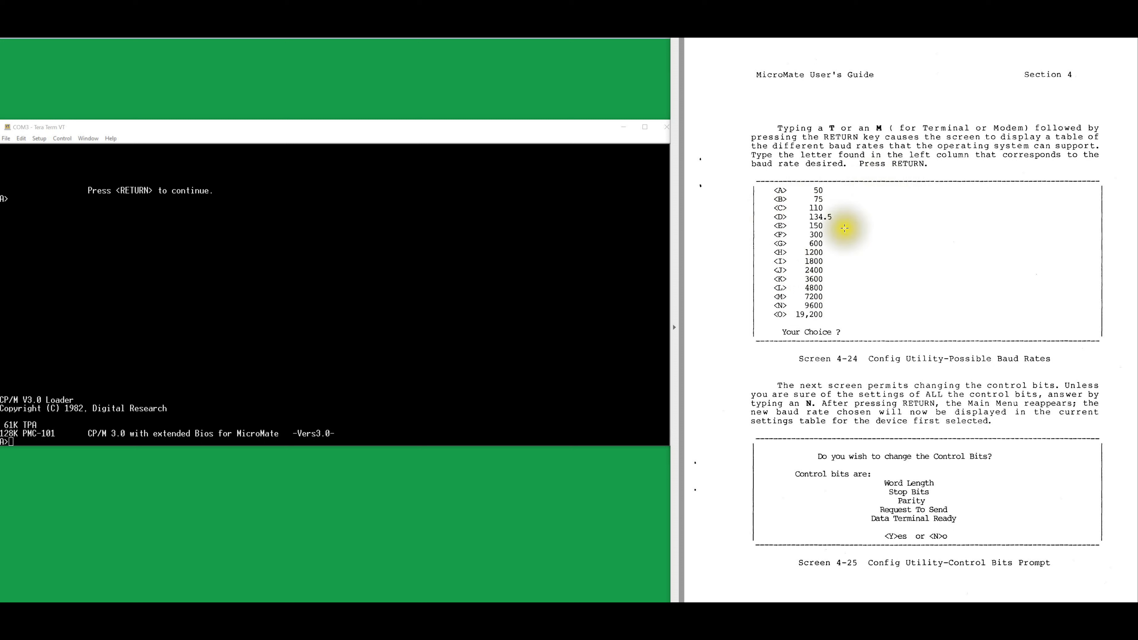
mouse_move(848, 248)
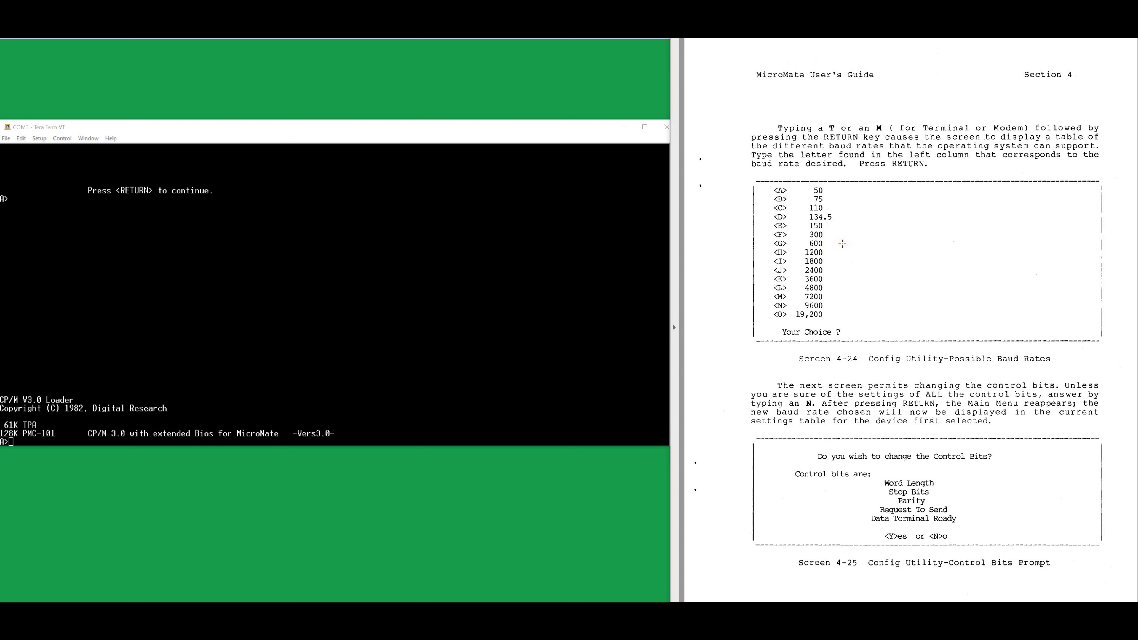
scroll(down, 3)
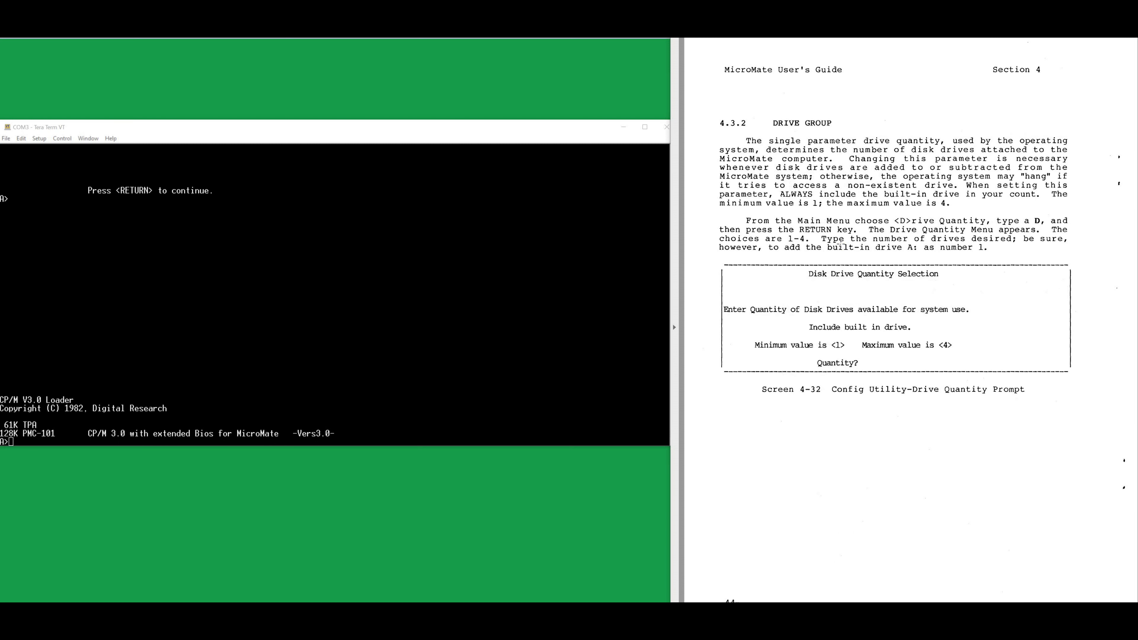
scroll(down, 3)
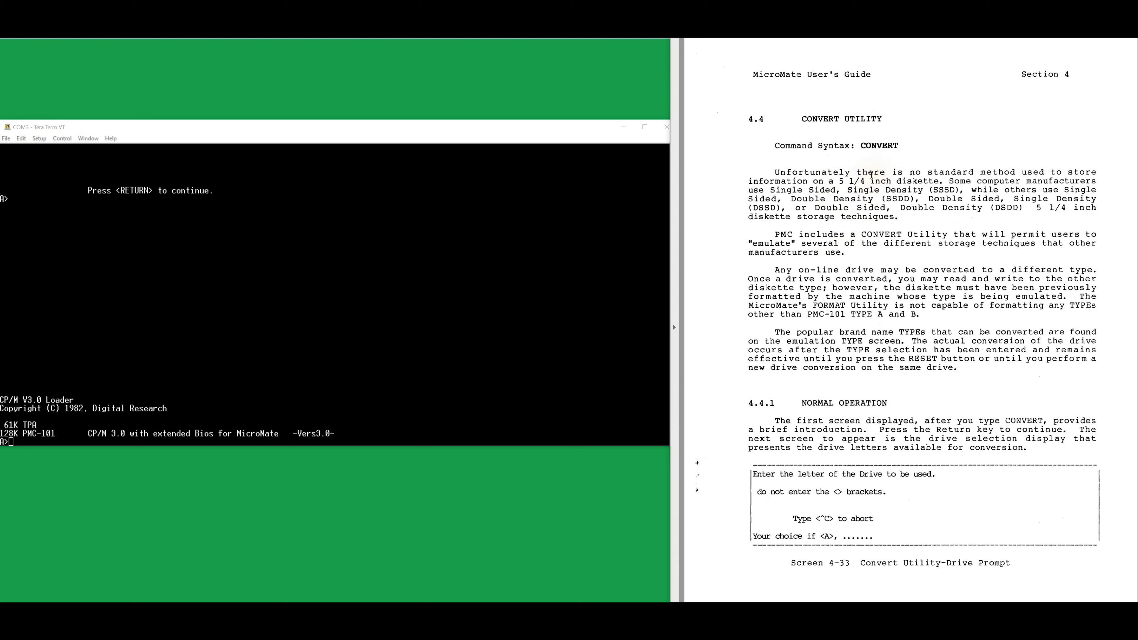
Run CONVERT and choose drive A to show its Type A emulation table
text(CONVERT)
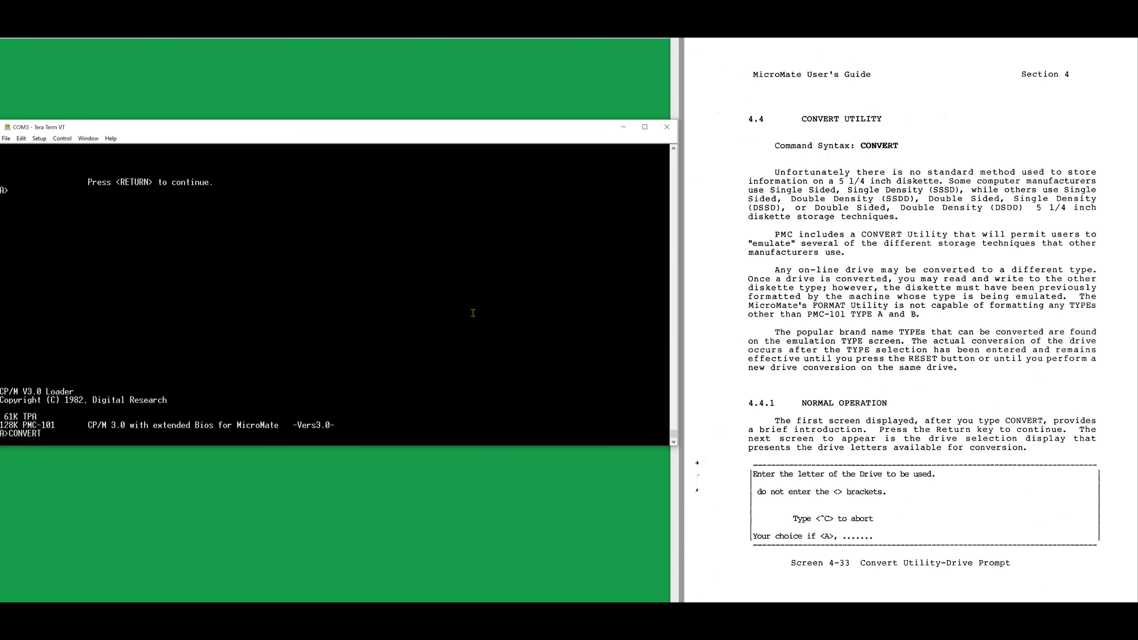
key(Return)
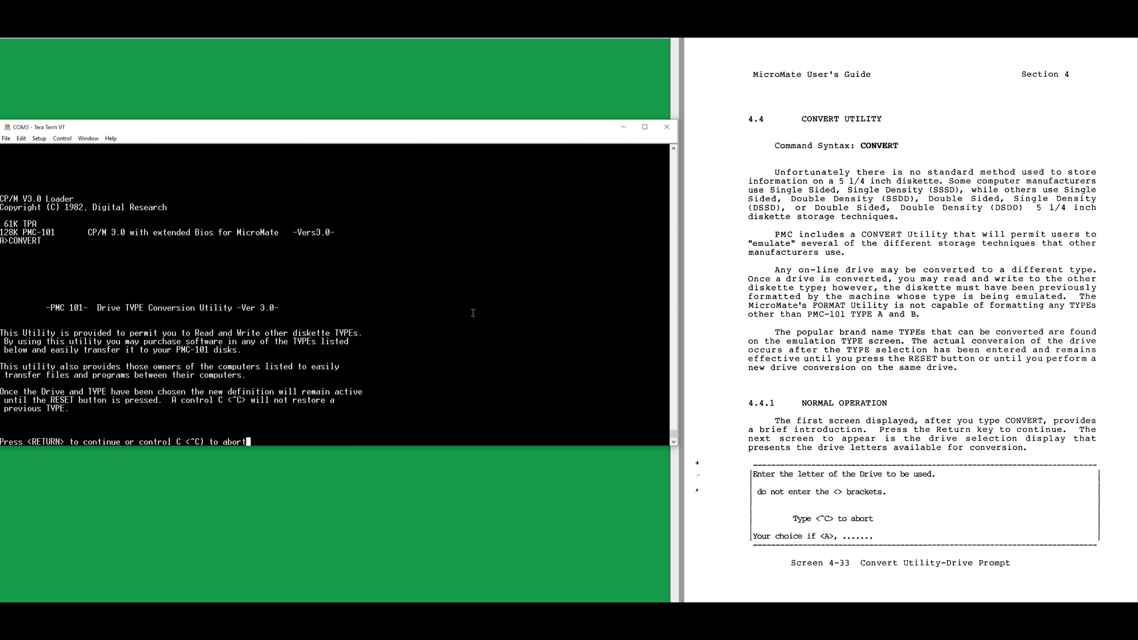
key(Return)
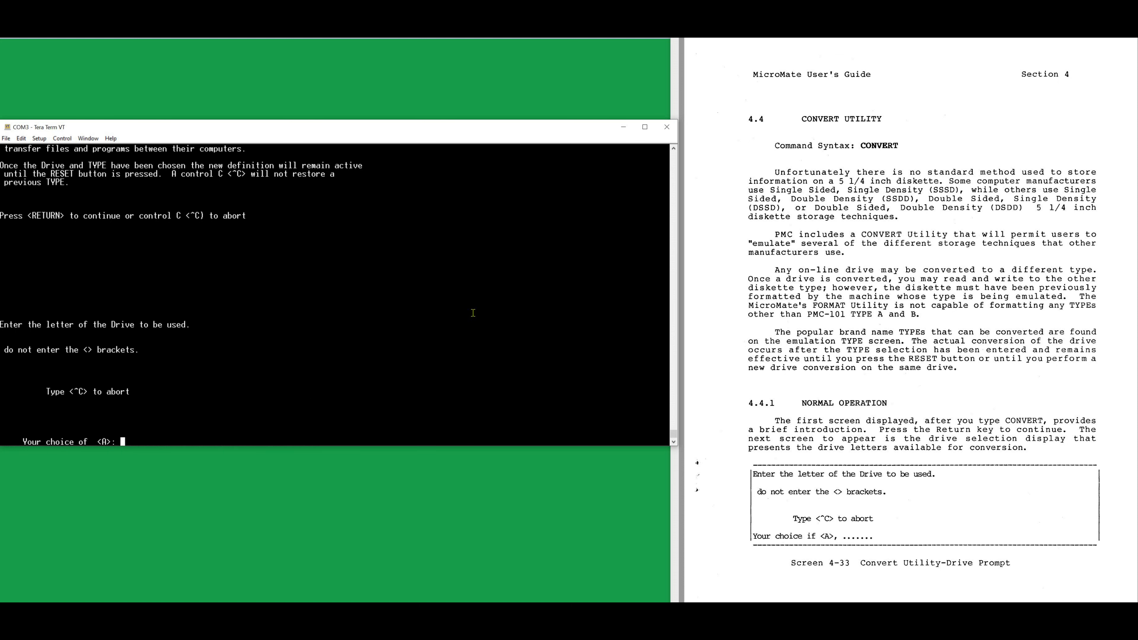
text(A)
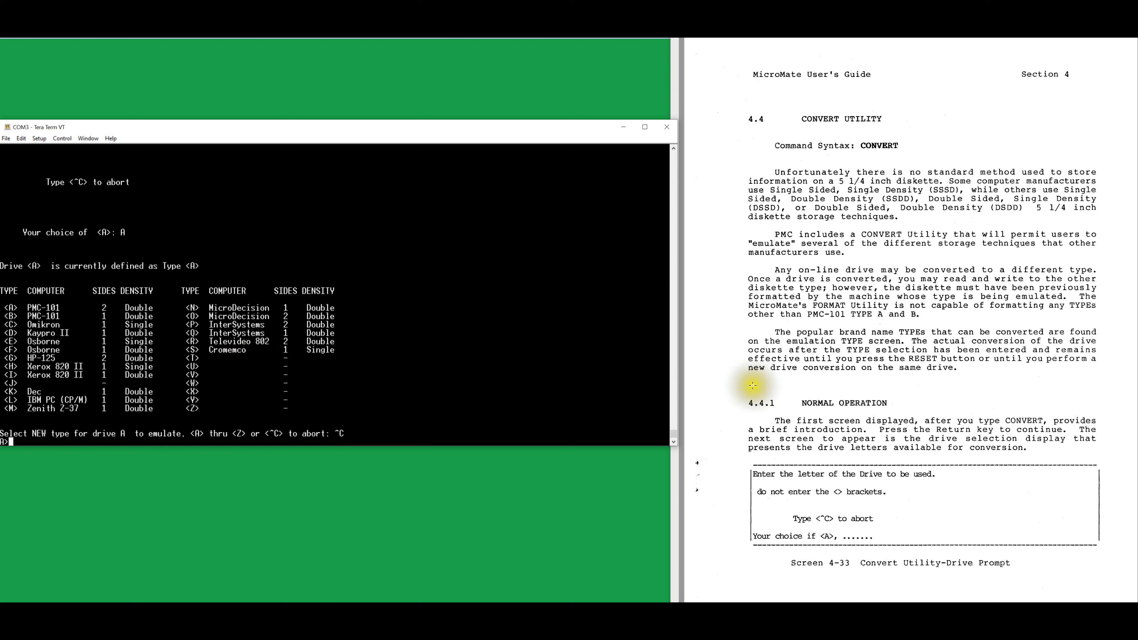
mouse_move(823, 386)
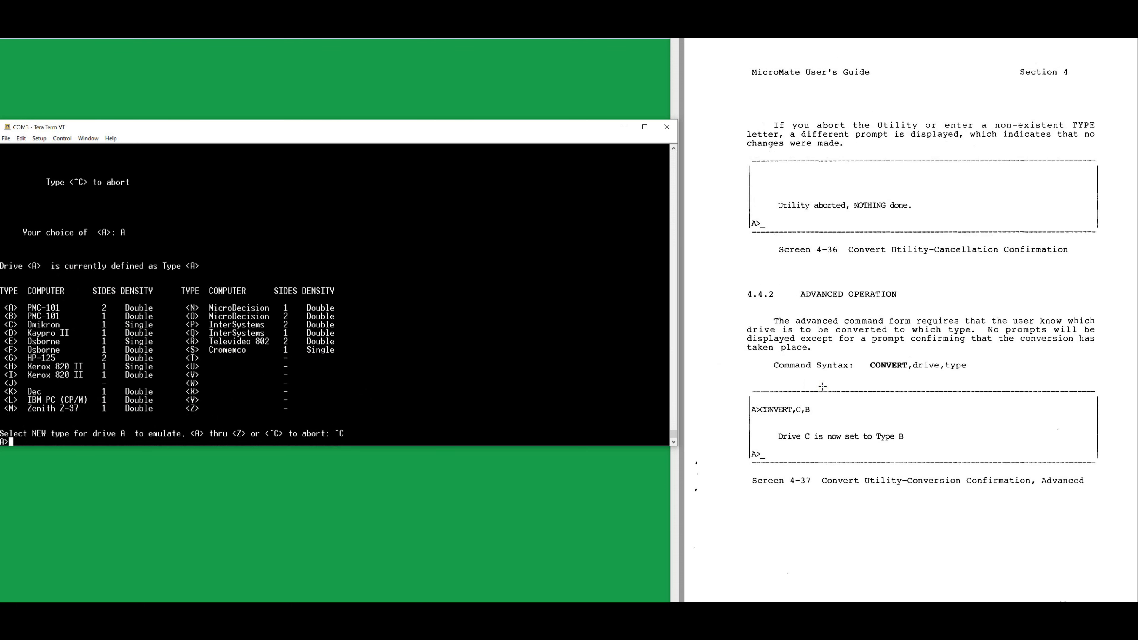
scroll(down, 3)
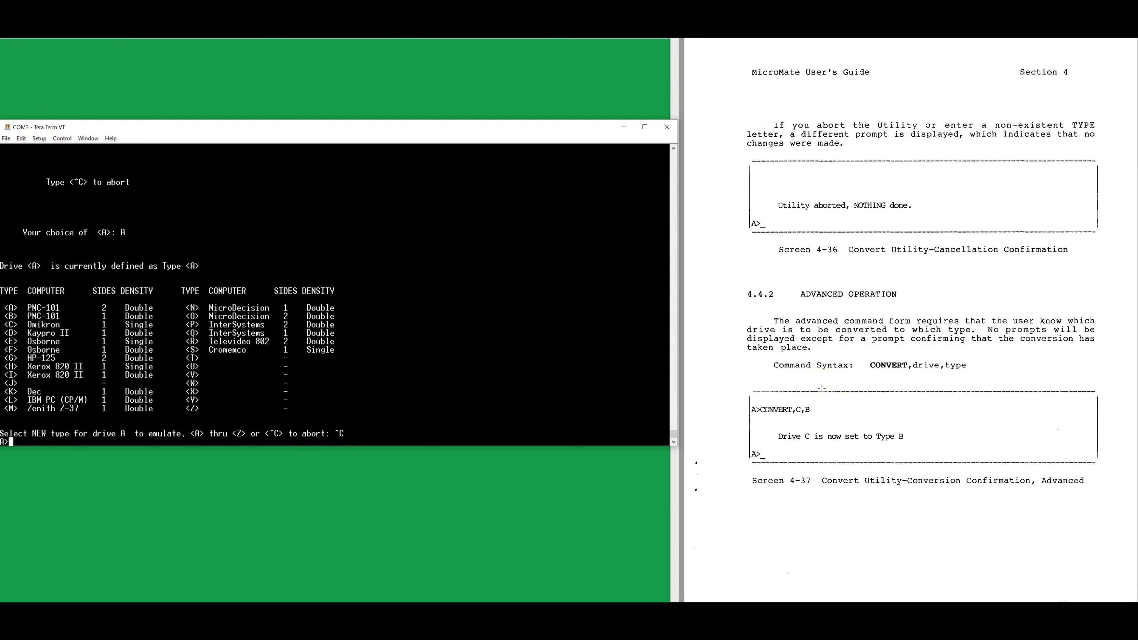
double_click(835, 294)
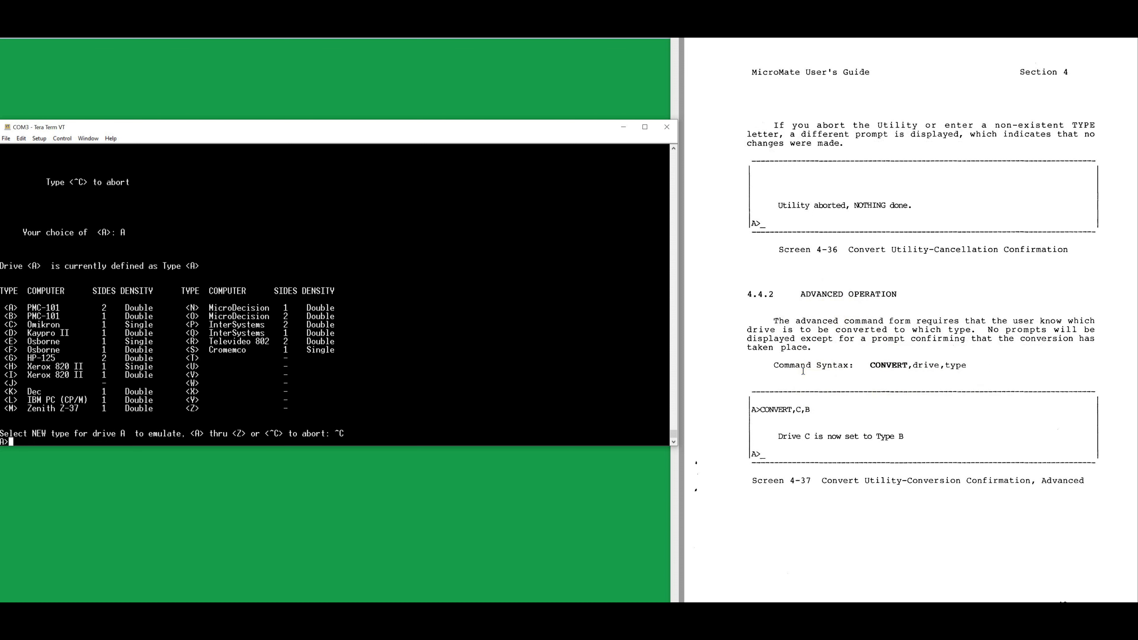
scroll(down, 3)
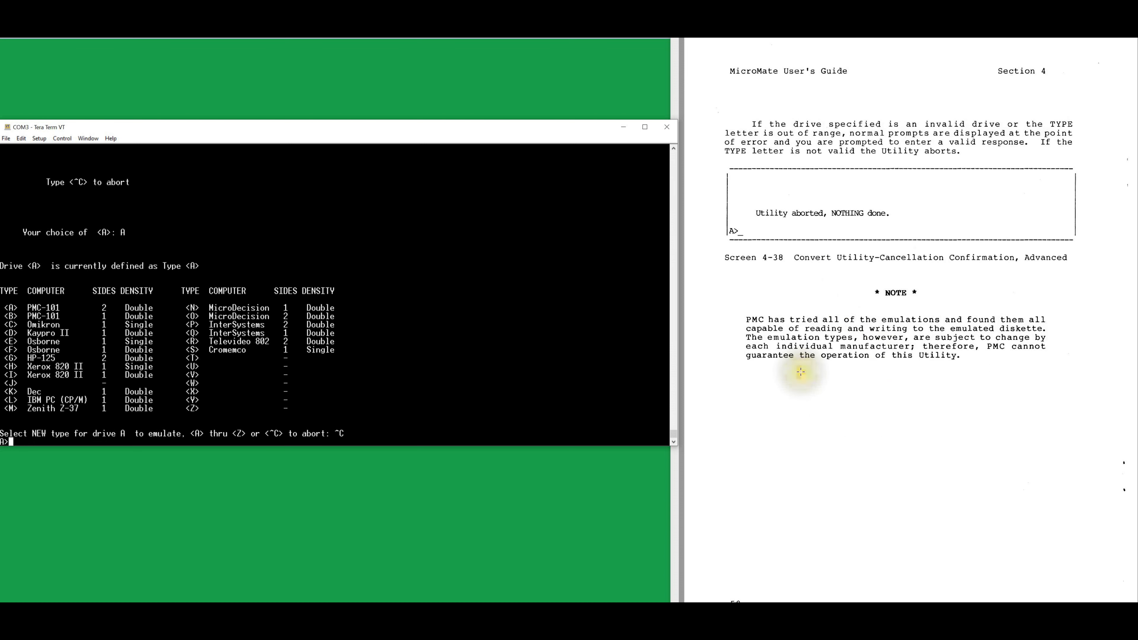
scroll(down, 3)
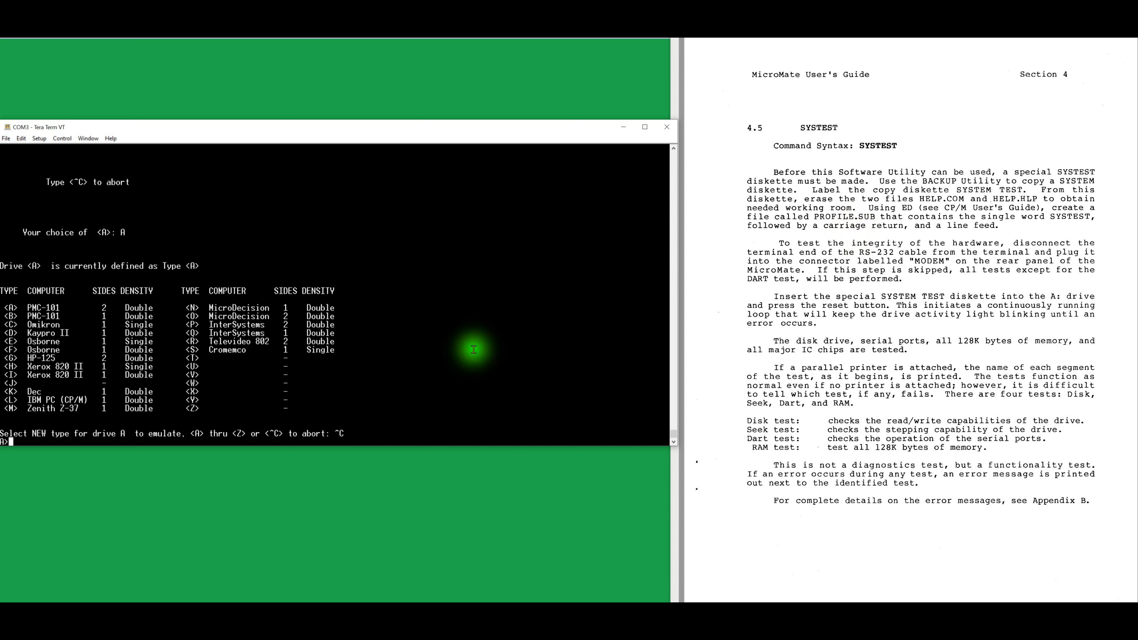
Run SYSTEST, which reboots to the CP/M 3.0 loader banner and A> prompt
text(SYSTEST)
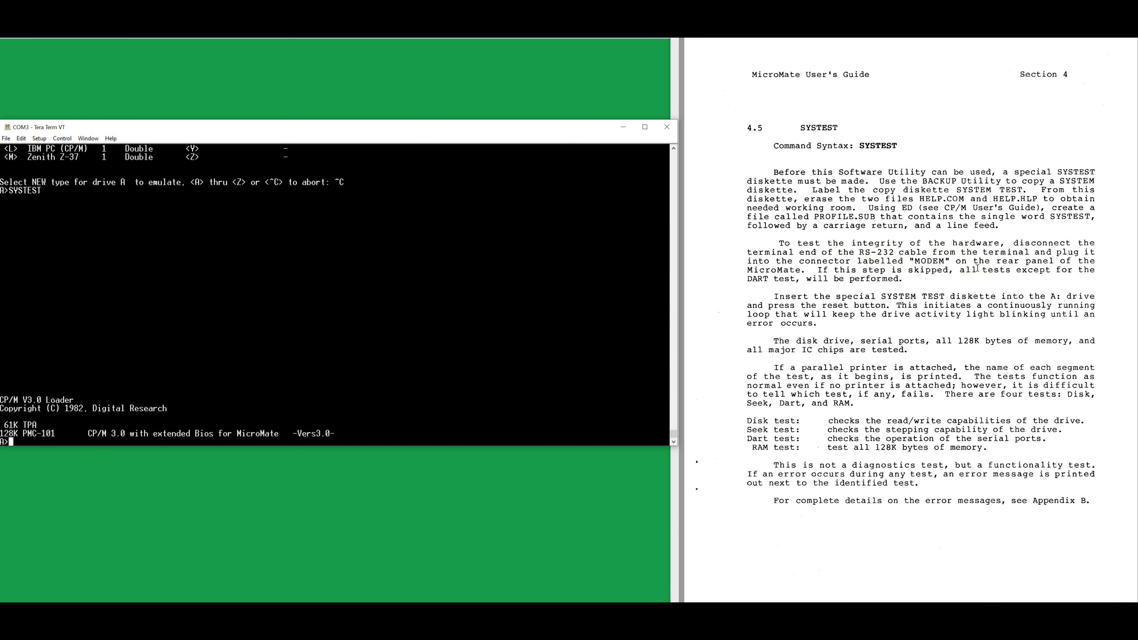
mouse_move(937, 285)
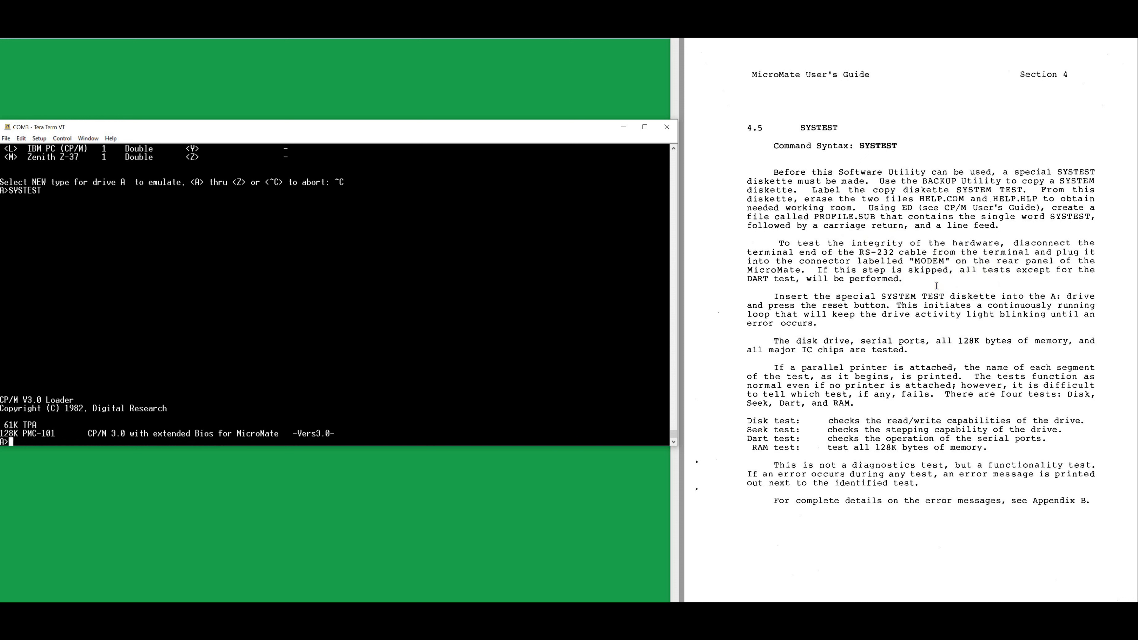
double_click(935, 296)
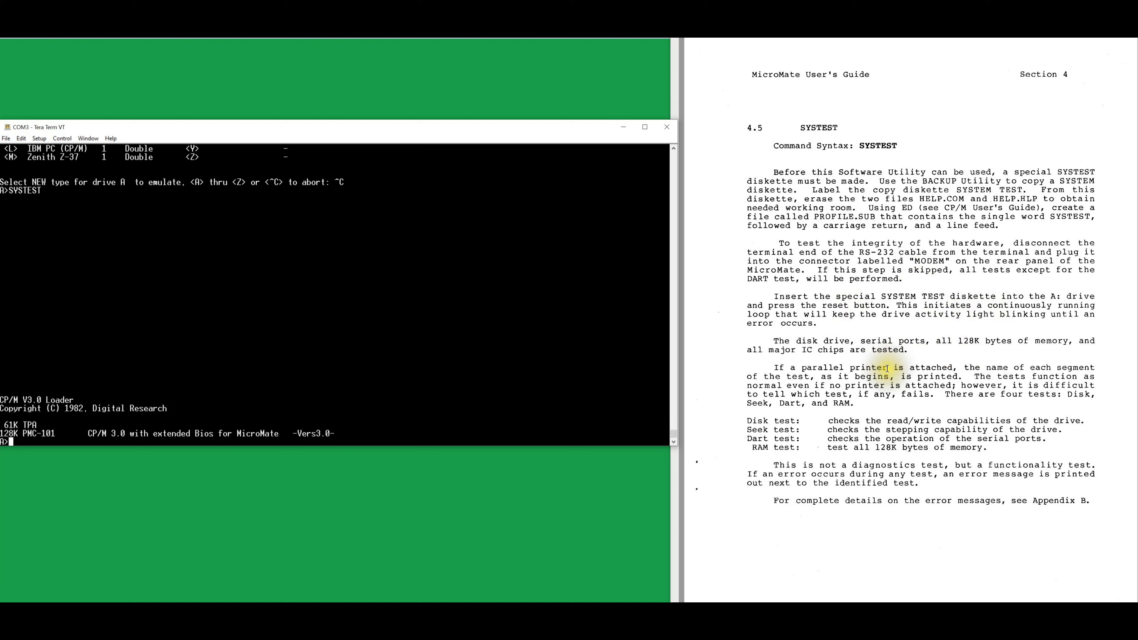
scroll(down, 3)
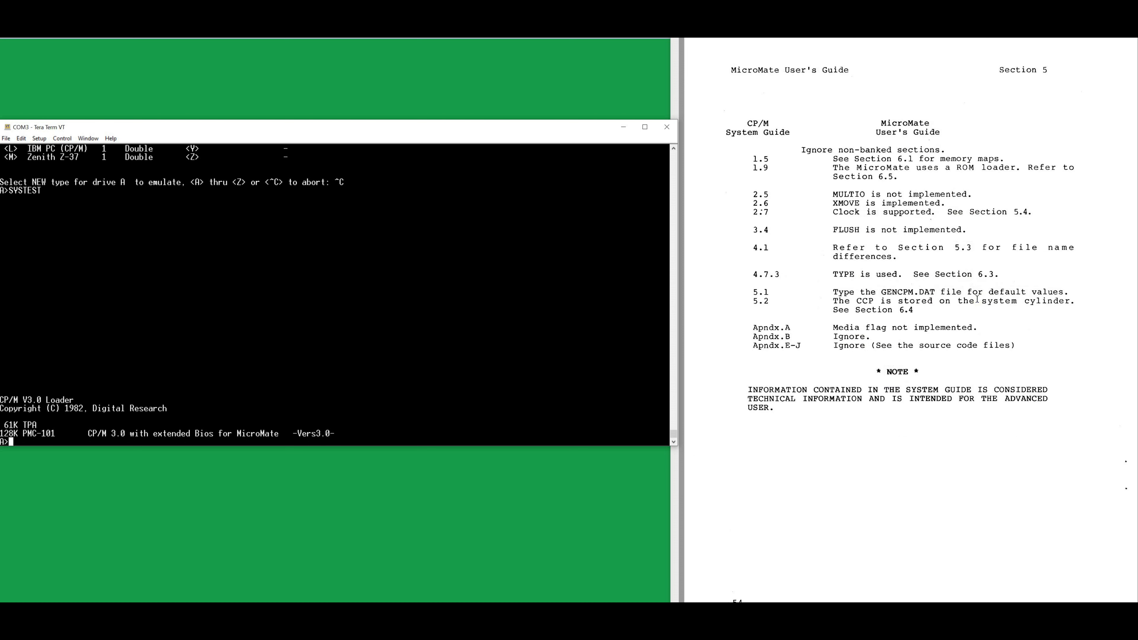
scroll(down, 3)
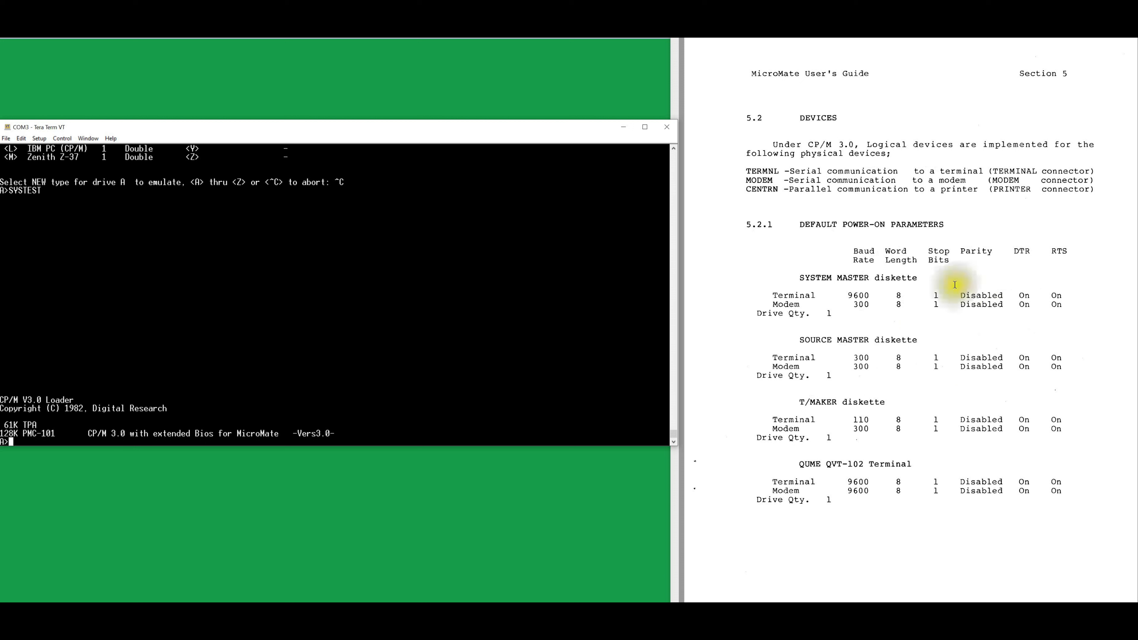
mouse_move(864, 403)
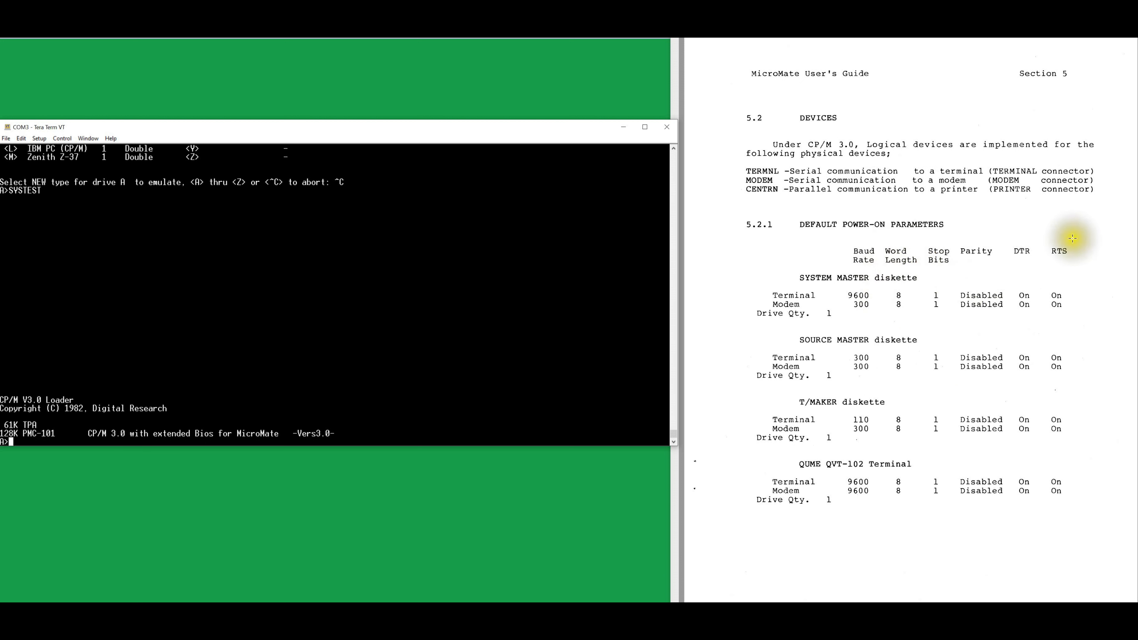
mouse_move(880, 372)
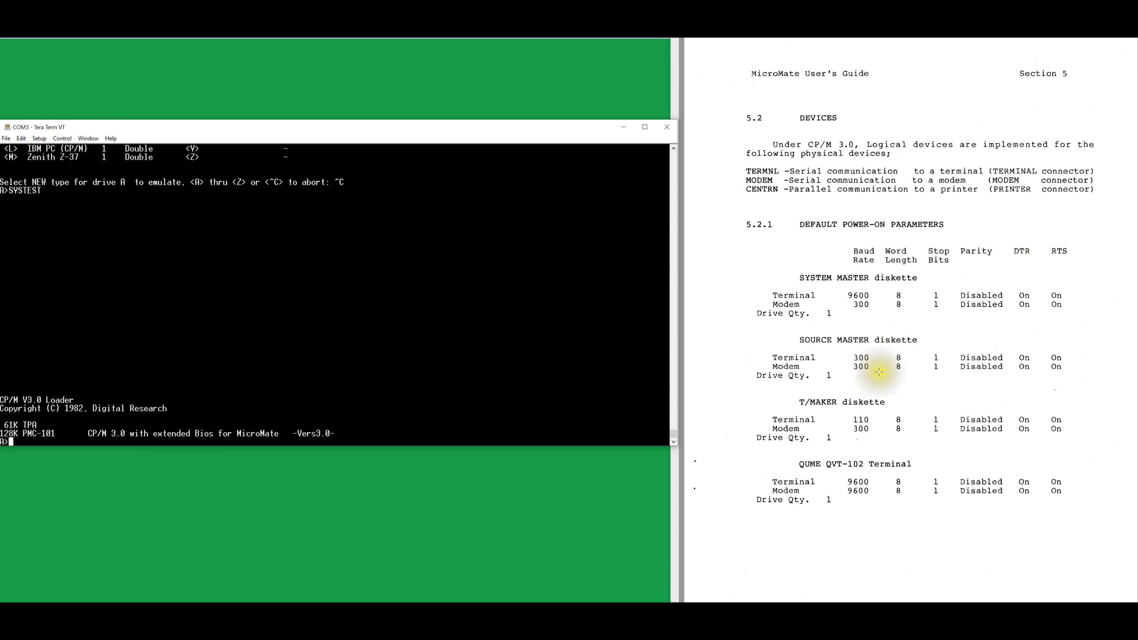
mouse_move(871, 411)
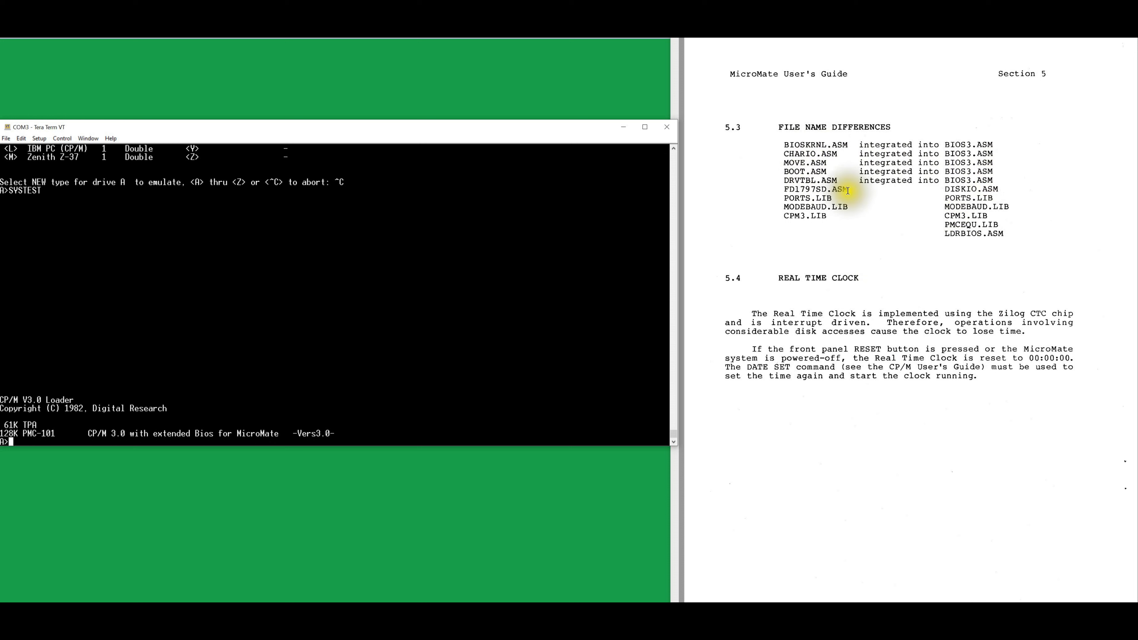
mouse_move(847, 230)
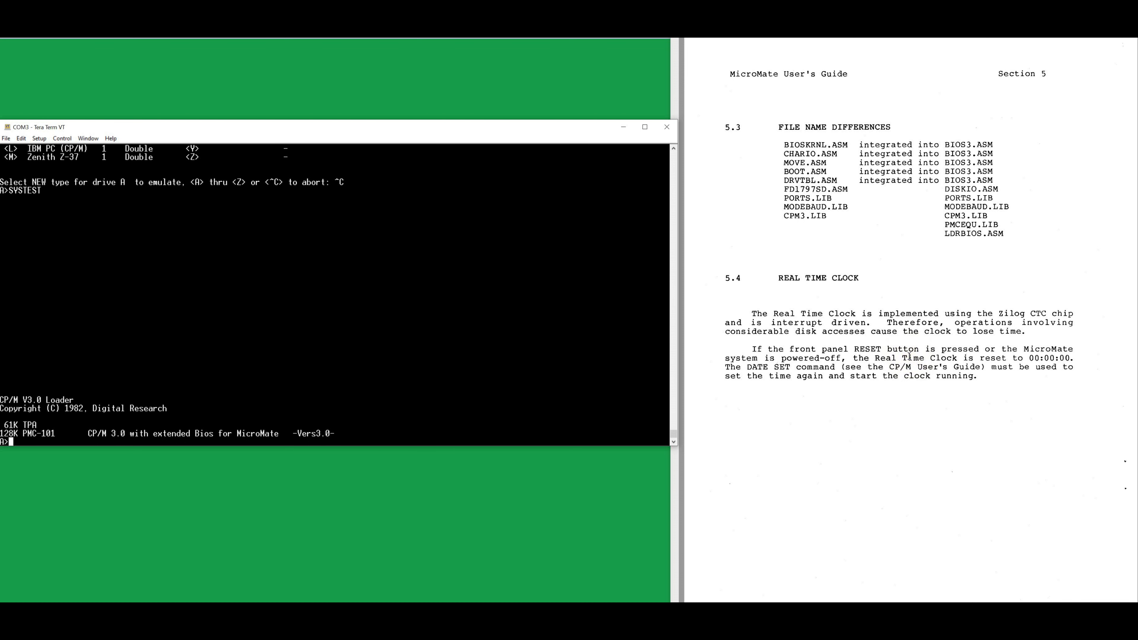
mouse_move(908, 357)
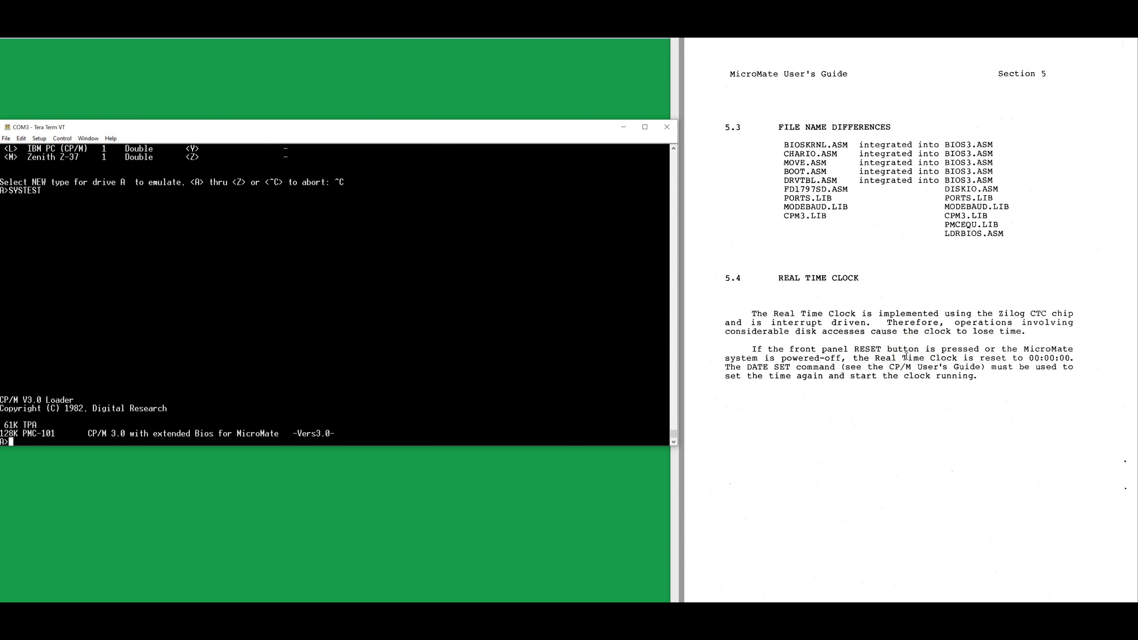
scroll(down, 3)
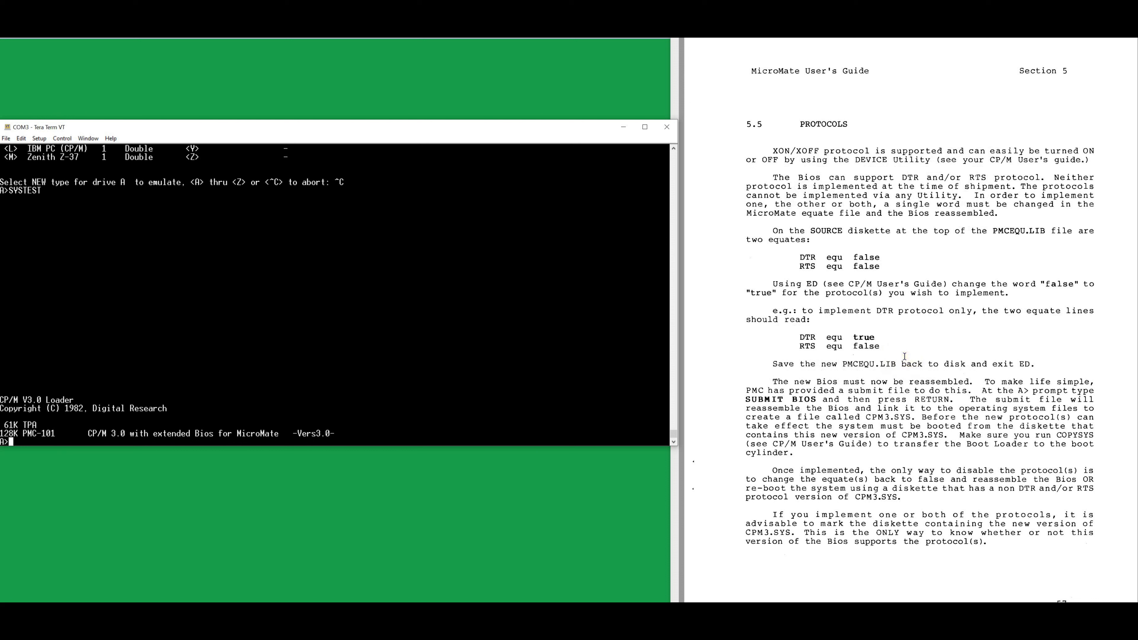
scroll(down, 3)
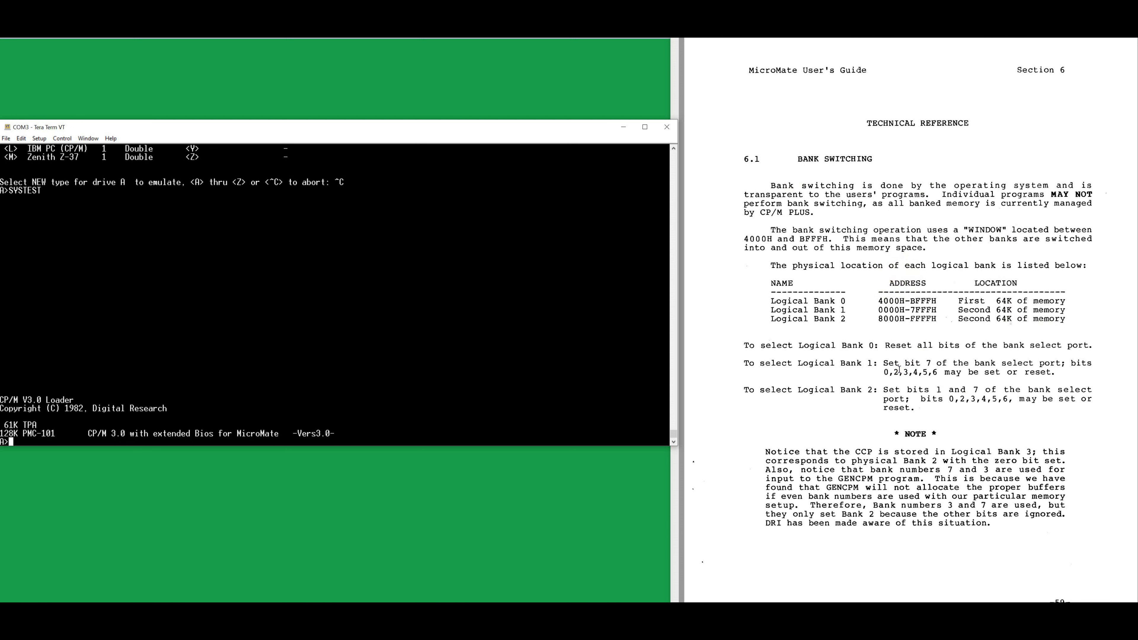
scroll(down, 3)
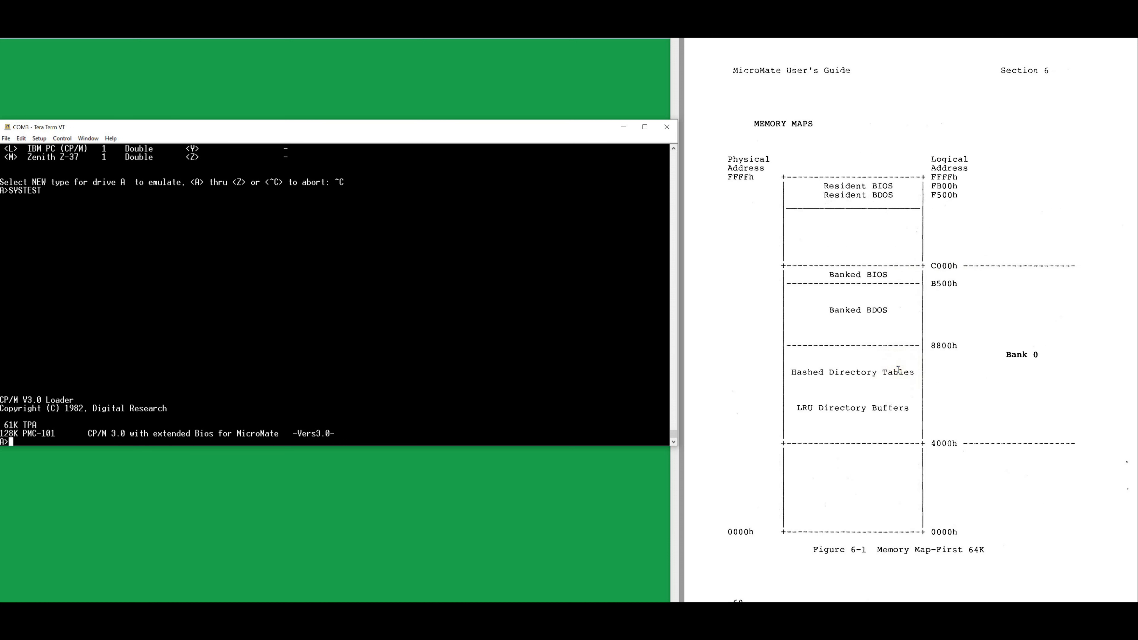
mouse_move(949, 482)
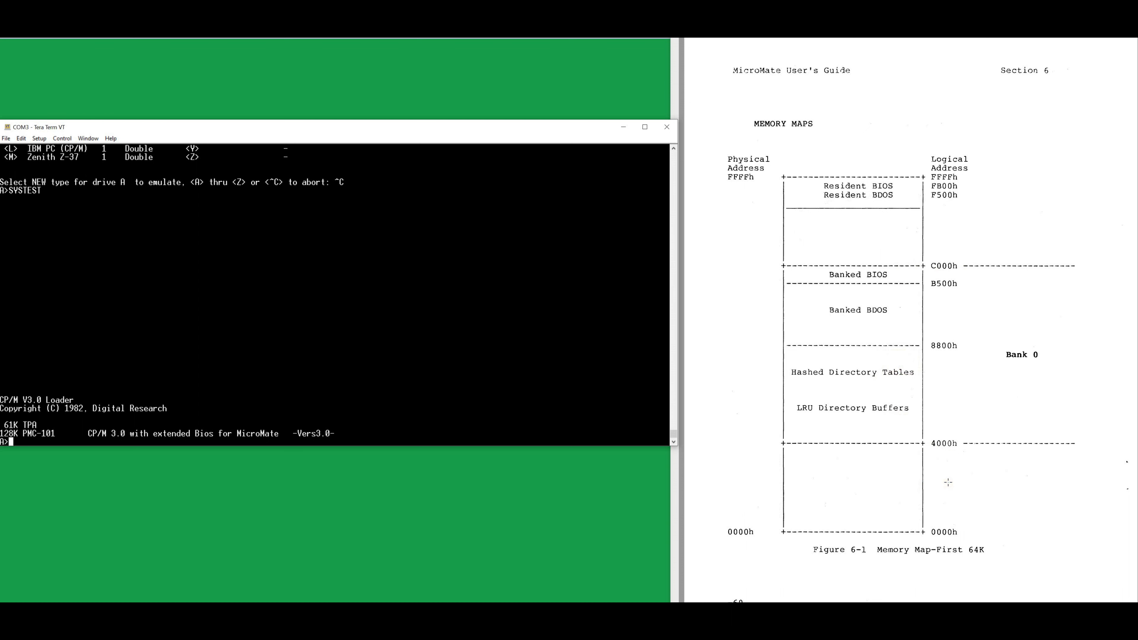
mouse_move(949, 528)
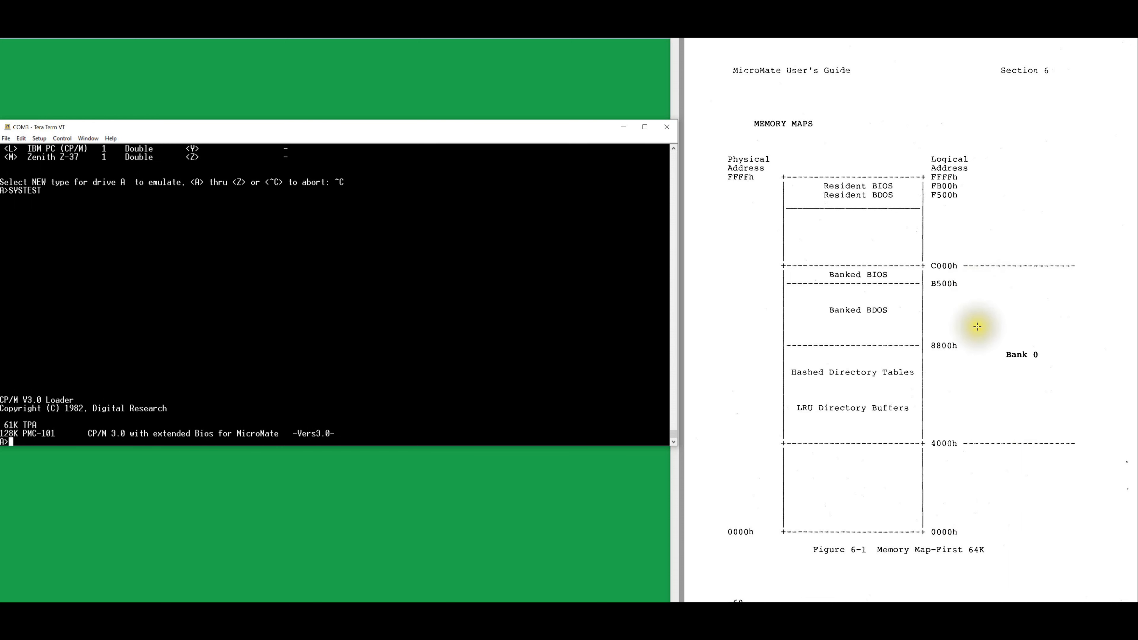
scroll(down, 3)
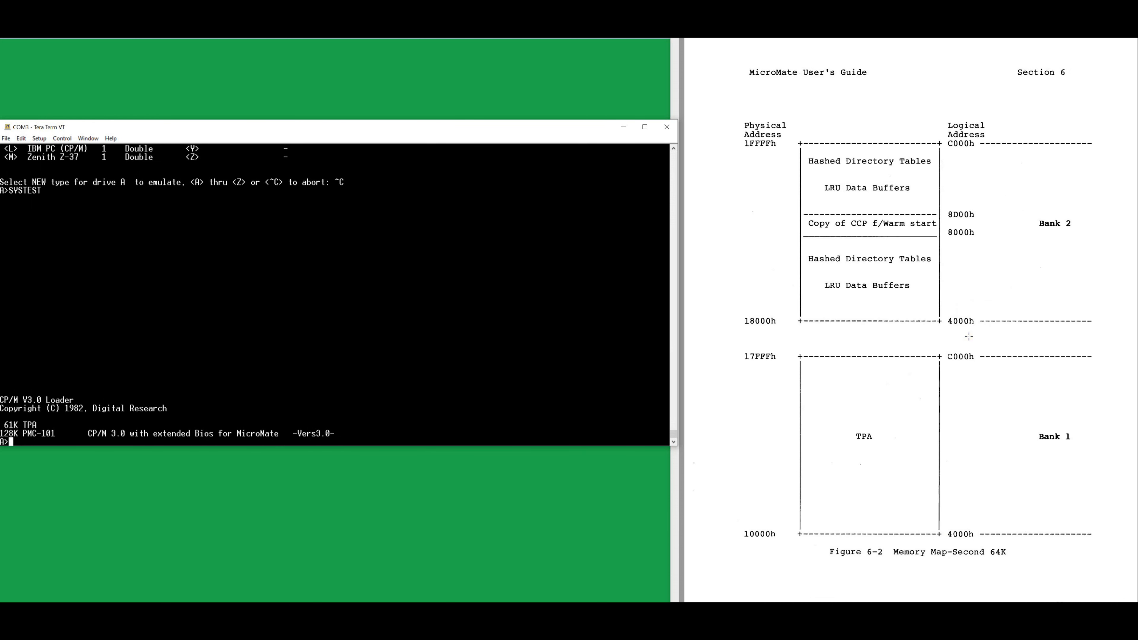
mouse_move(966, 341)
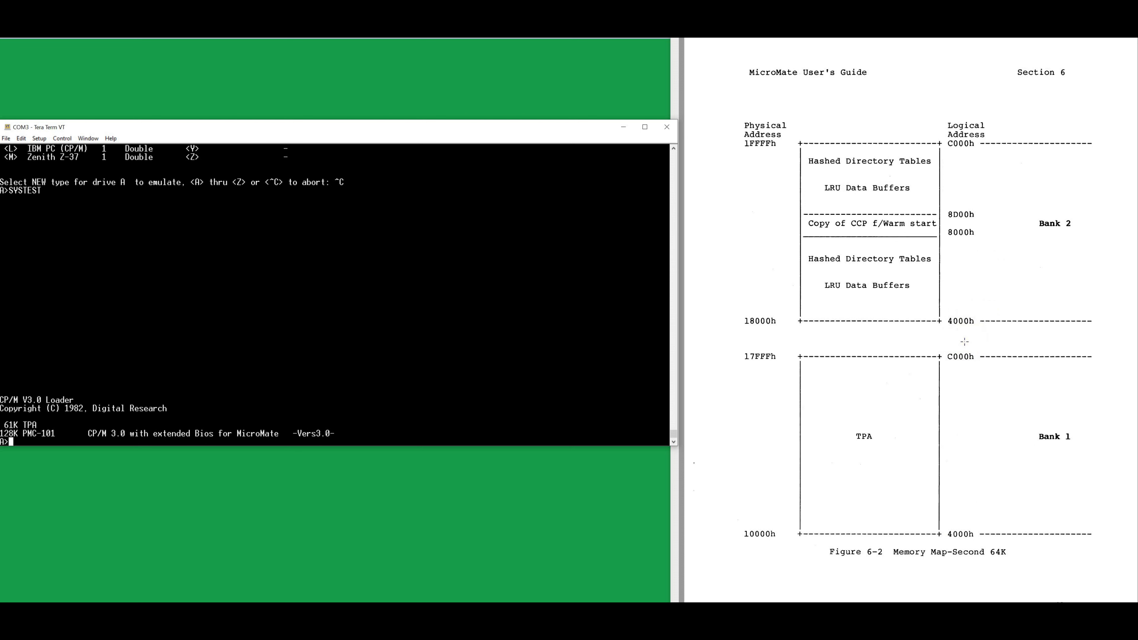
scroll(down, 3)
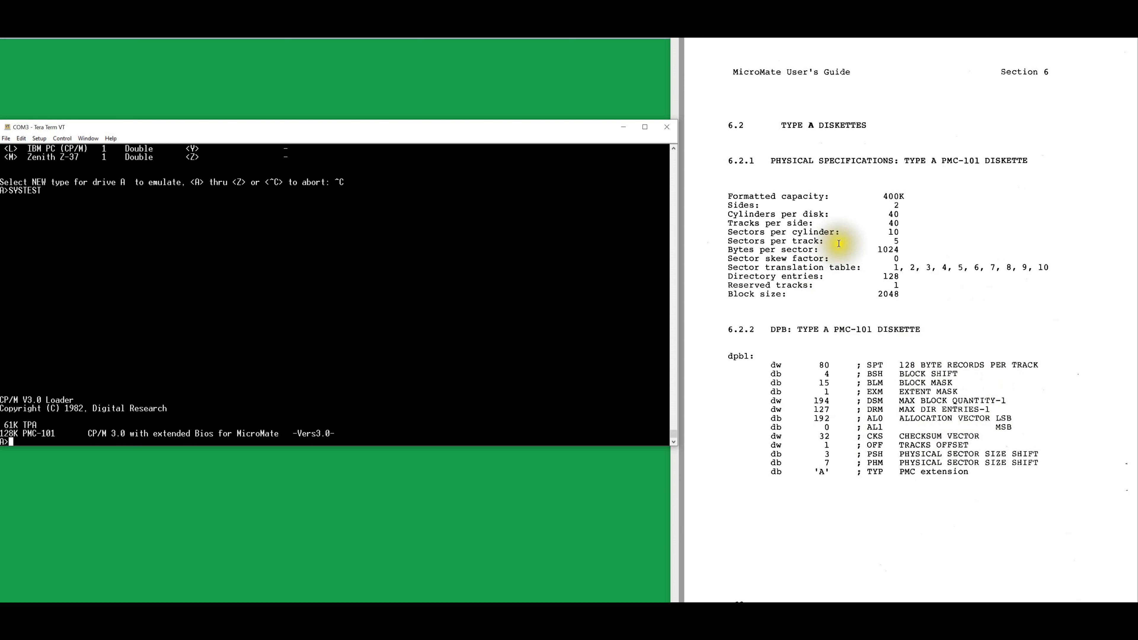
mouse_move(903, 249)
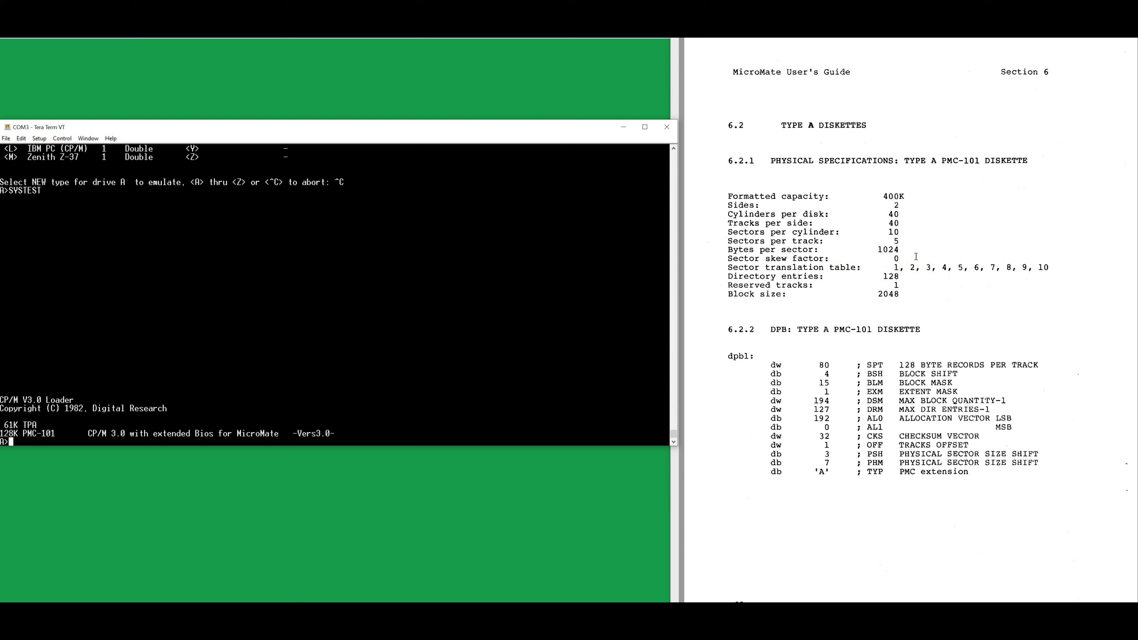
scroll(down, 3)
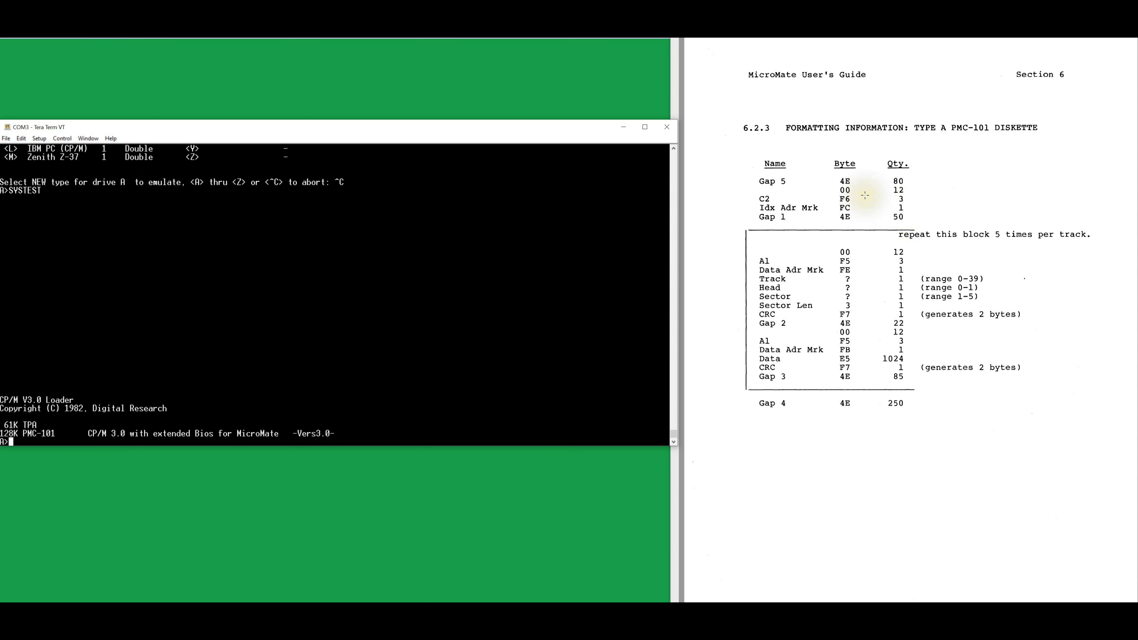
mouse_move(865, 196)
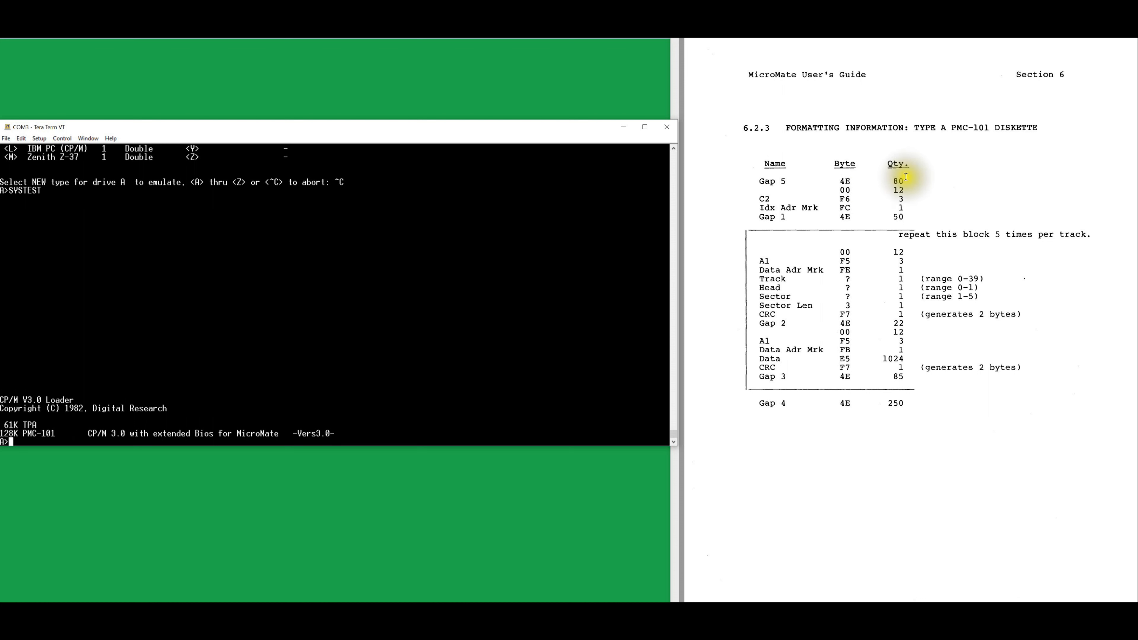
mouse_move(813, 200)
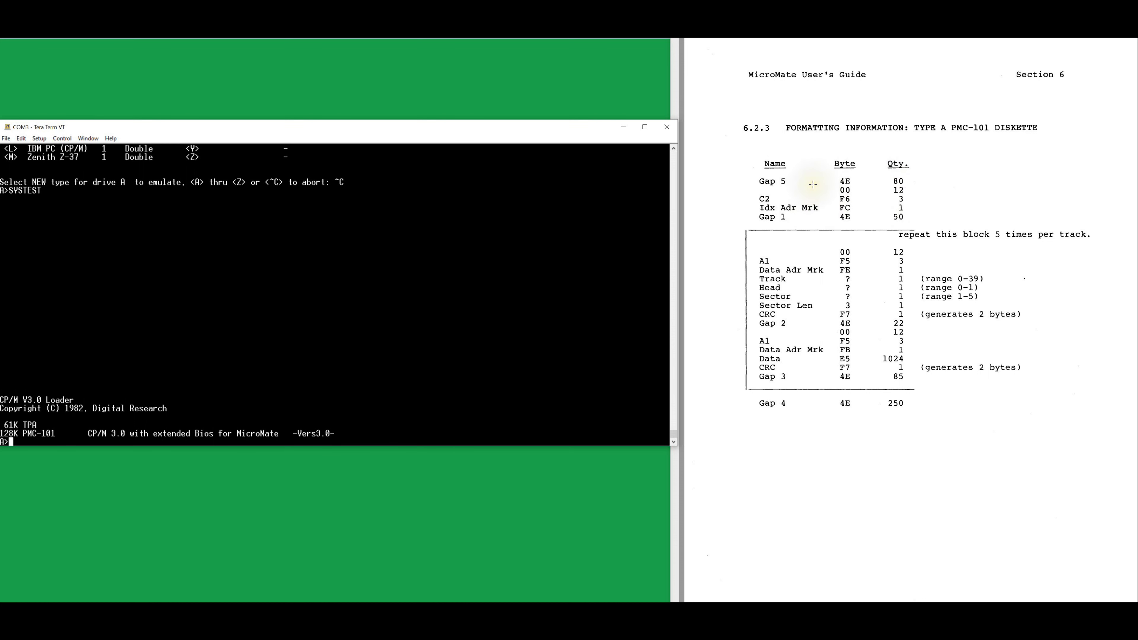
mouse_move(811, 178)
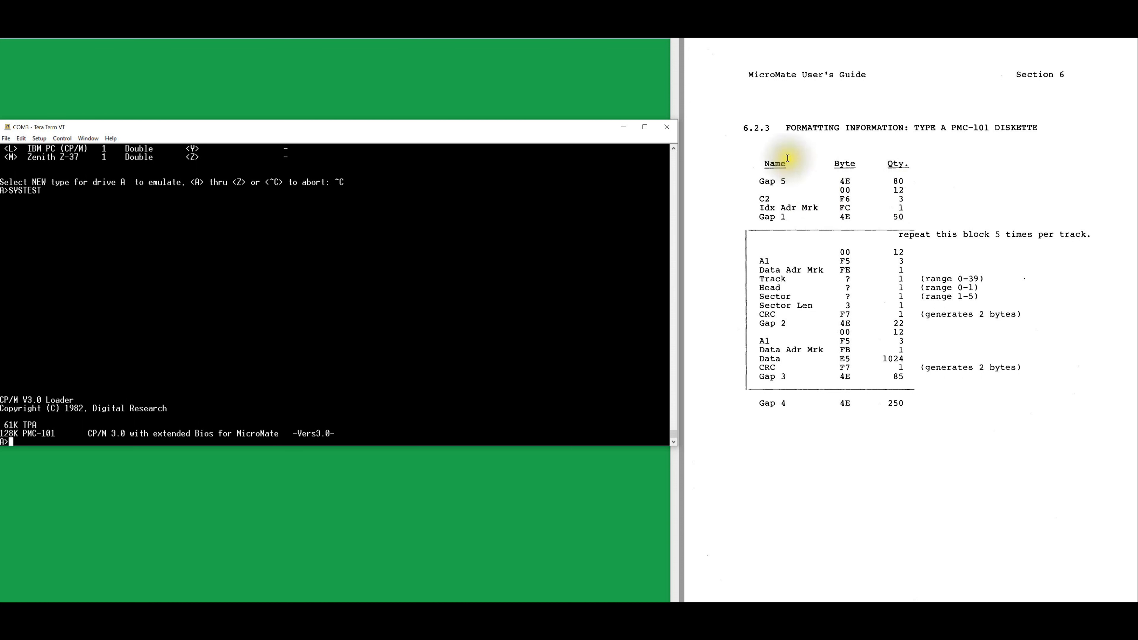
mouse_move(864, 294)
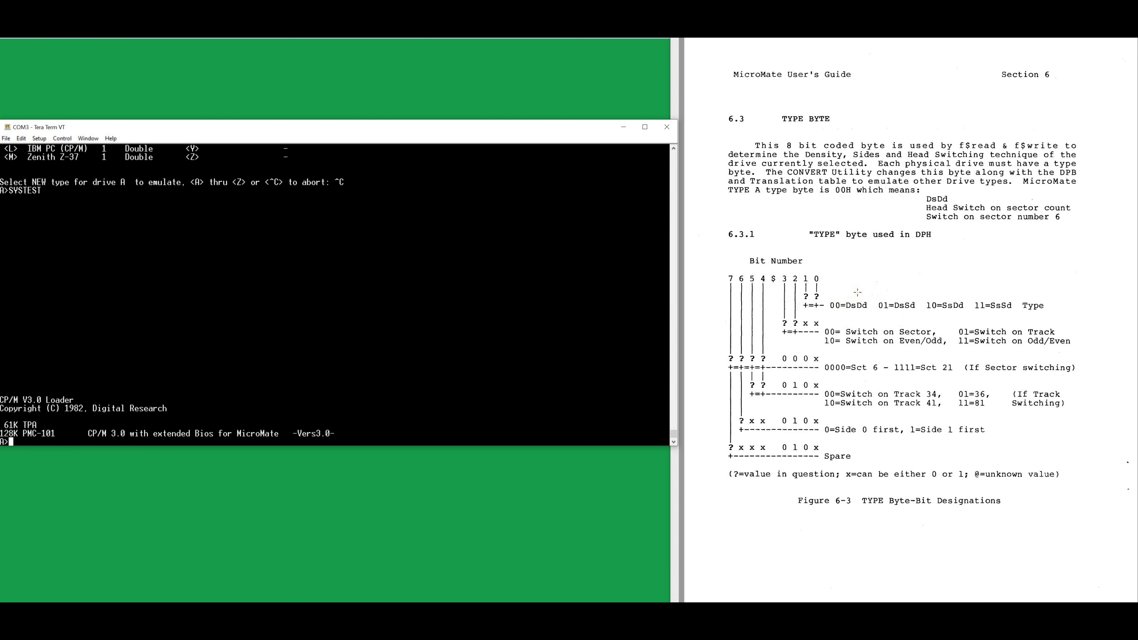
Scroll the user's guide down to the sample DPH and DPB listings in sections 6.3.2–6.3.4
scroll(down, 3)
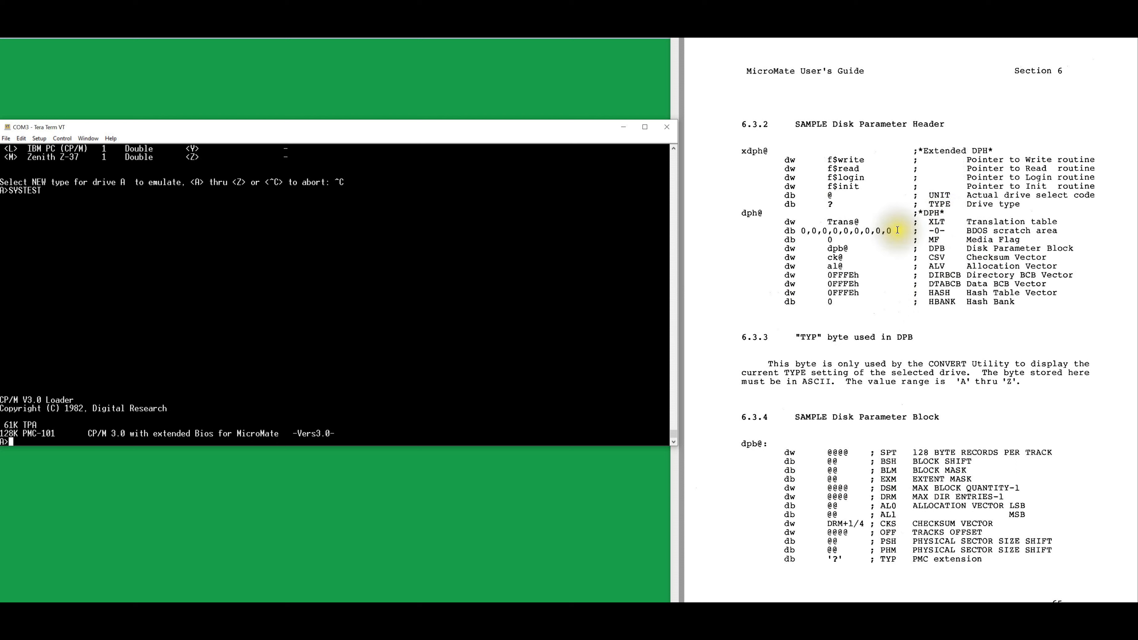
scroll(down, 3)
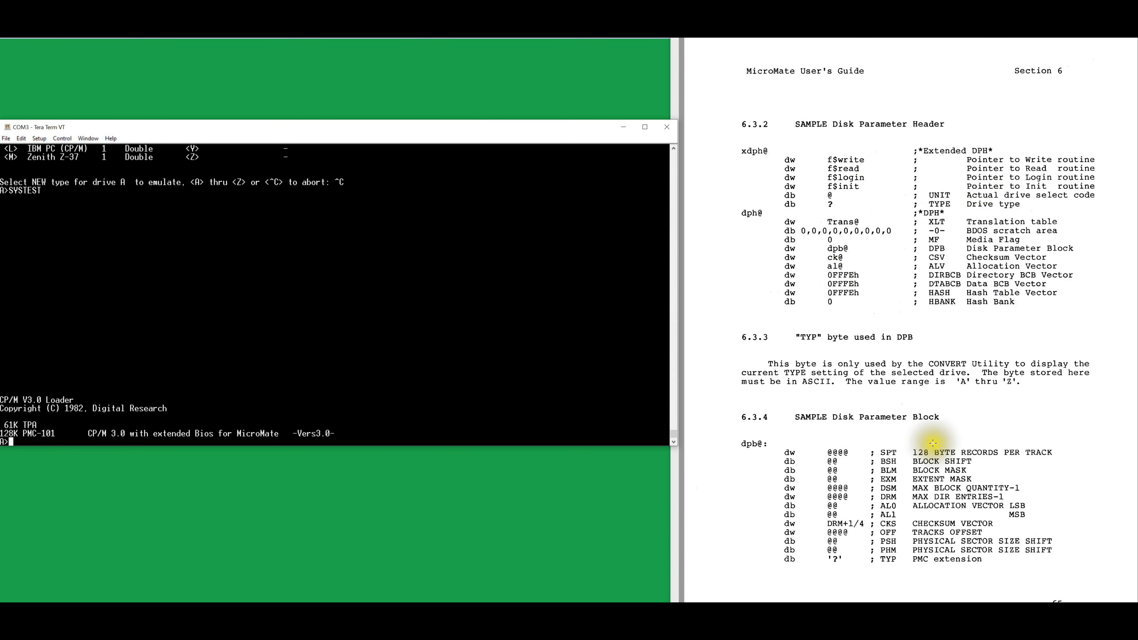
scroll(down, 3)
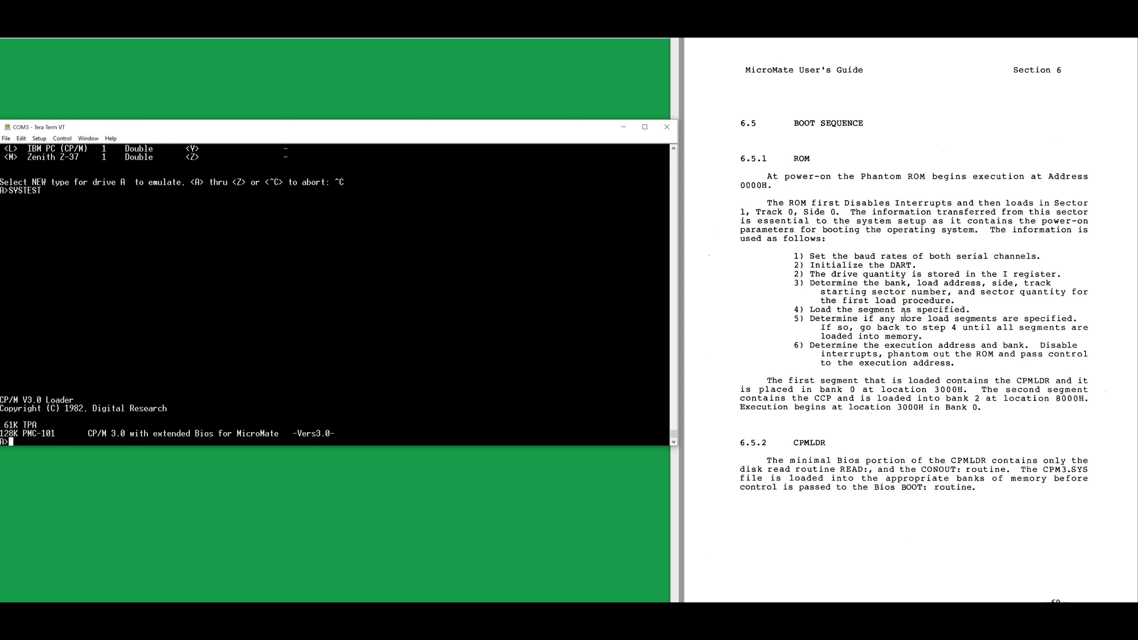
mouse_move(905, 317)
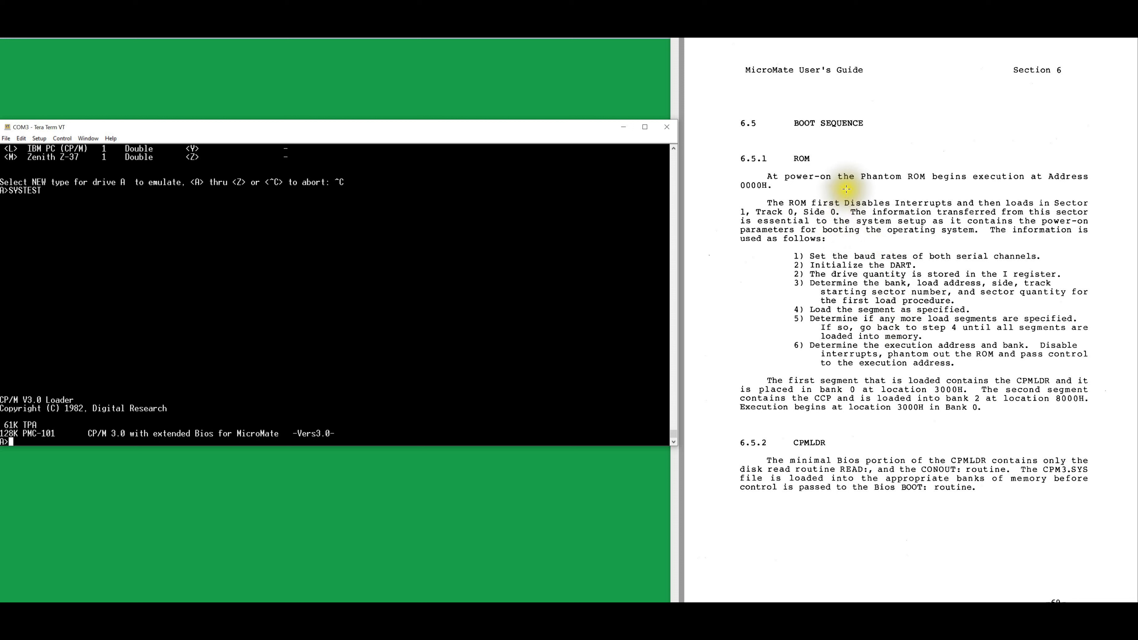
mouse_move(885, 181)
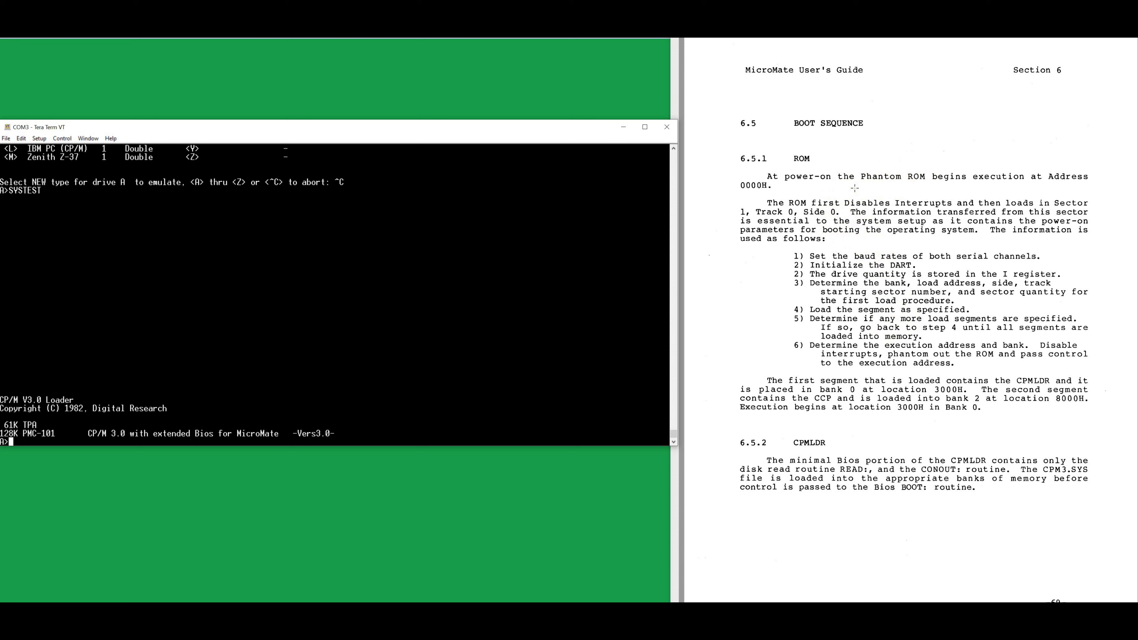
mouse_move(854, 187)
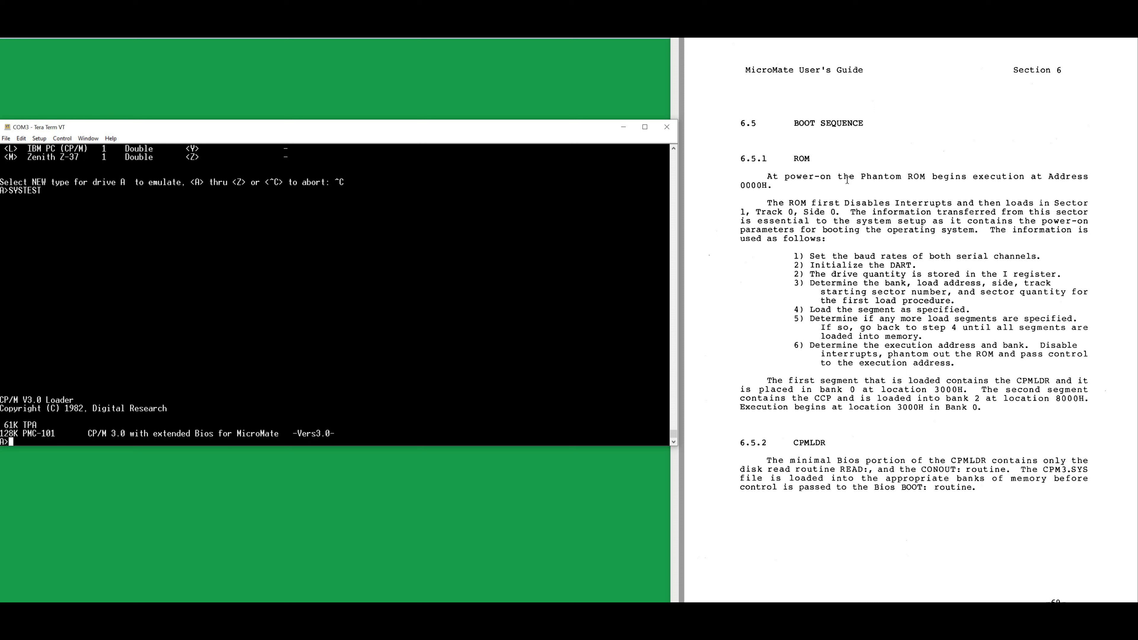
mouse_move(924, 240)
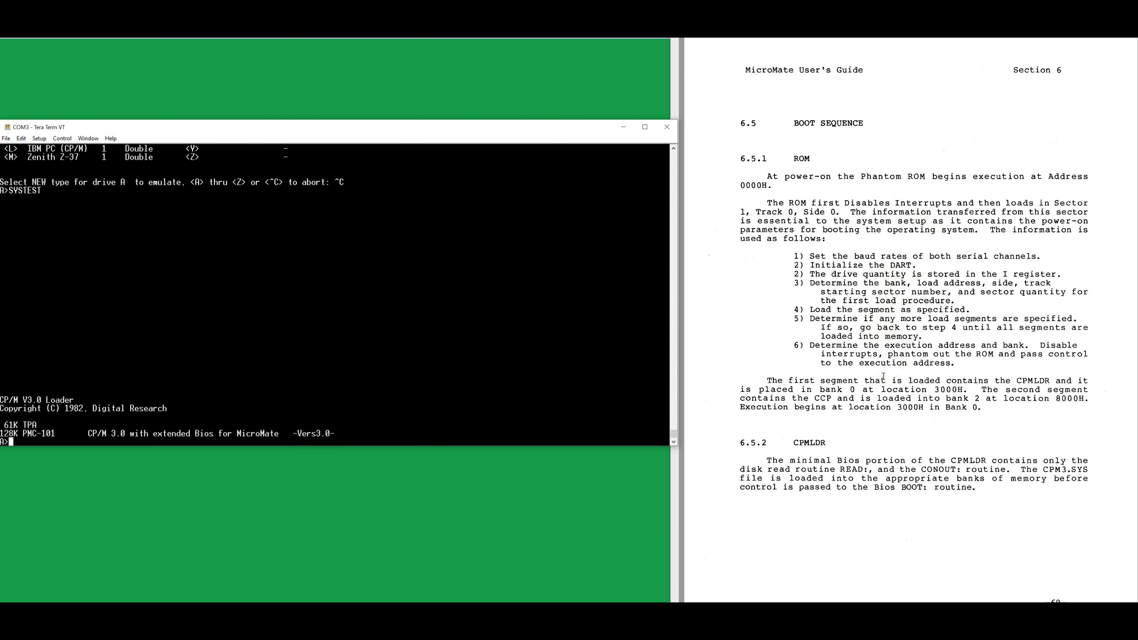
Scroll past the boot sequence section to the Cables & Connectors DB-25 pin figure
scroll(down, 3)
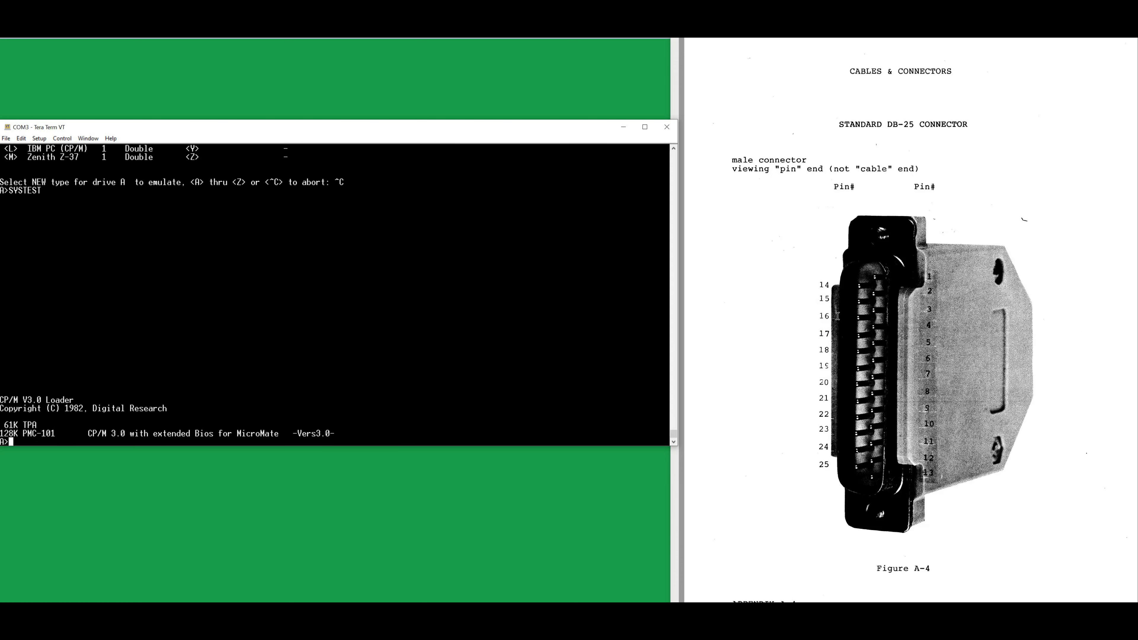
Bring the MicroMate Technical Manual to section 1.1.3 EPROM and Memory Decode
scroll(down, 3)
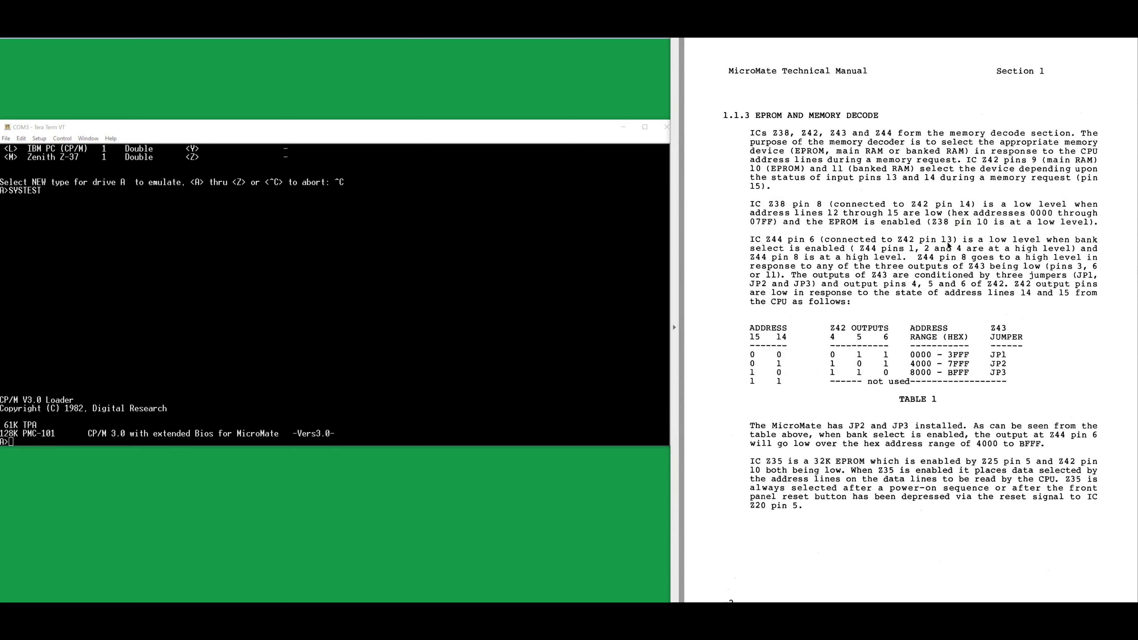
Move the Technical Manual through the I/O port decode tables to sections 1.1.5 and 1.1.6
double_click(863, 352)
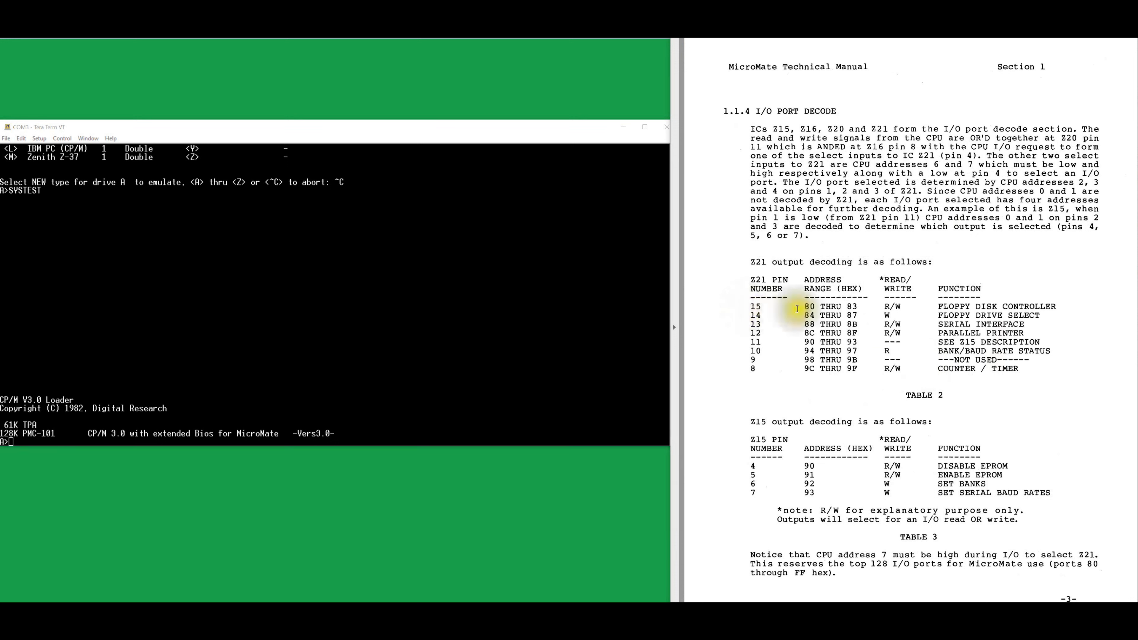
mouse_move(999, 306)
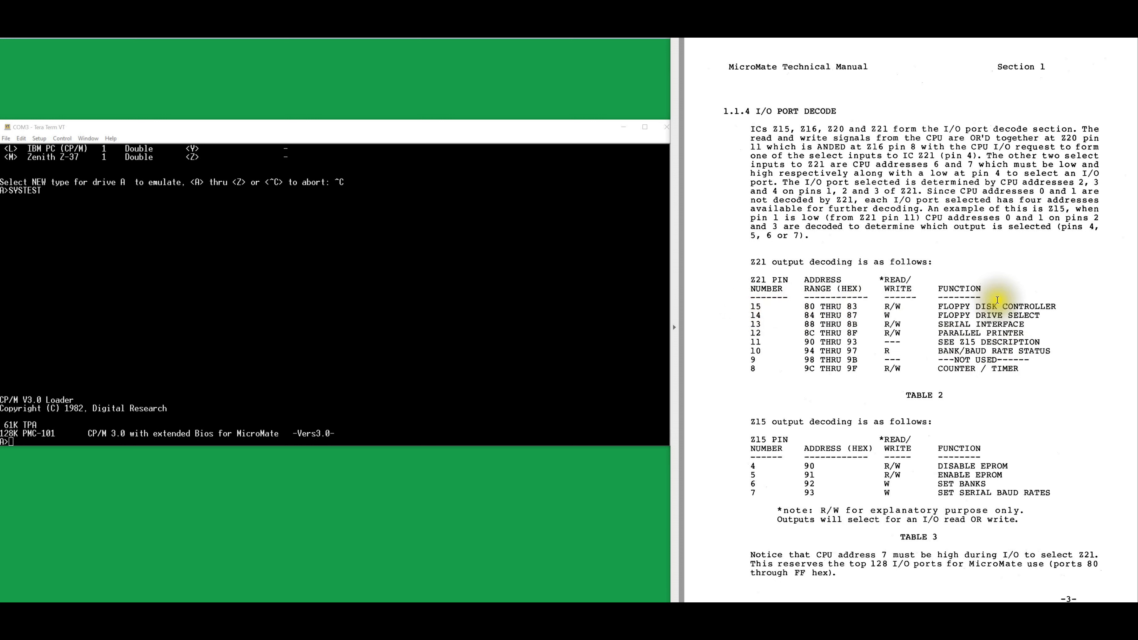
mouse_move(1026, 304)
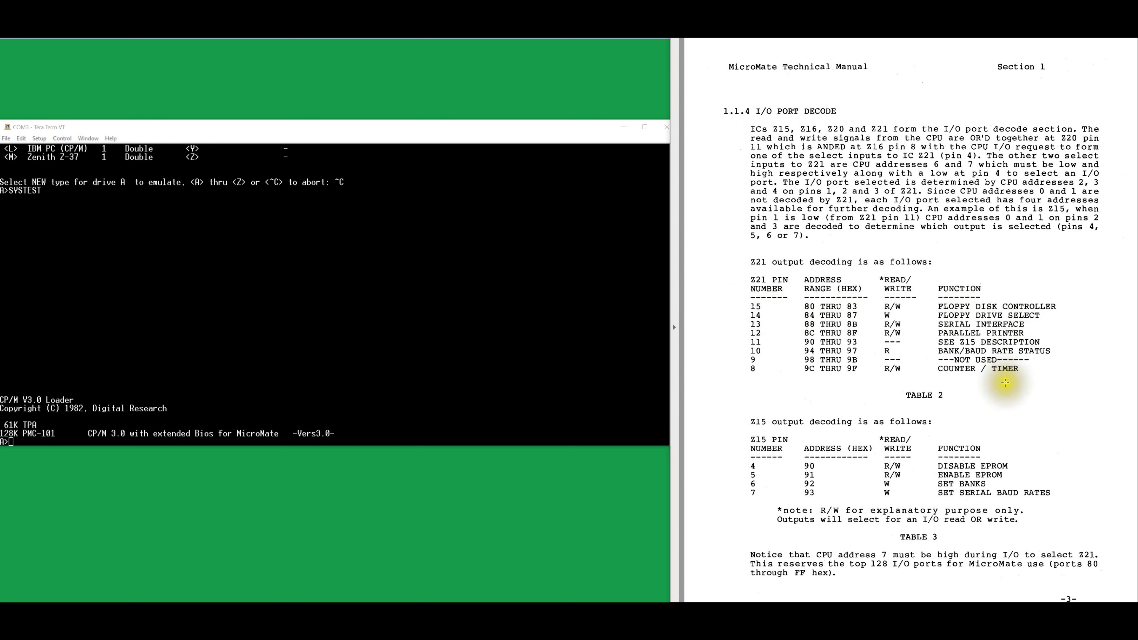
mouse_move(999, 425)
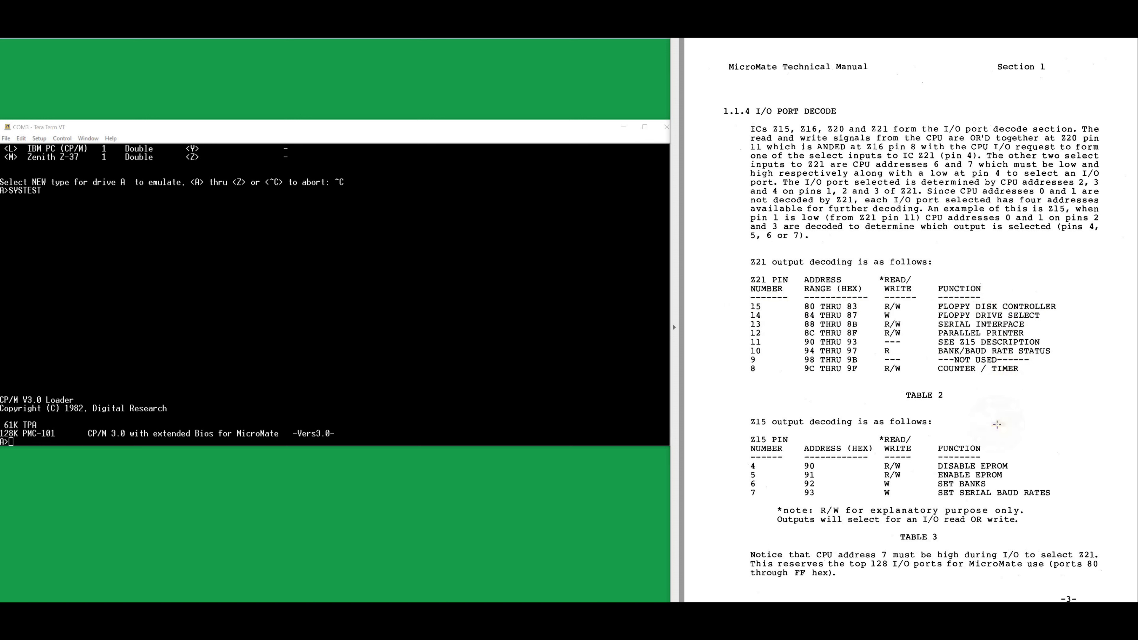
scroll(down, 3)
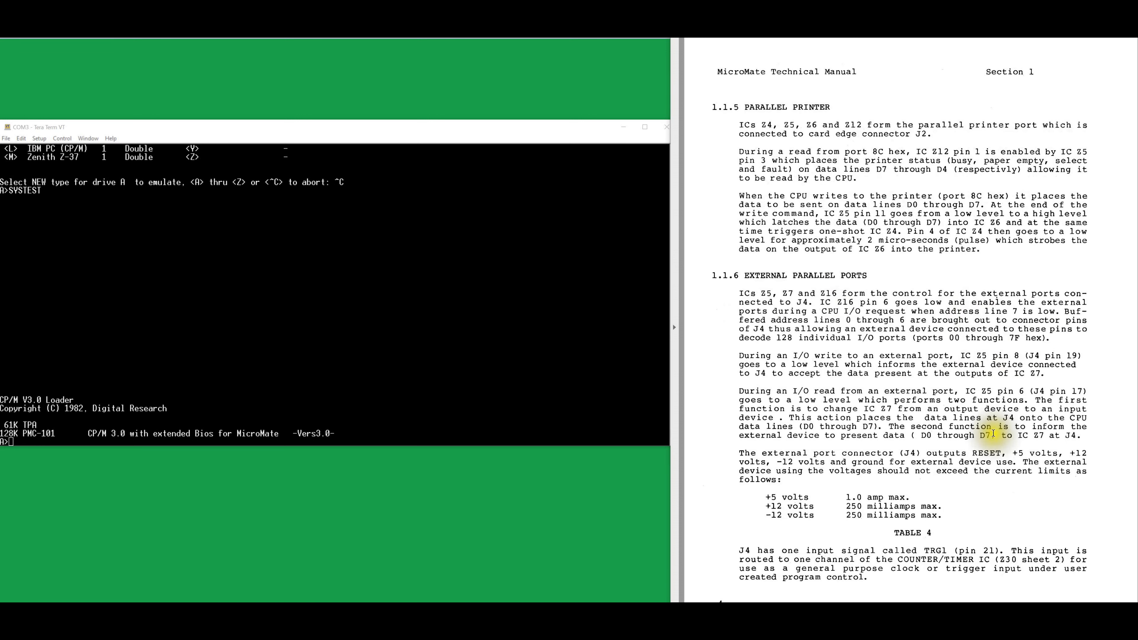
scroll(down, 3)
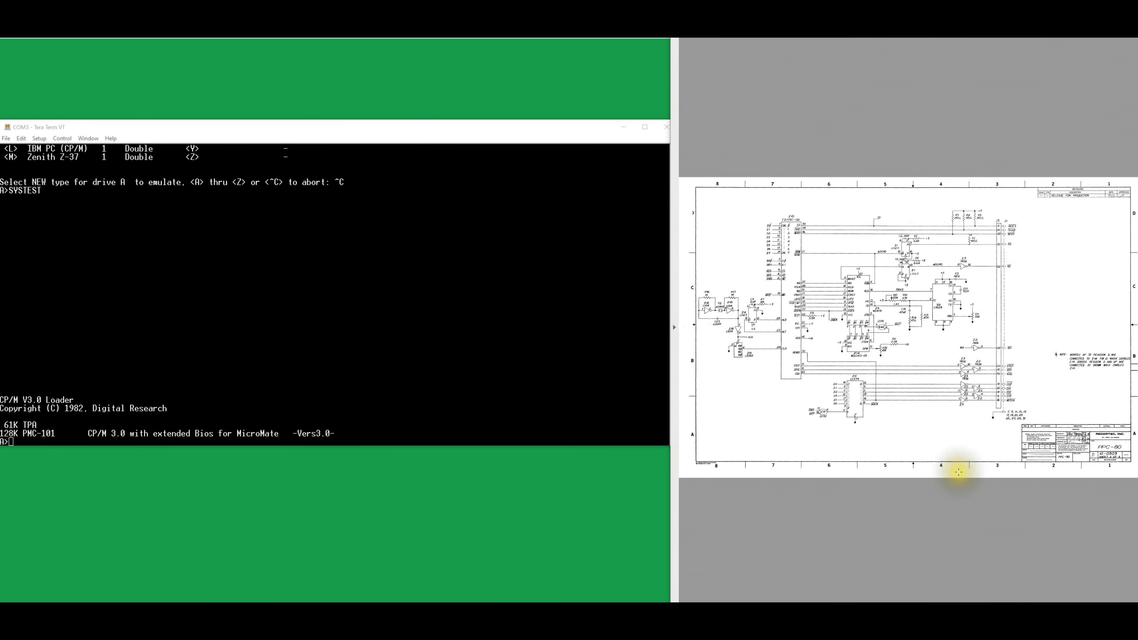
mouse_move(896, 328)
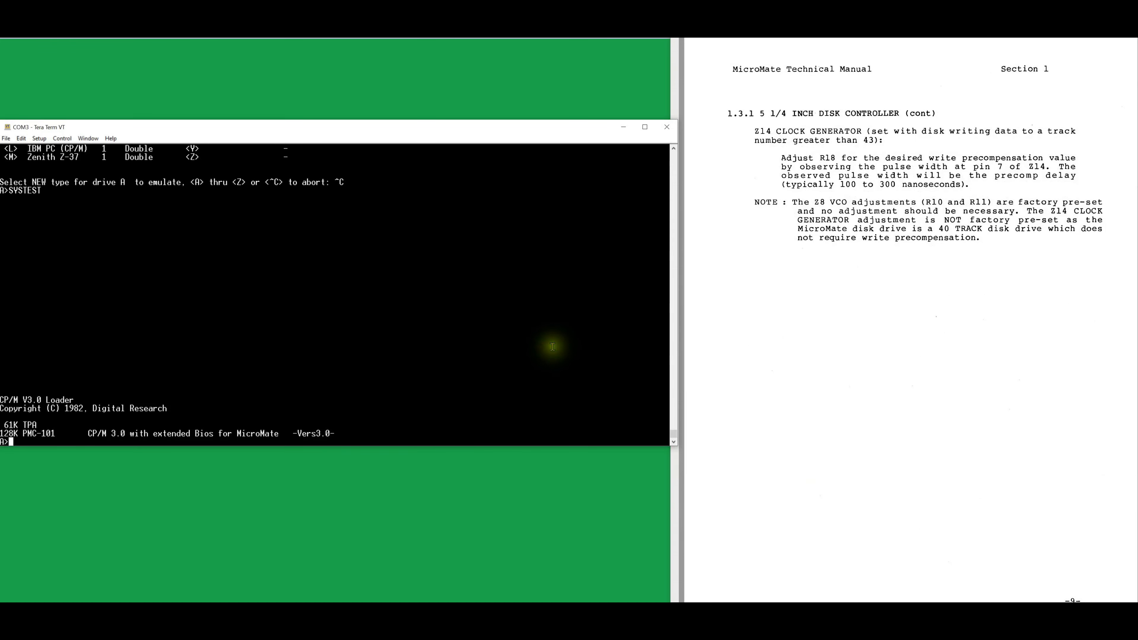
List the disk with DIR, start MBASIC, run SINWAVE.BAS, then break it with Ctrl+C
text(DIR)
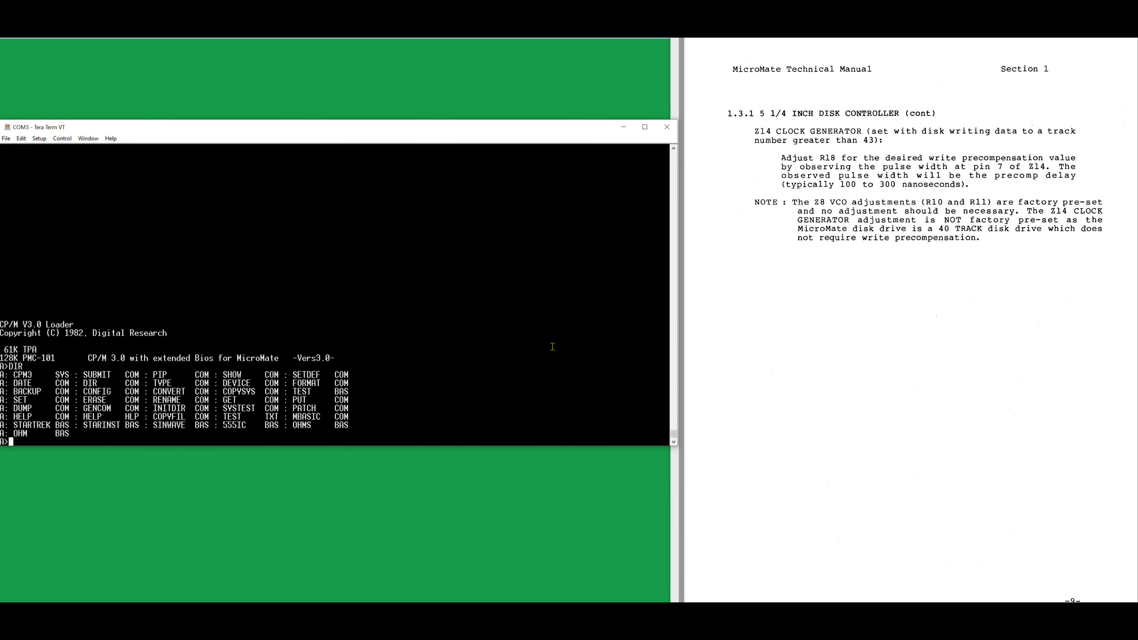
text(MBASIC)
text(LOAD "SINWA)
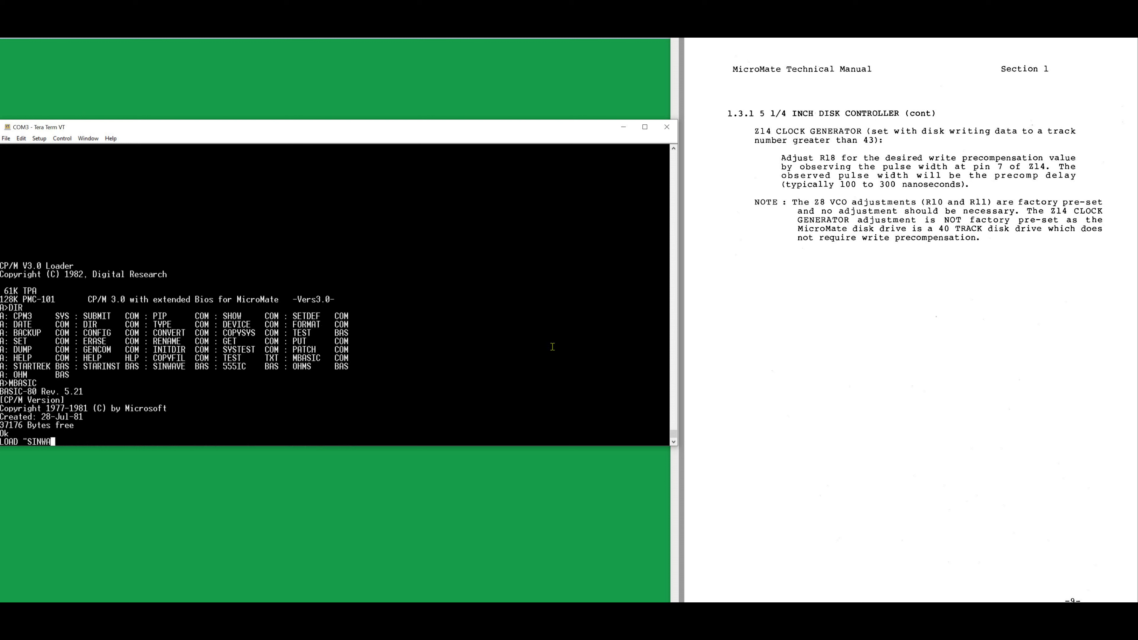
text(VE.BAS)
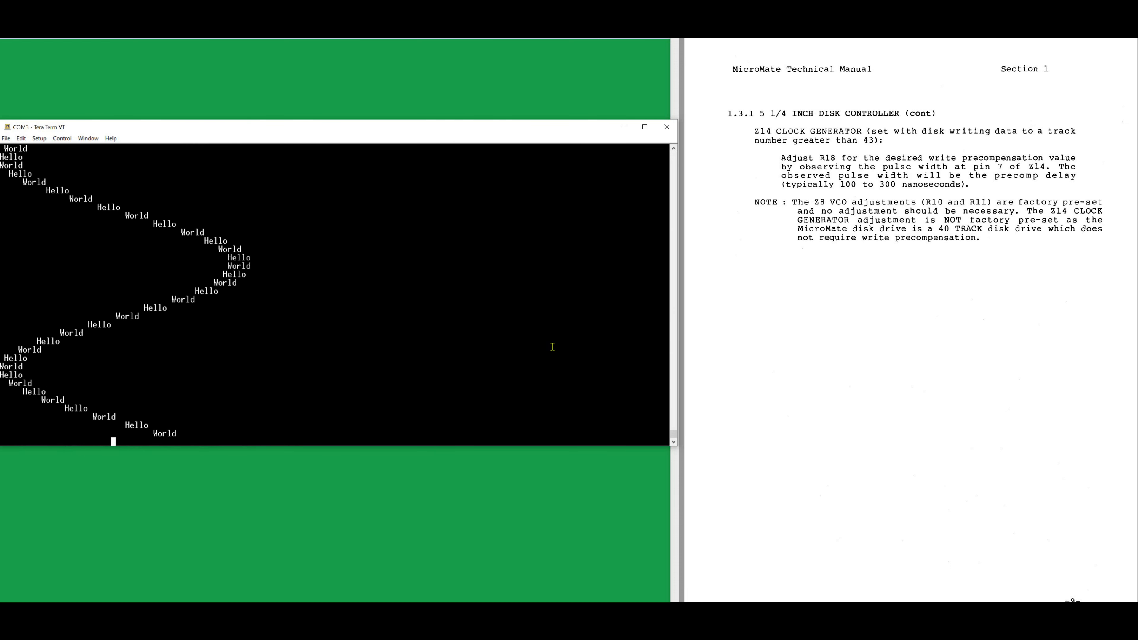
key(ctrl+c)
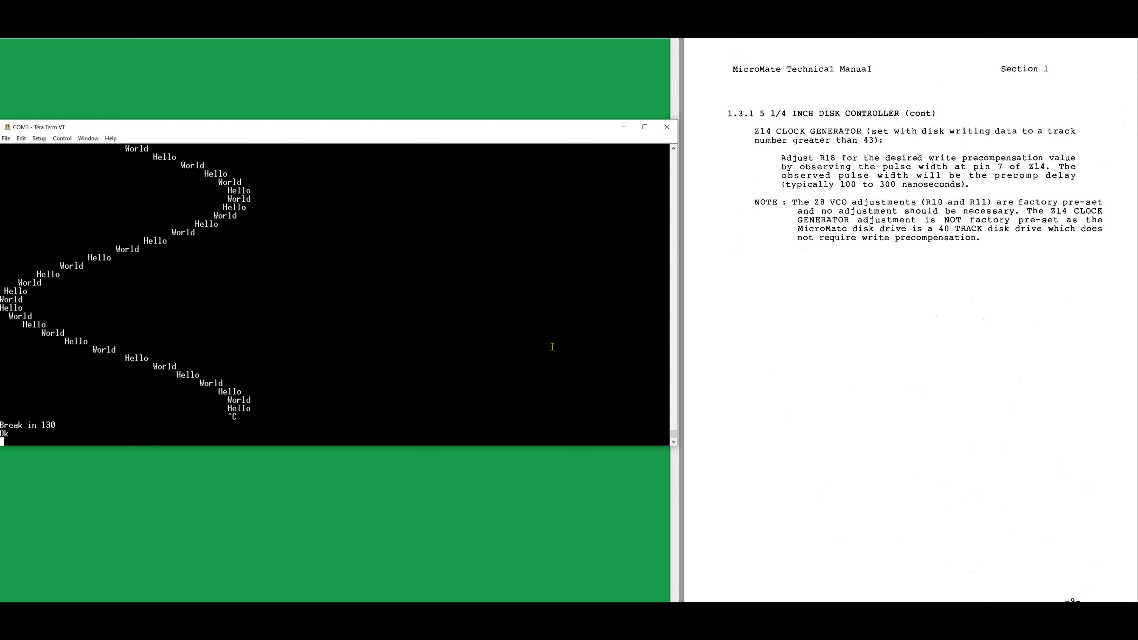
List program files with FILES, then load and run LOVE.BAS
text(FILES)
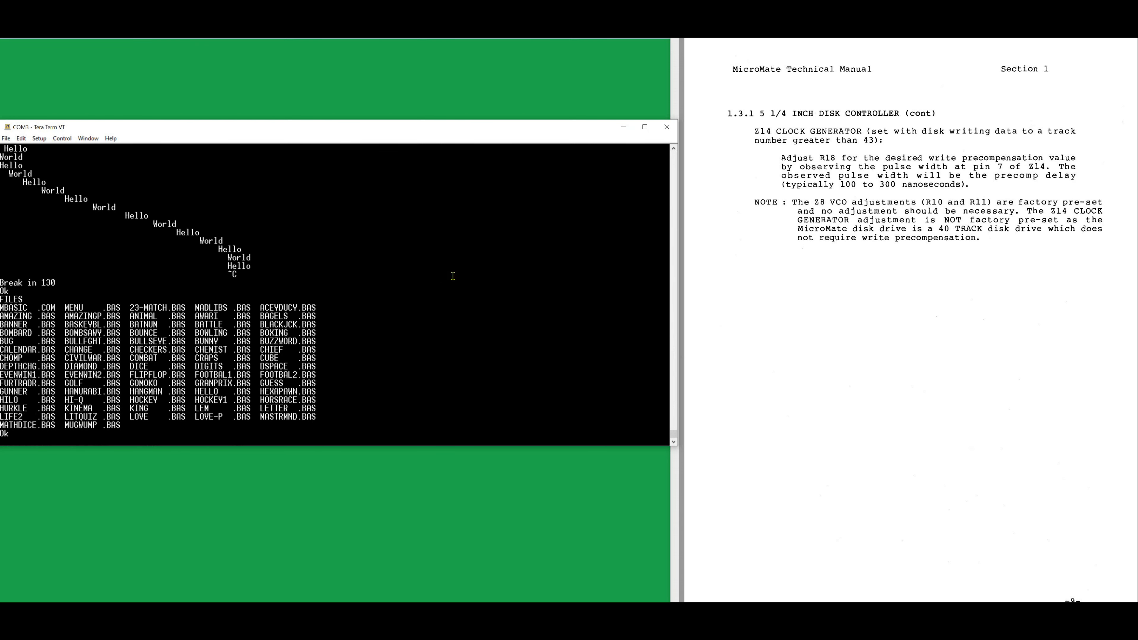
text(LOAD ")
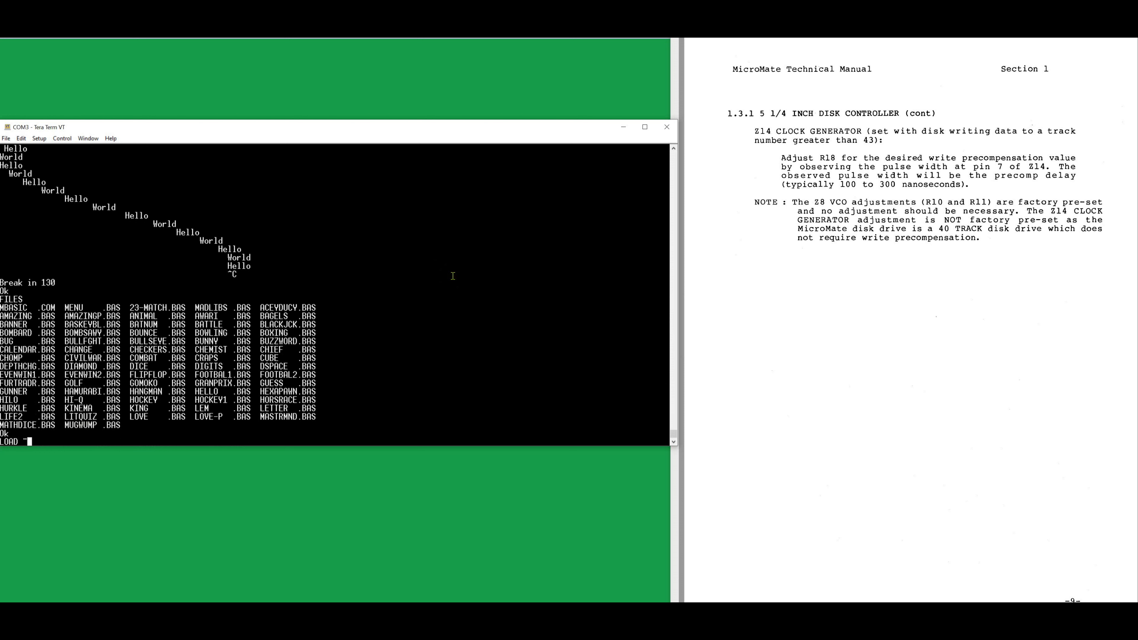
text(LOVE.BAS")
text(RUN)
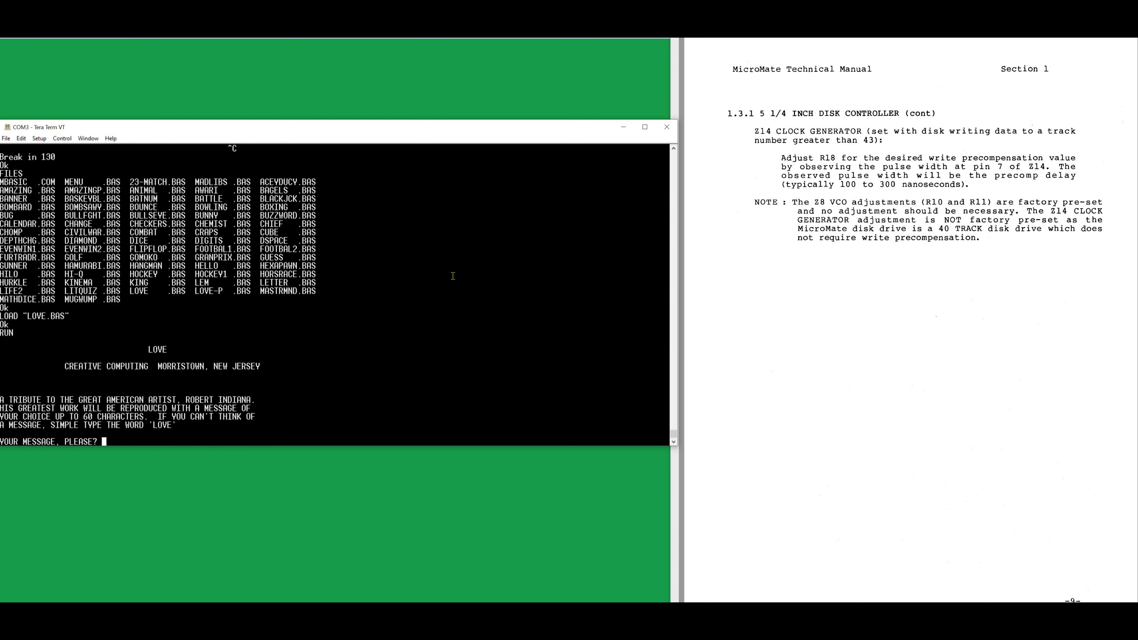
Enter Hello as the message so LOVE prints its pattern until the games menu appears
text(Hello)
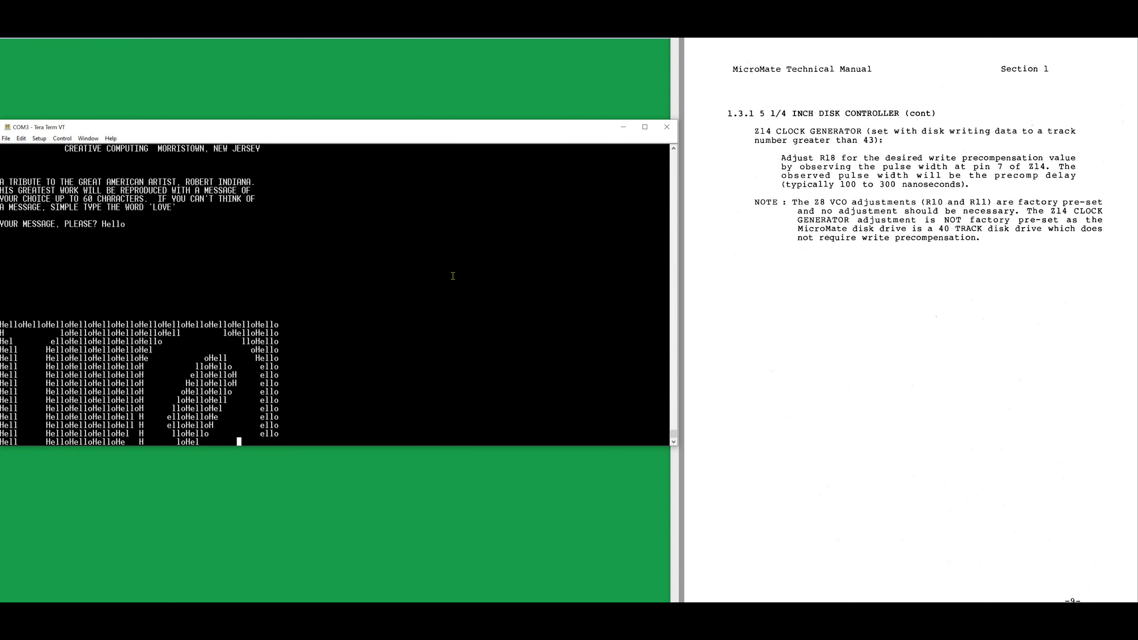
scroll(down, 3)
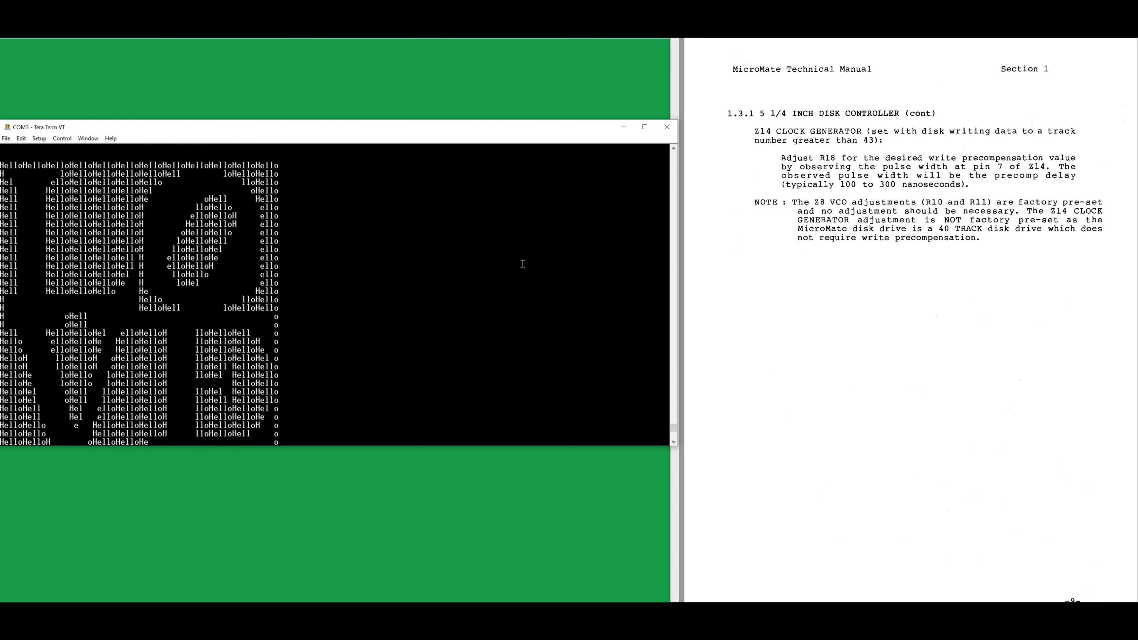
scroll(down, 3)
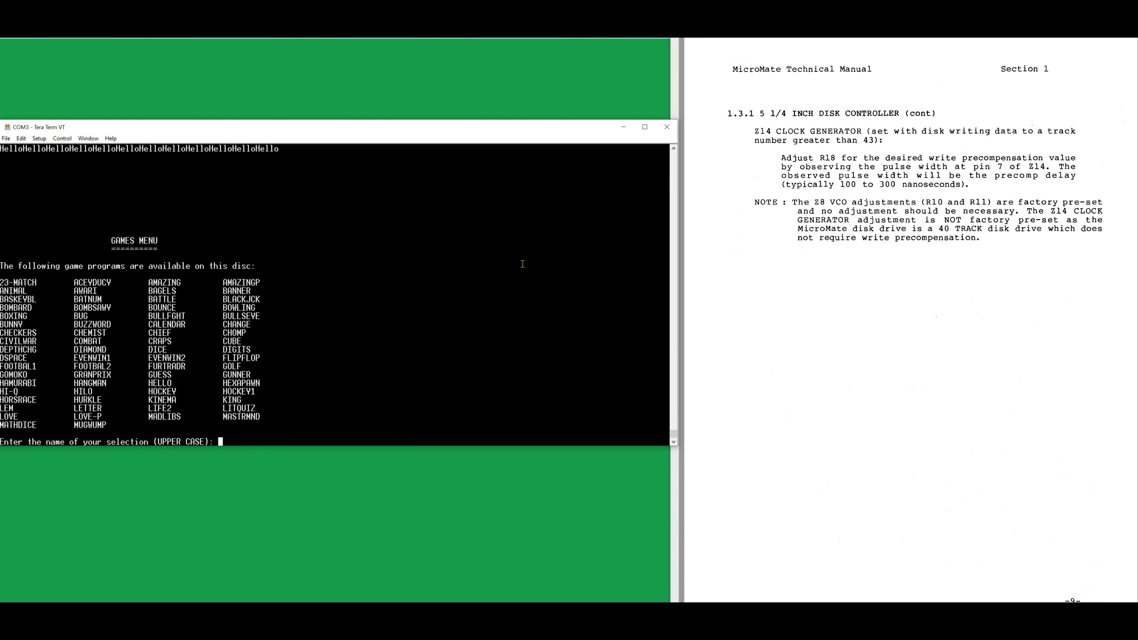
mouse_move(337, 385)
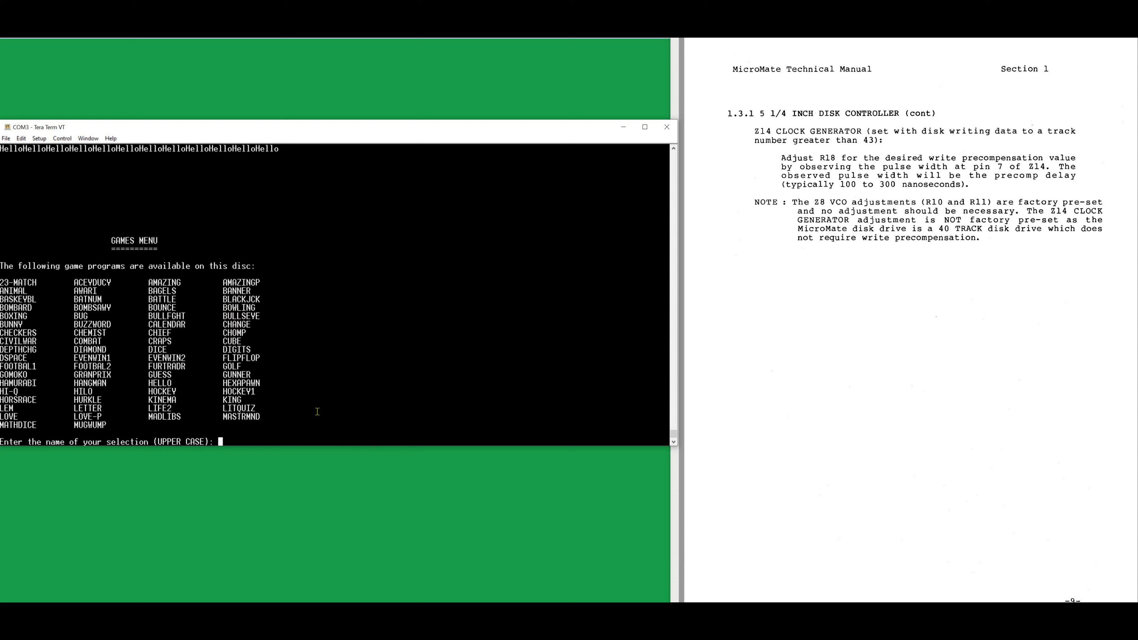
Request life2 at the menu, then after the error run again and start LIFE2 in uppercase
text(l)
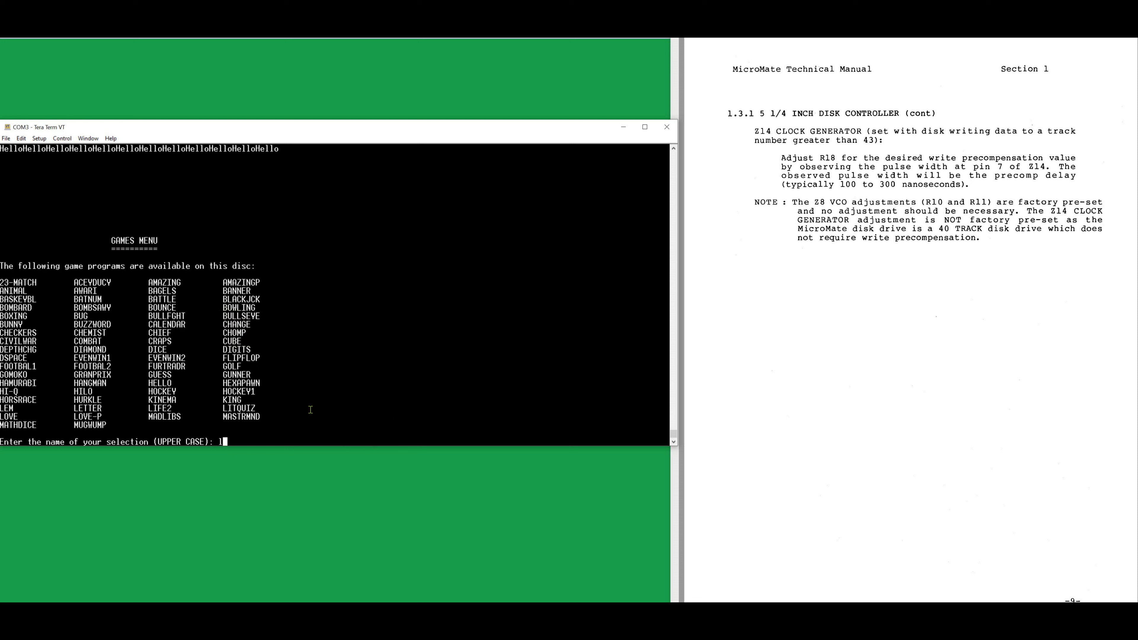
text(if)
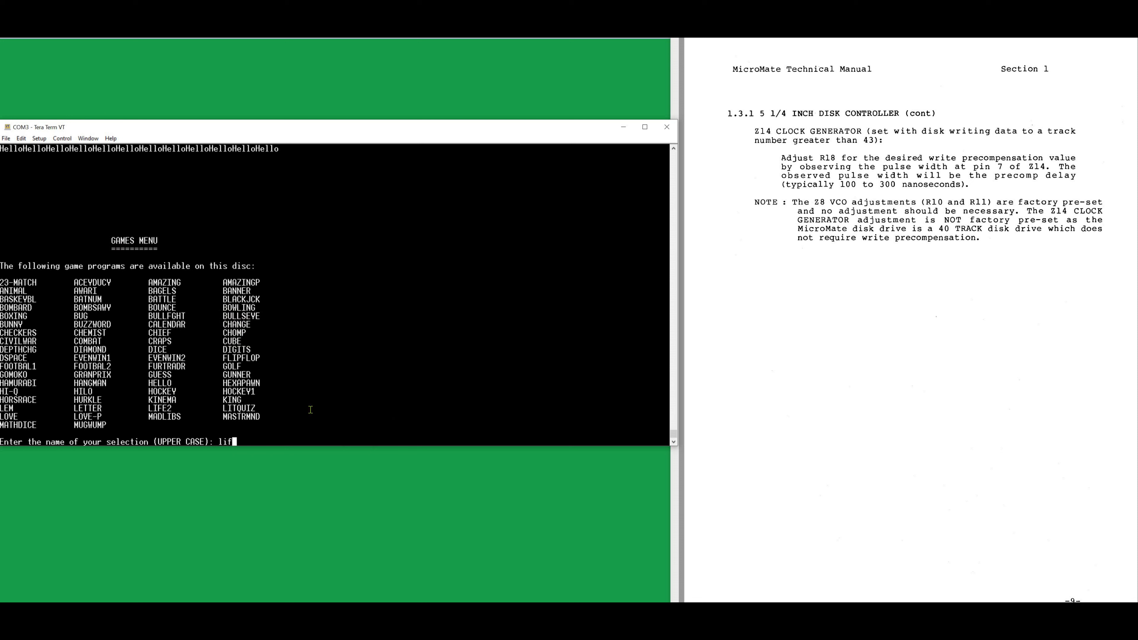
key(Backspace)
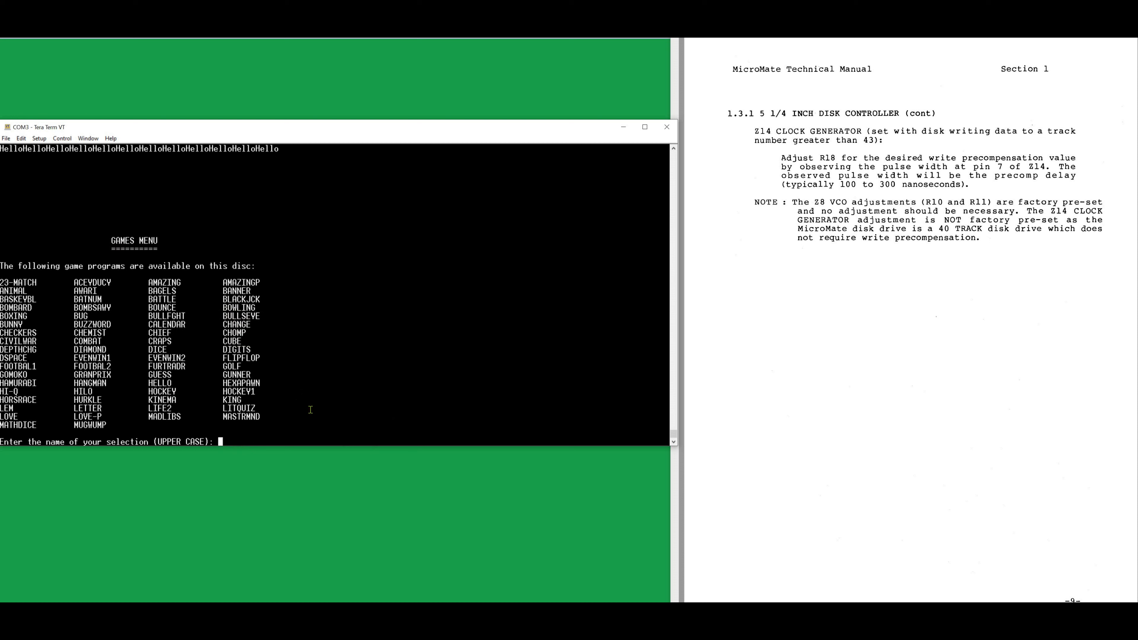
text(life2)
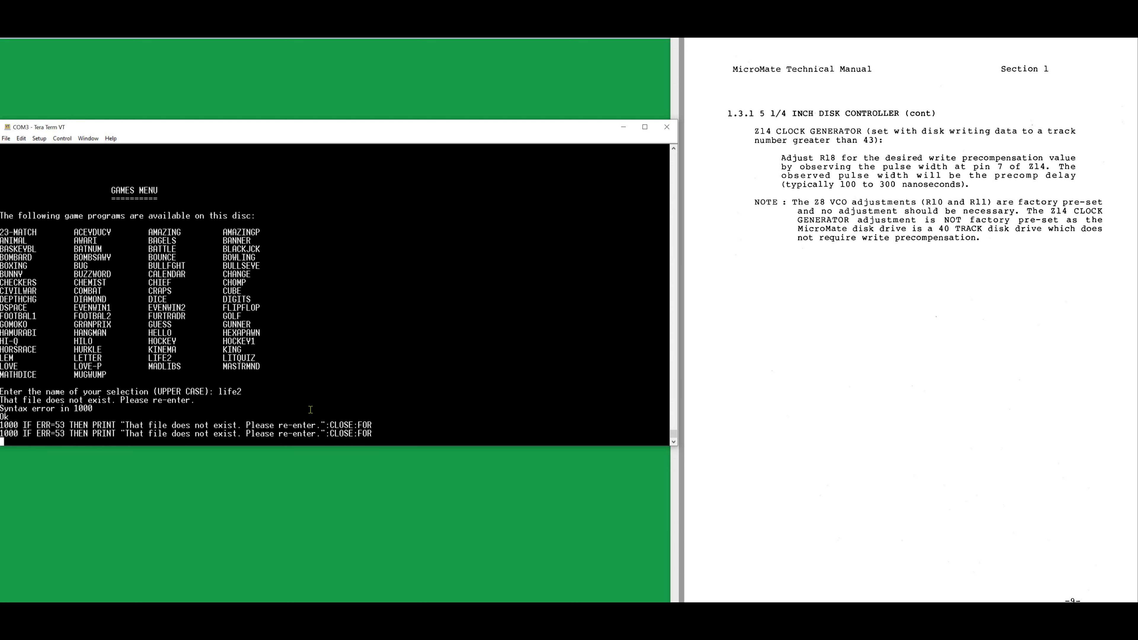
text(run)
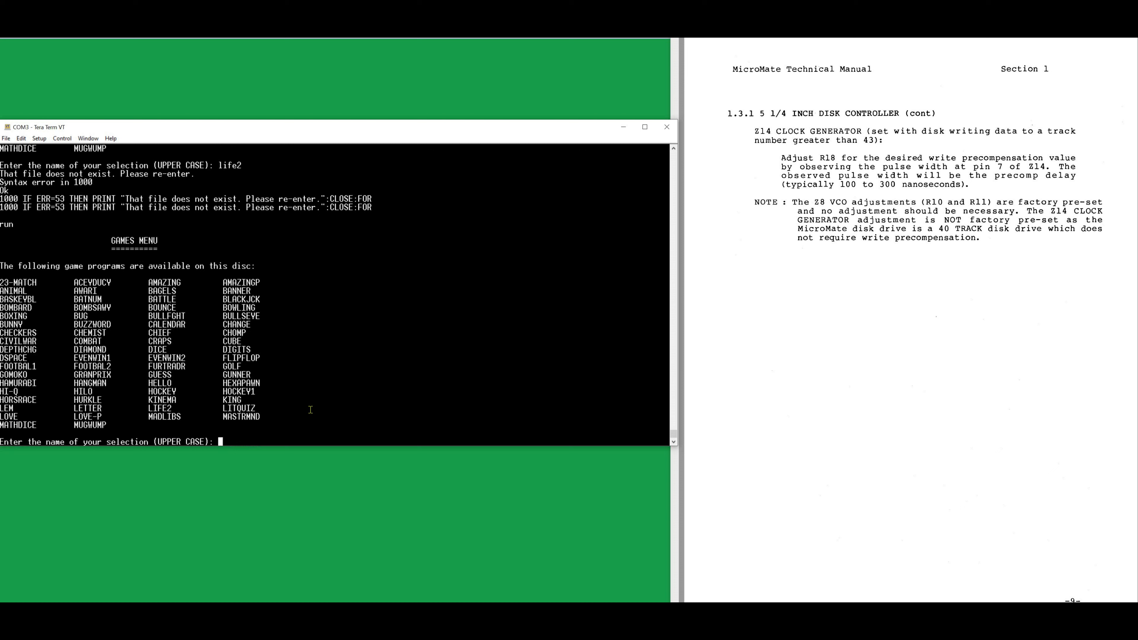
text(LIFE2)
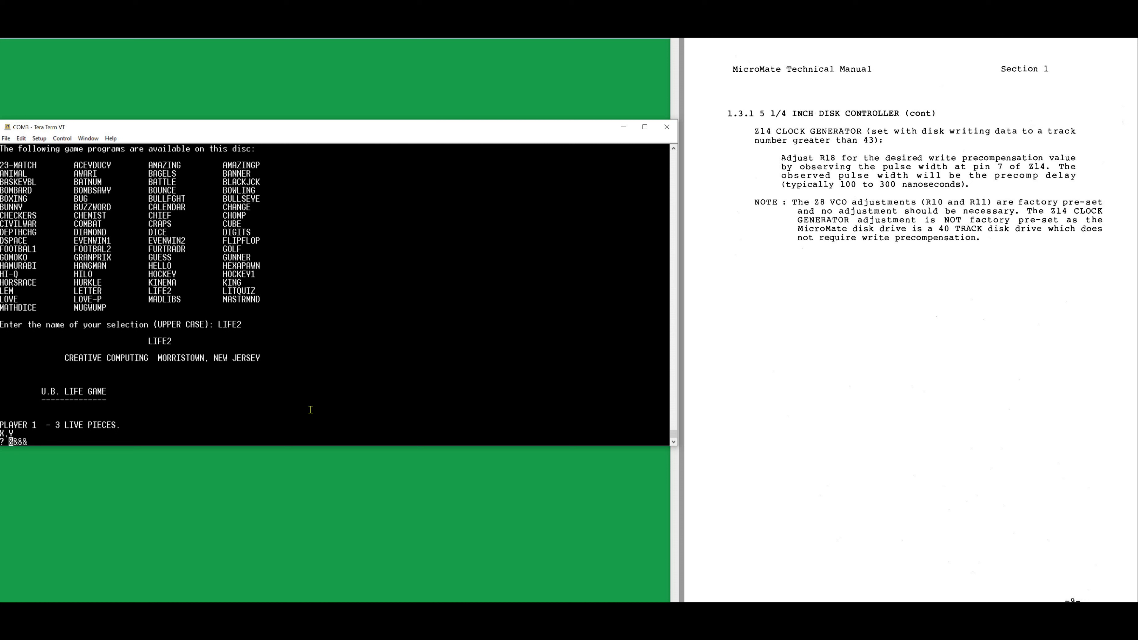
Enter 1234 at the Life game prompt before breaking off and listing the disk files
text(1234)
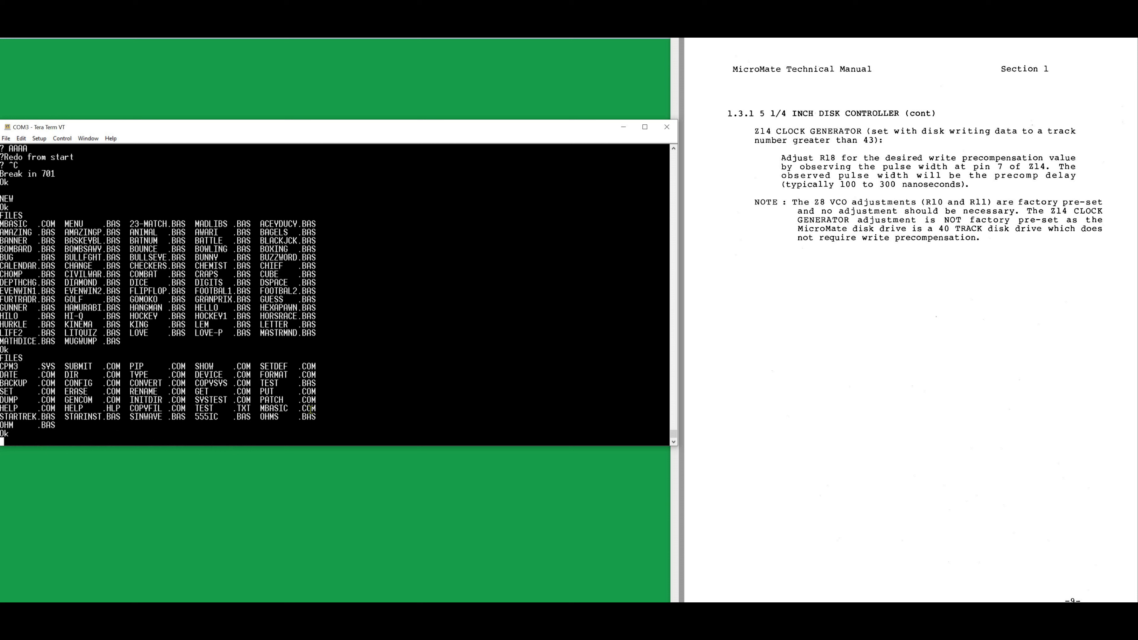
Load and run 555IC.BAS and enter a 1000000 Hz oscillation frequency
text(LOAD)
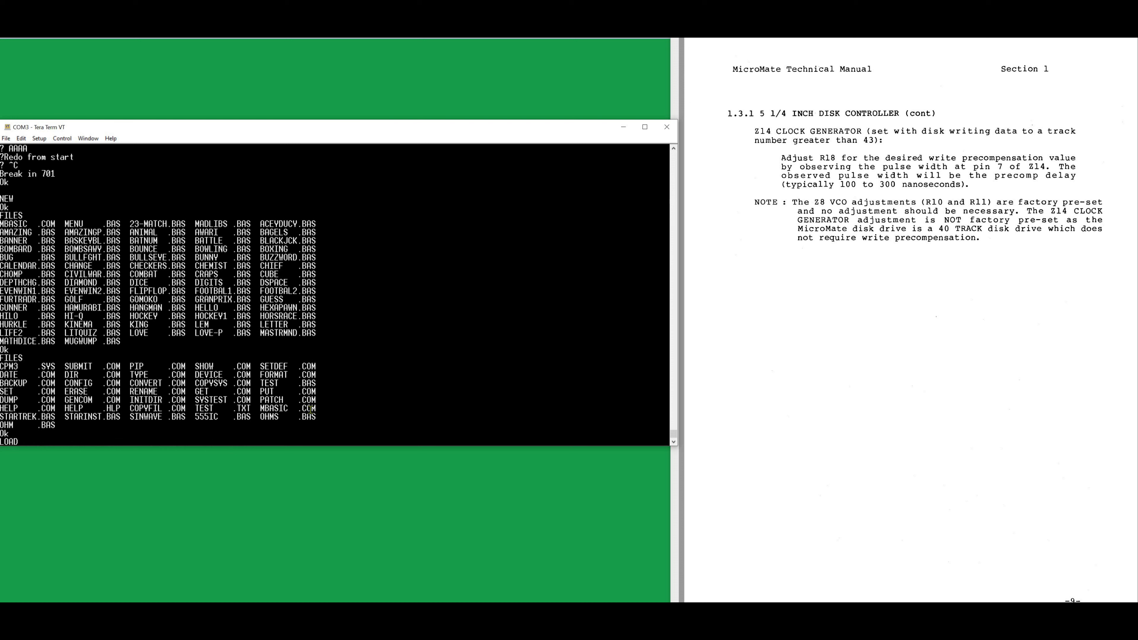
text("555IC.BA)
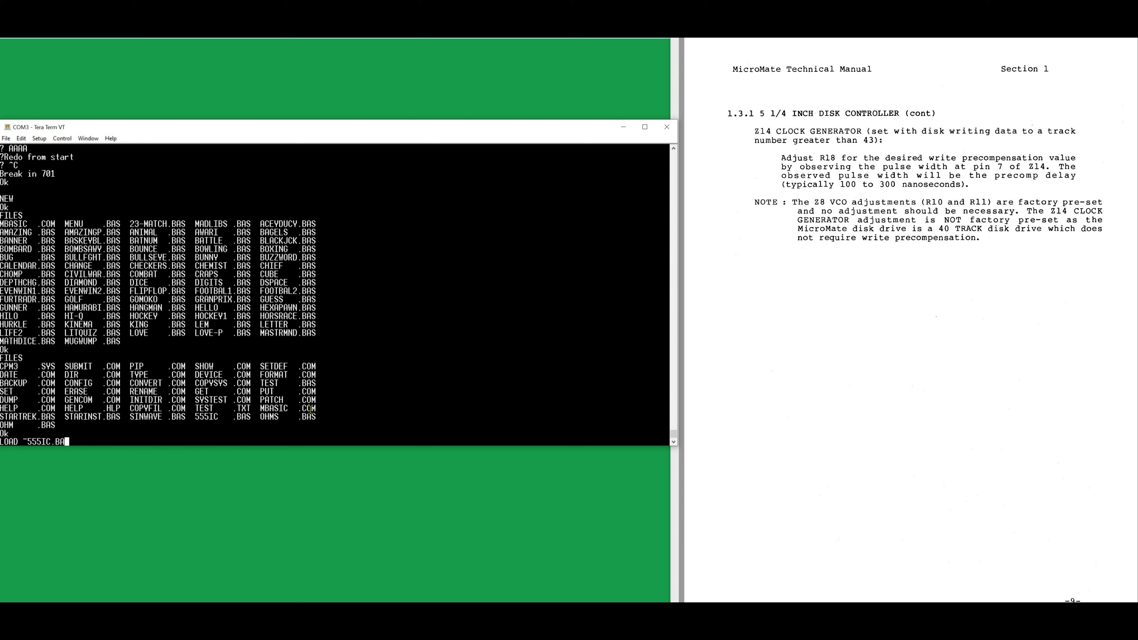
key(BackSpace)
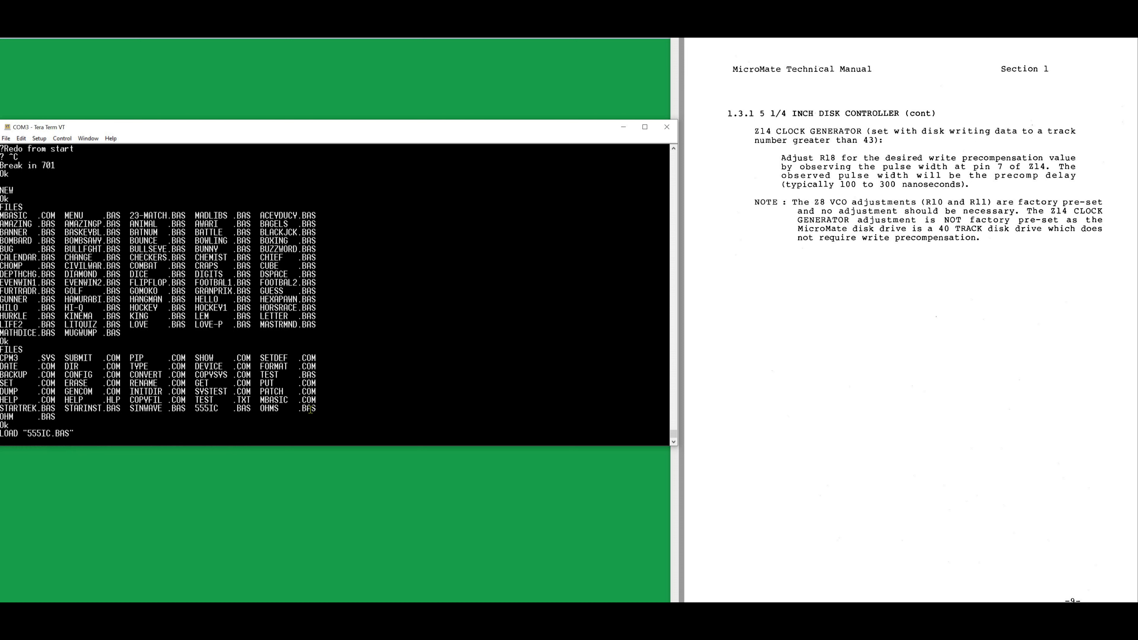
text(RUN)
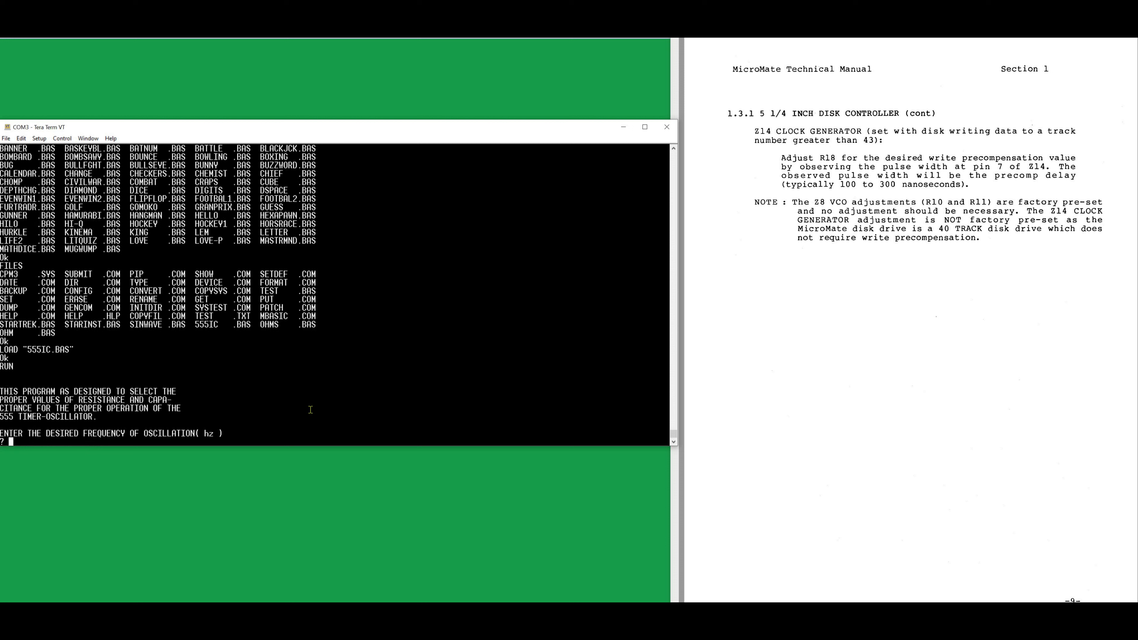
text(1000000)
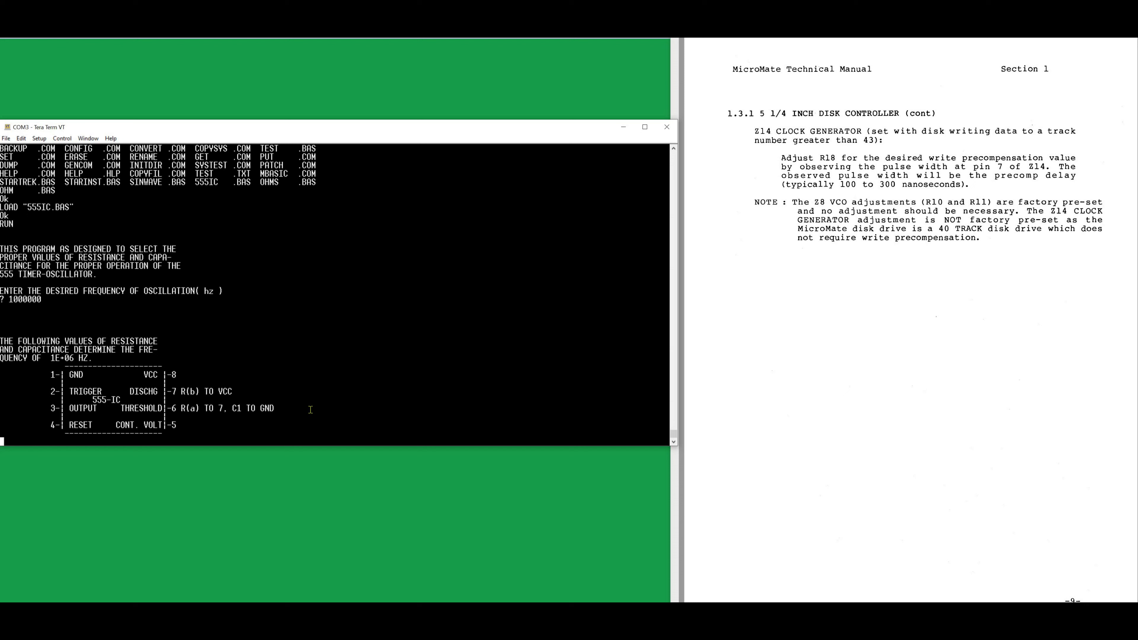
Interrupt 555IC.BAS, list line 350, continue, then rerun it with frequency 1000 Hz
key(ctrl+c)
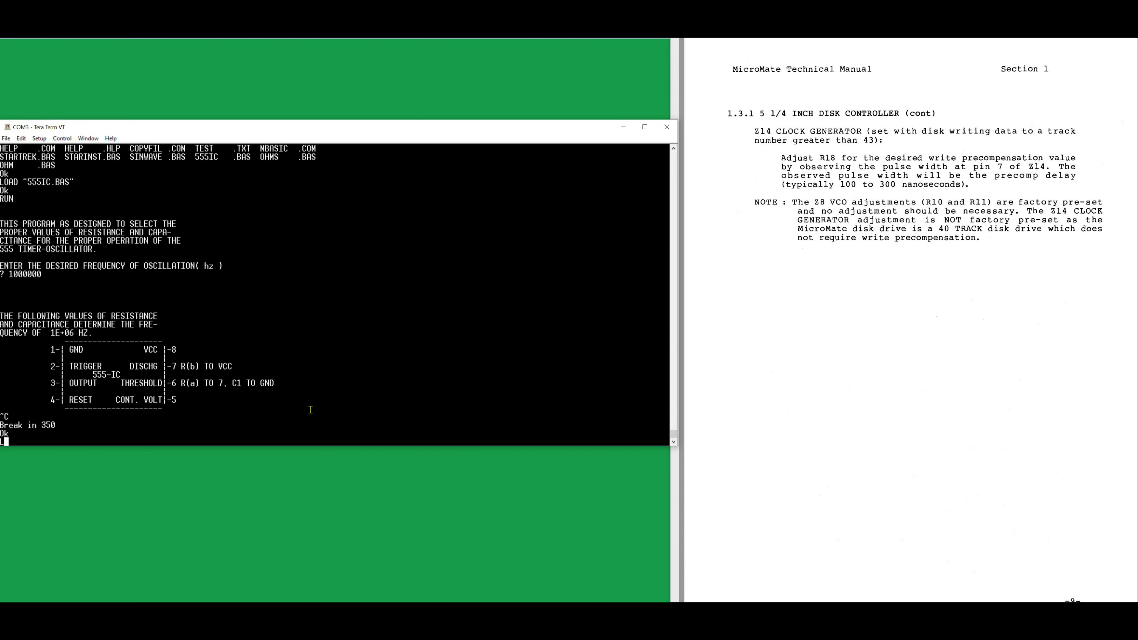
text(LIST 350)
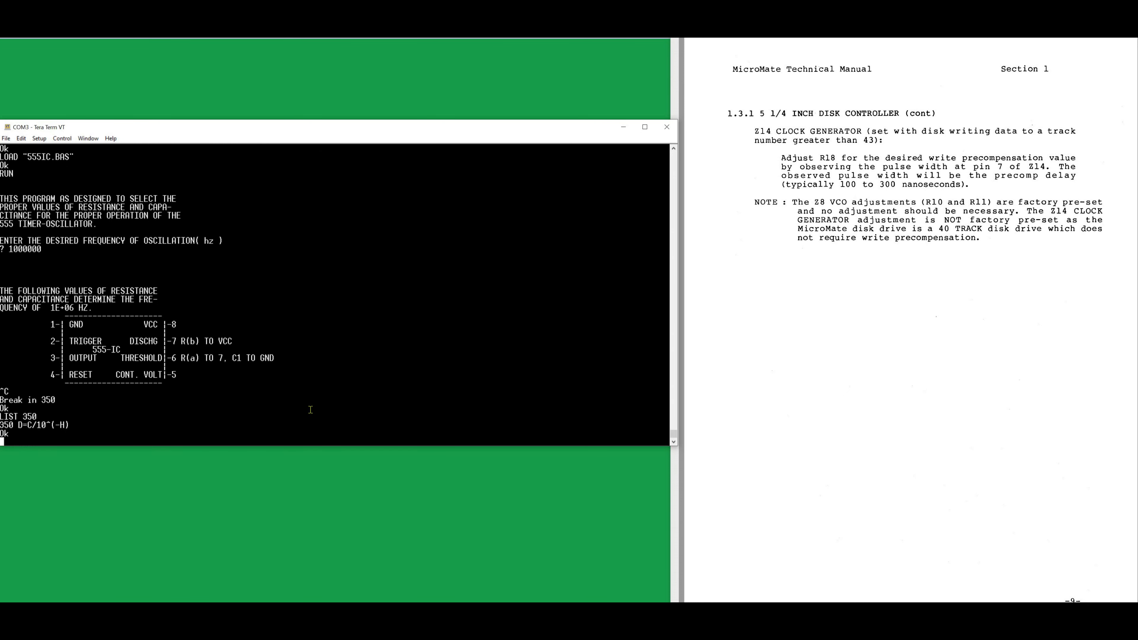
text(CONT)
text(RUN)
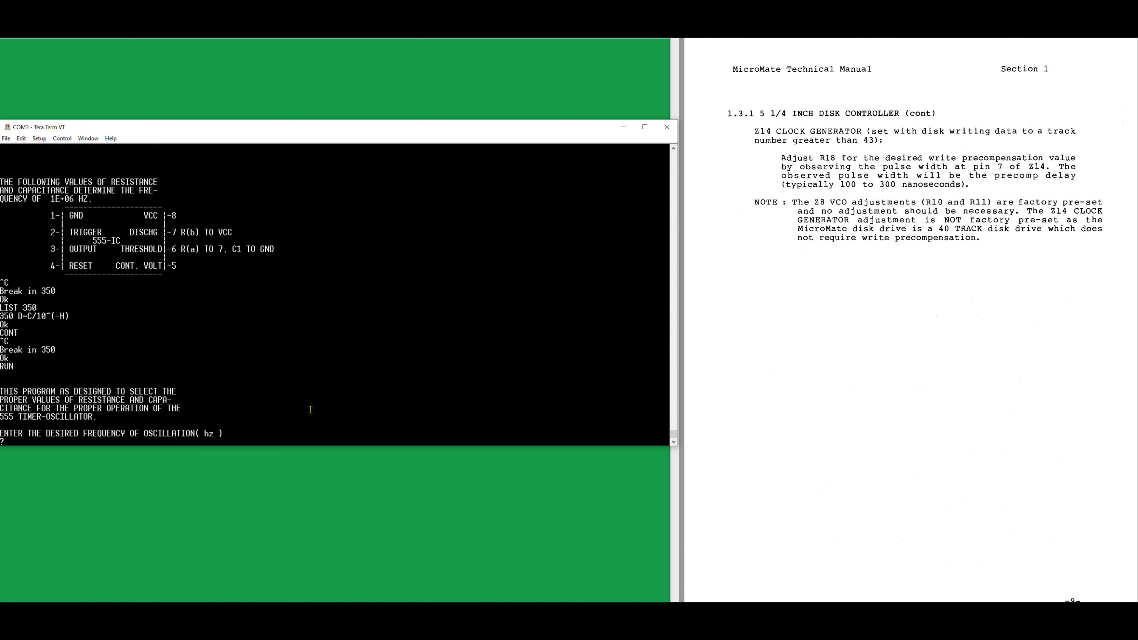
text(1000)
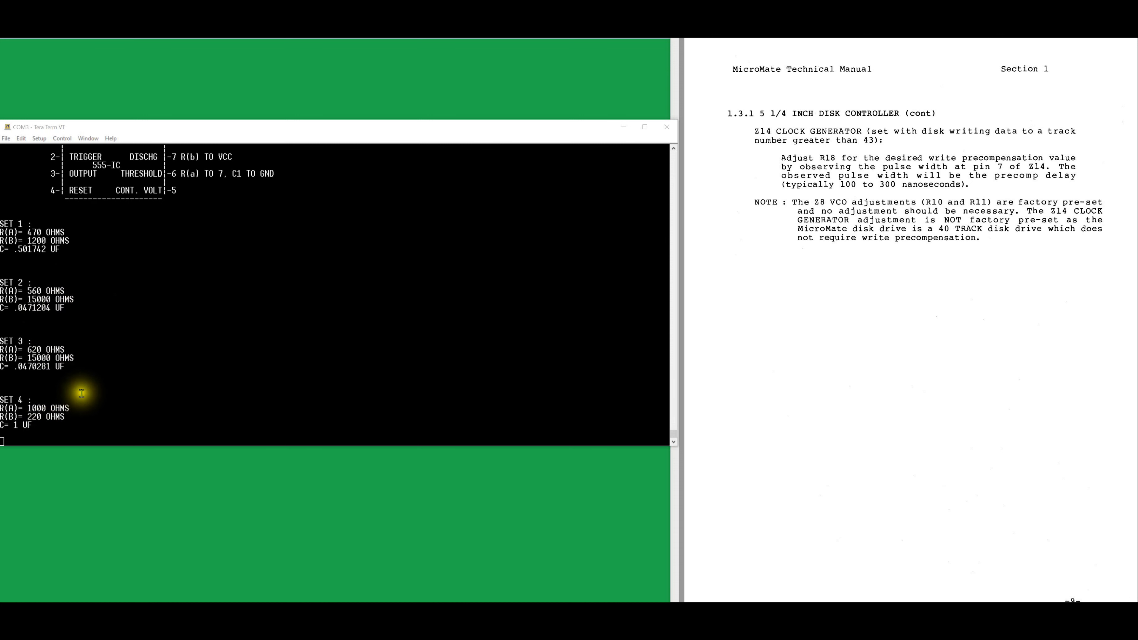
mouse_move(31, 321)
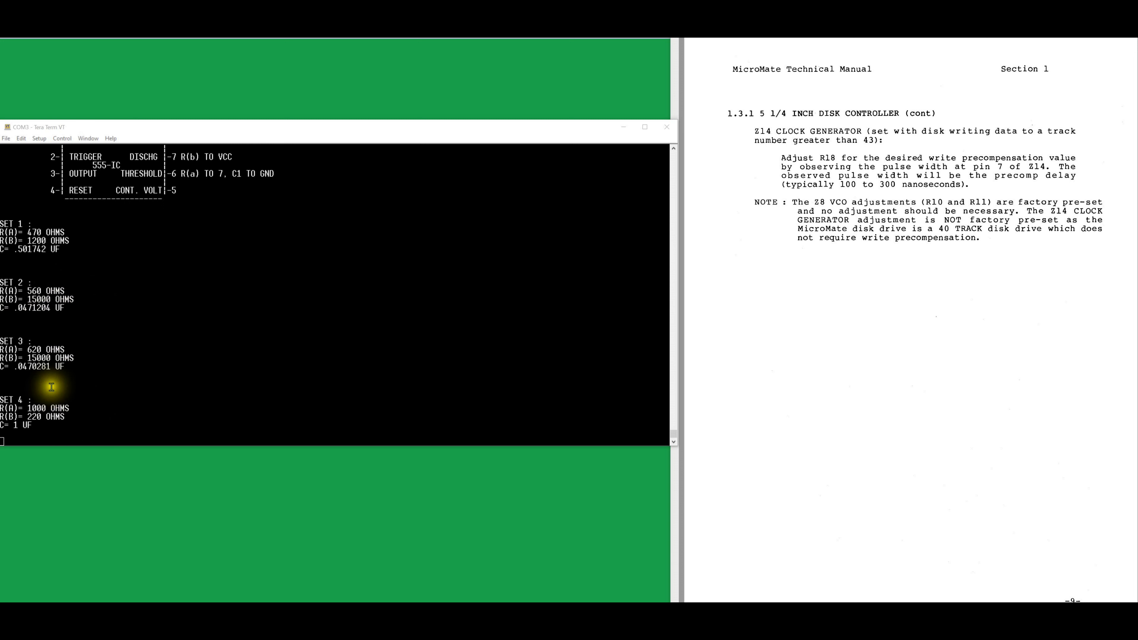
mouse_move(55, 337)
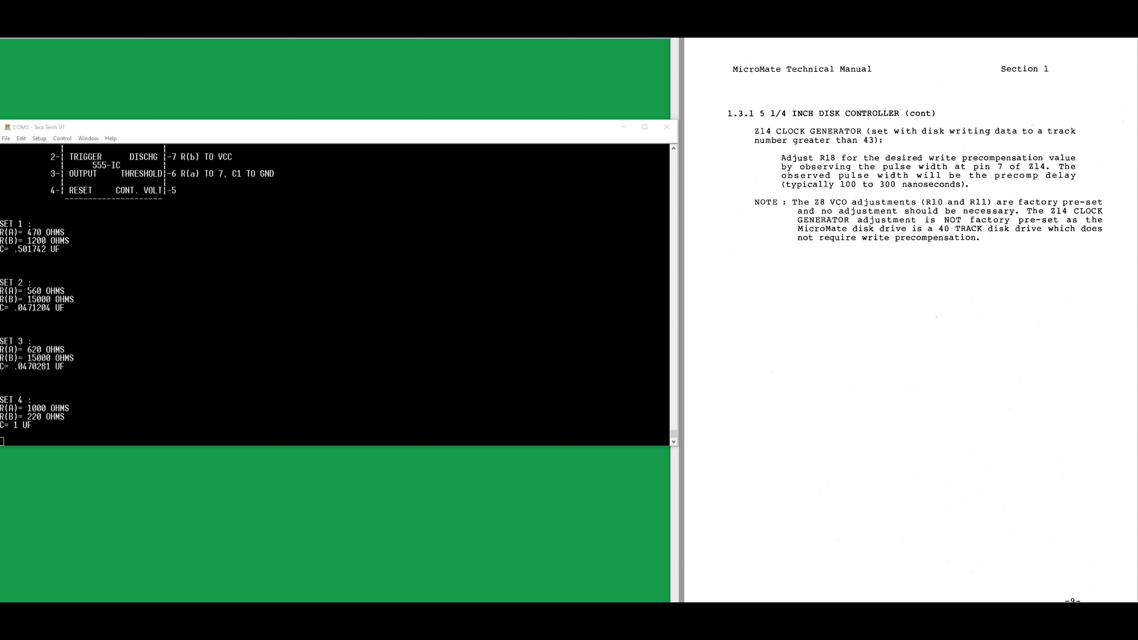
Bring up the scanned PMC MicroMate advertisement full-screen in the image viewer
scroll(down, 3)
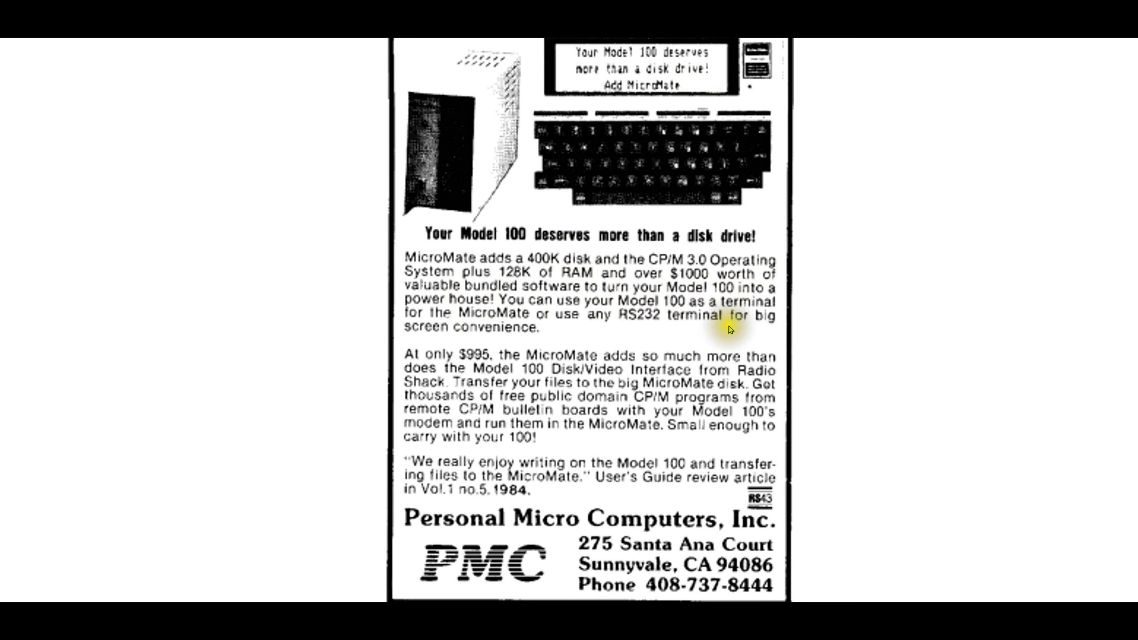
mouse_move(619, 326)
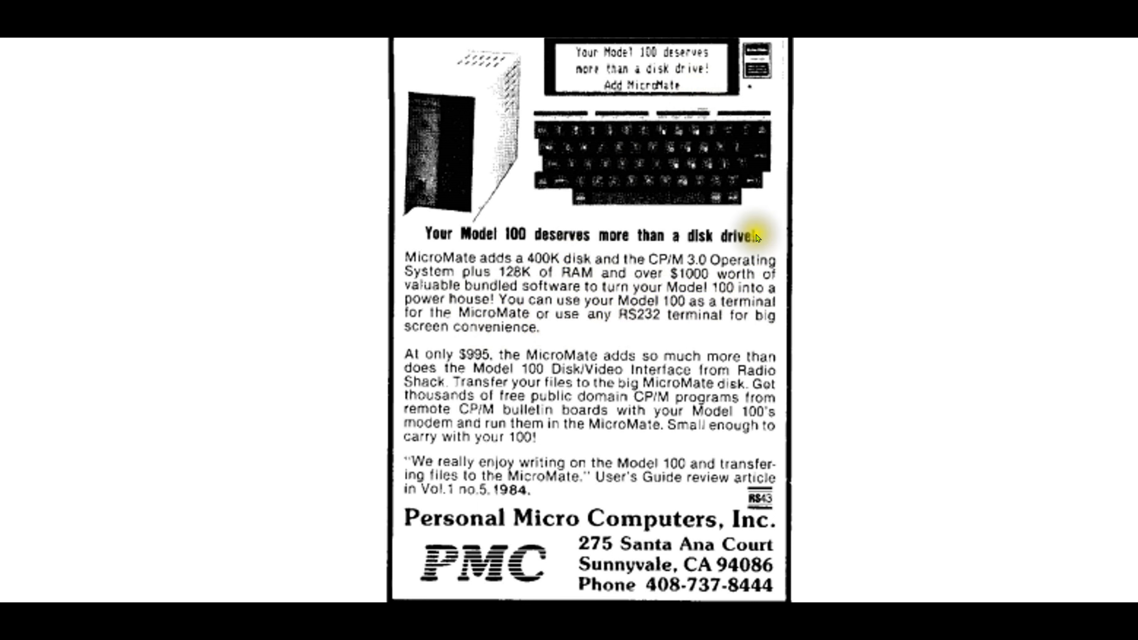
mouse_move(646, 104)
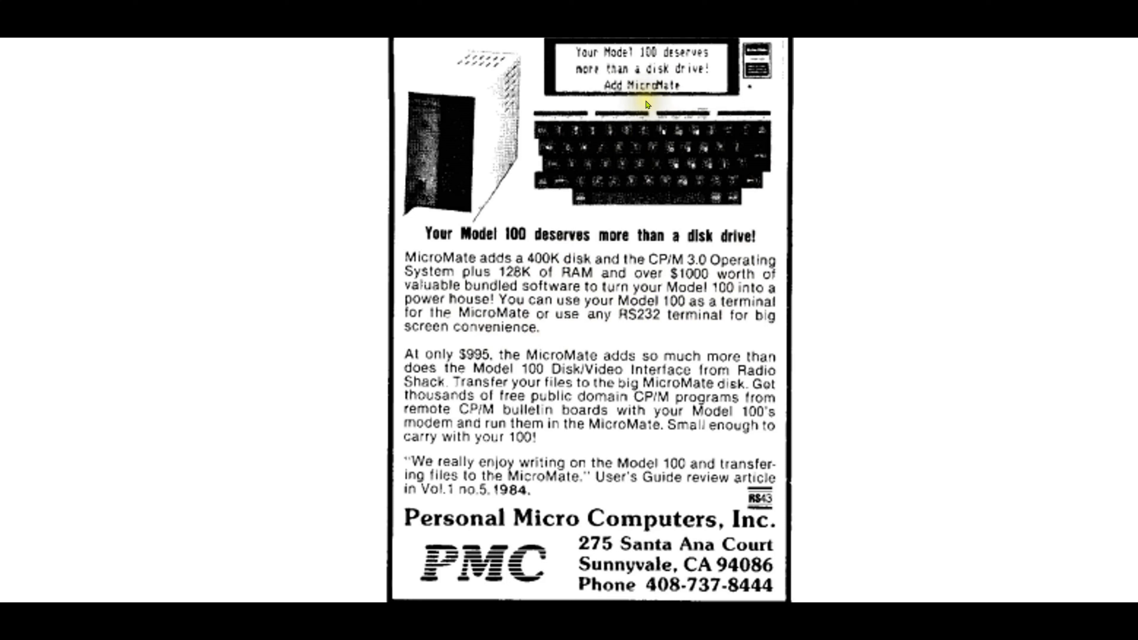
mouse_move(577, 341)
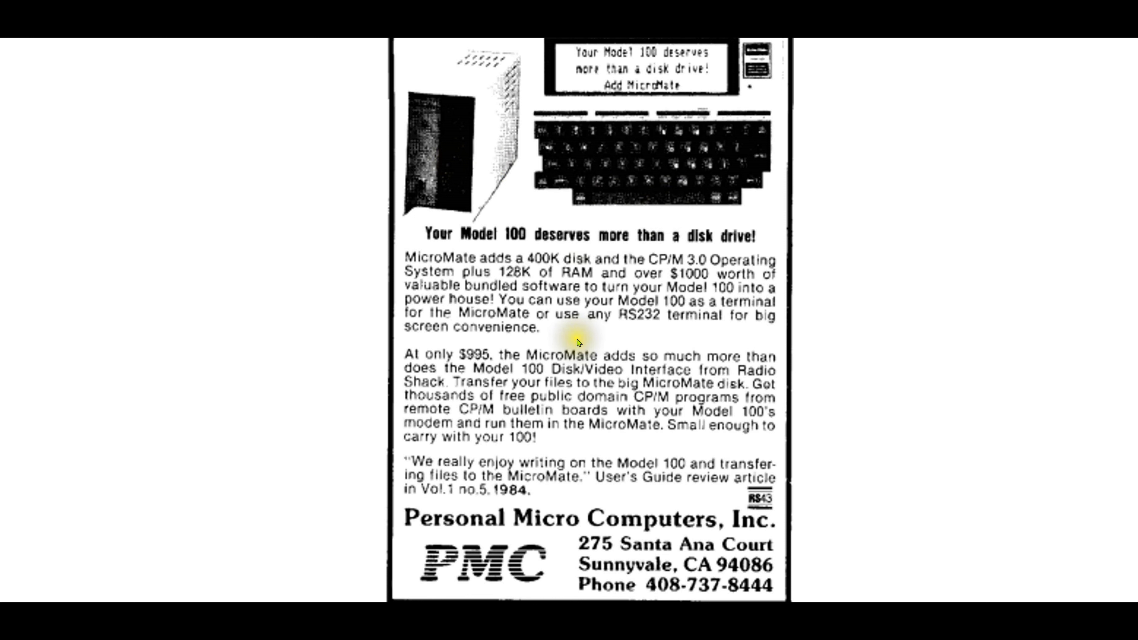
mouse_move(627, 342)
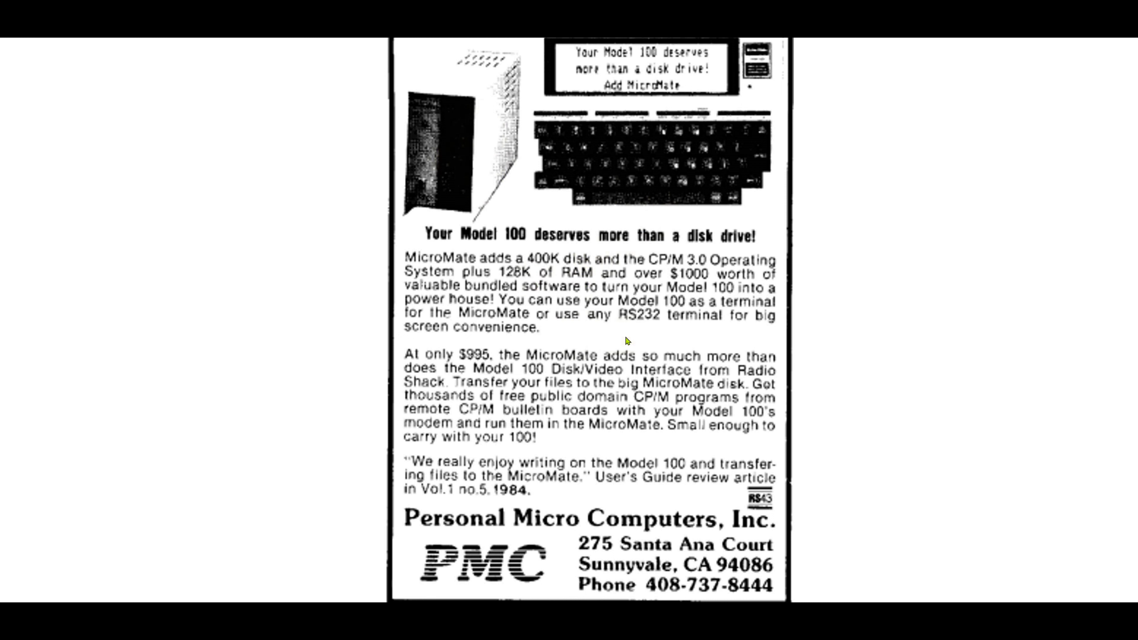
double_click(608, 287)
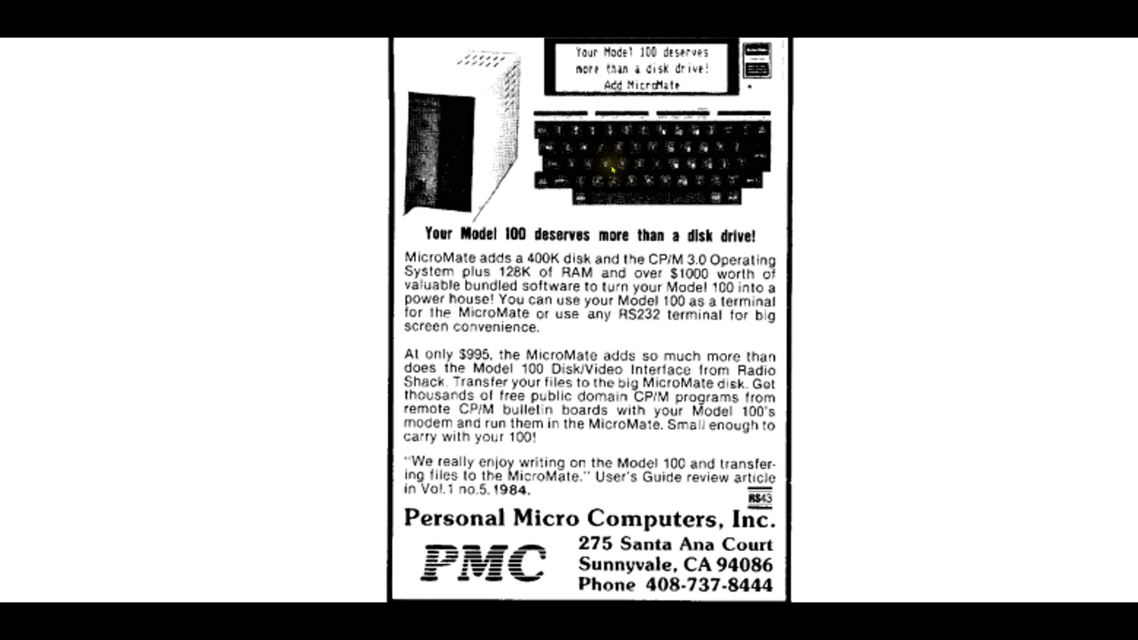
mouse_move(719, 126)
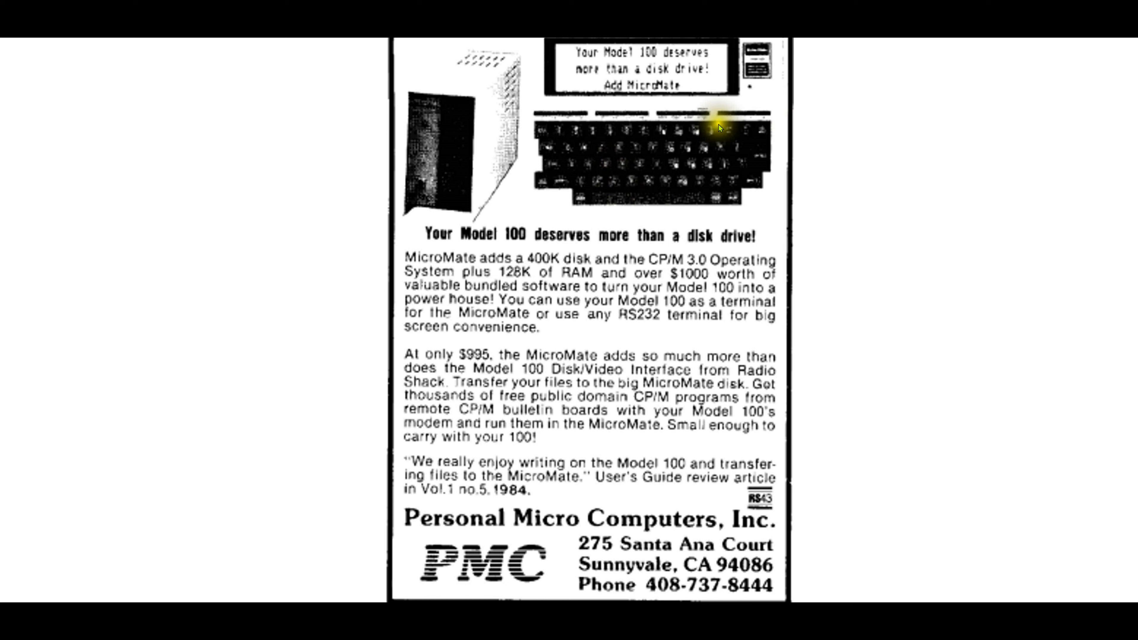